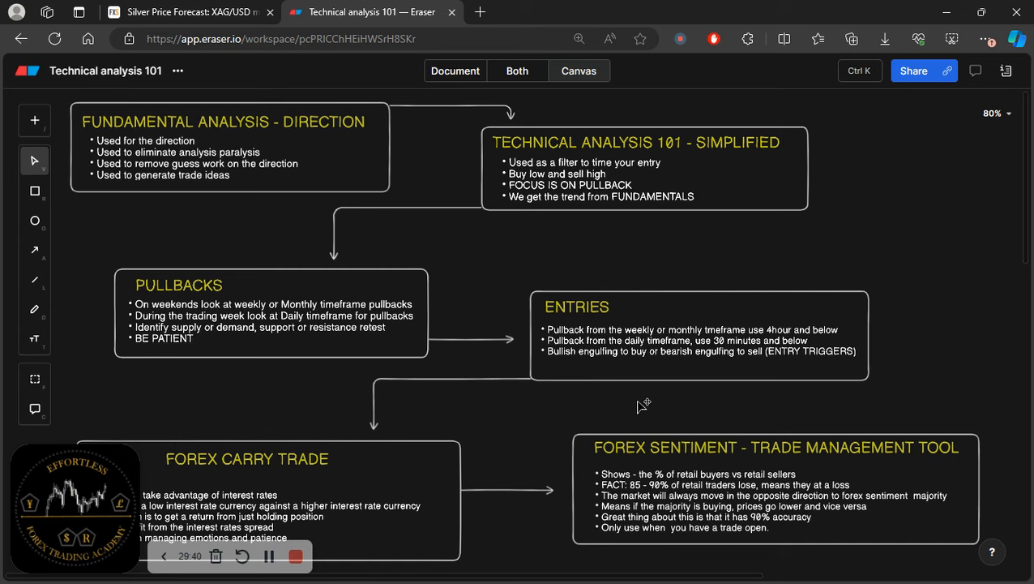
pyautogui.moveTo(642, 406)
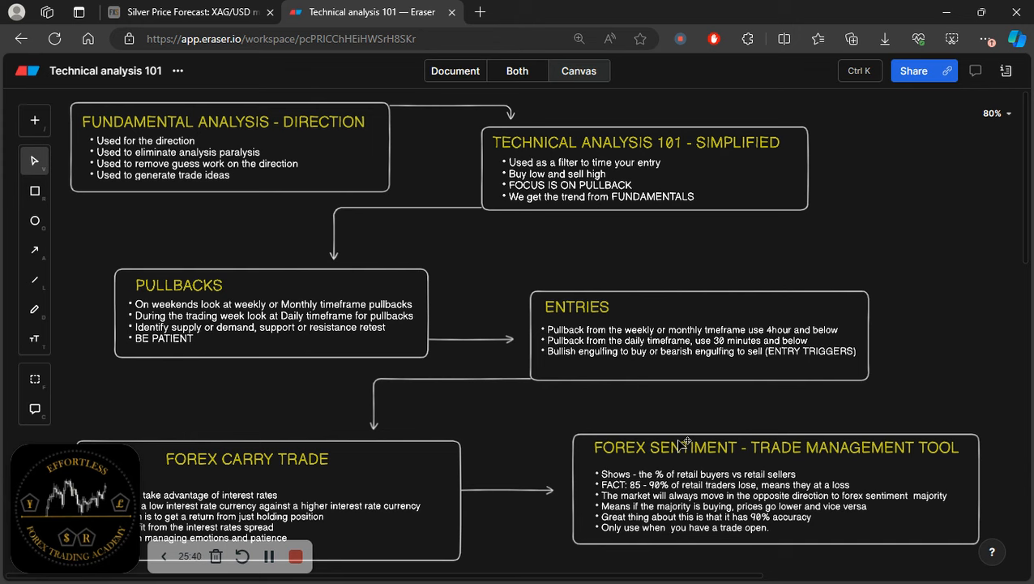
pyautogui.moveTo(736, 334)
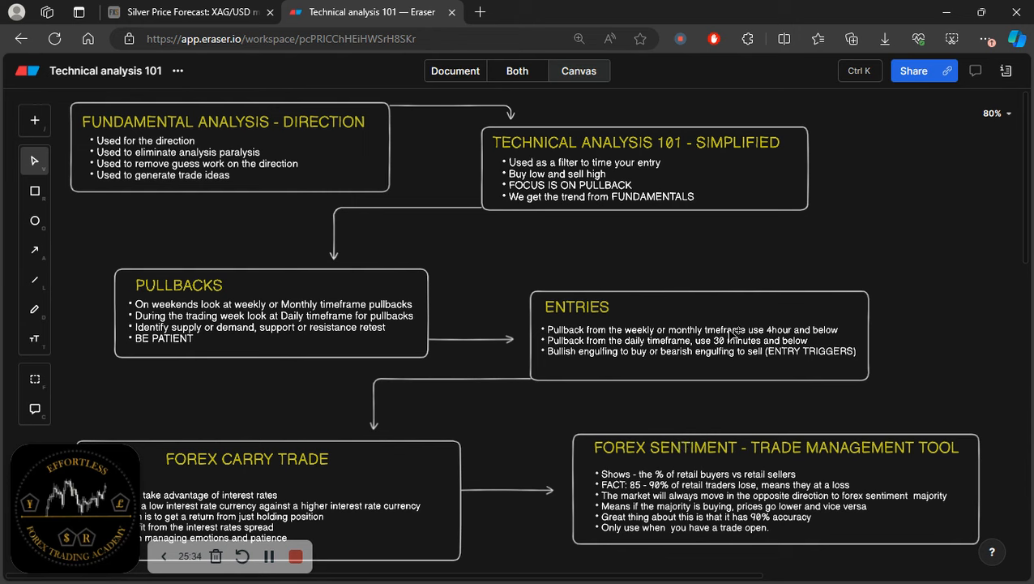
pyautogui.moveTo(603, 326)
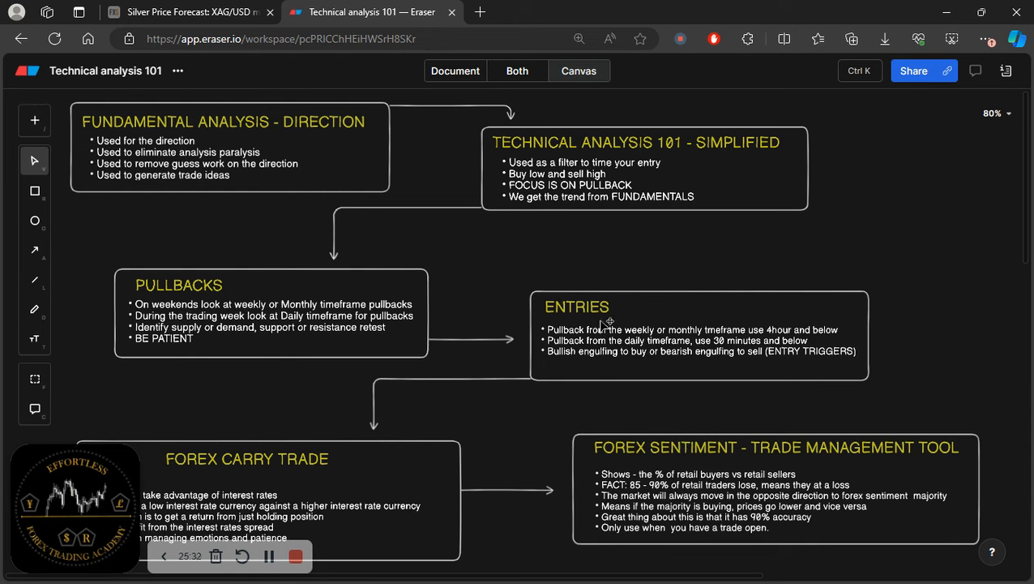
pyautogui.moveTo(477, 269)
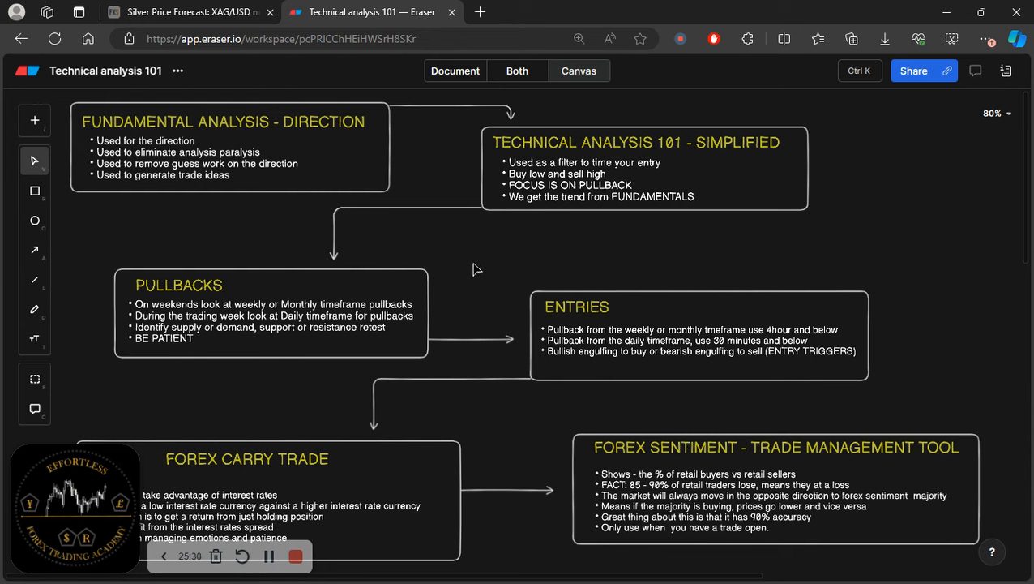
pyautogui.moveTo(487, 235)
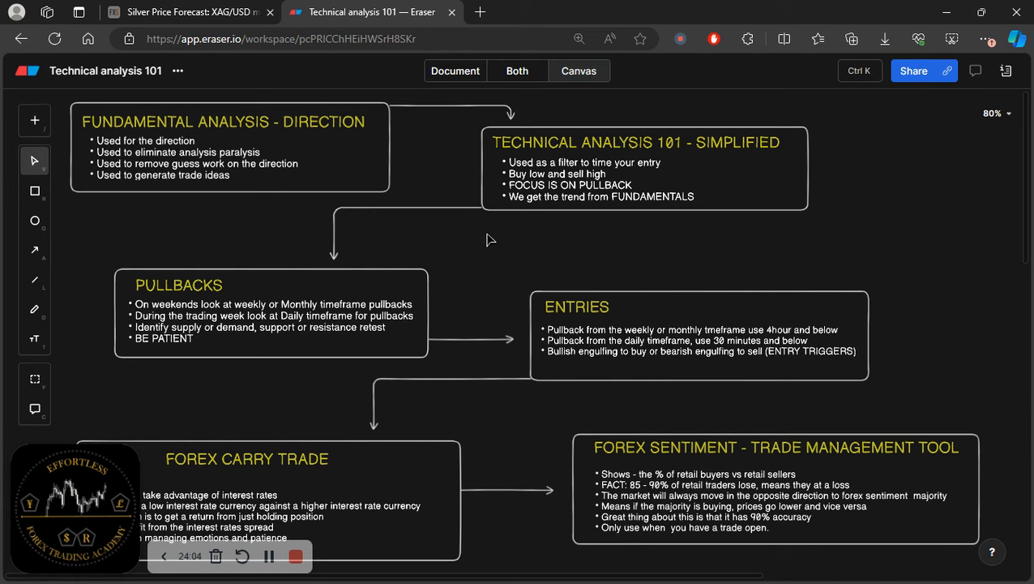
pyautogui.moveTo(273, 175)
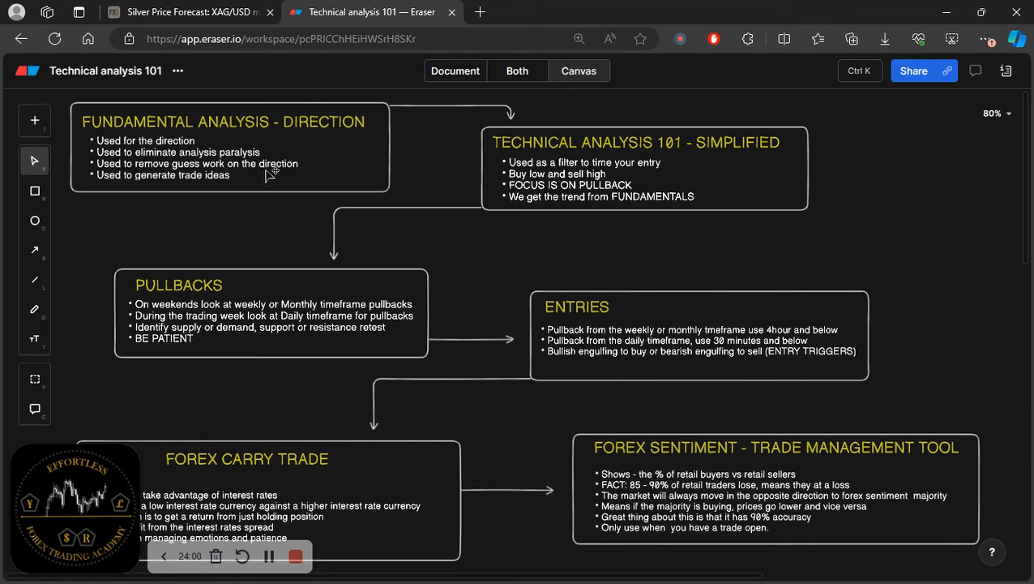
pyautogui.moveTo(364, 185)
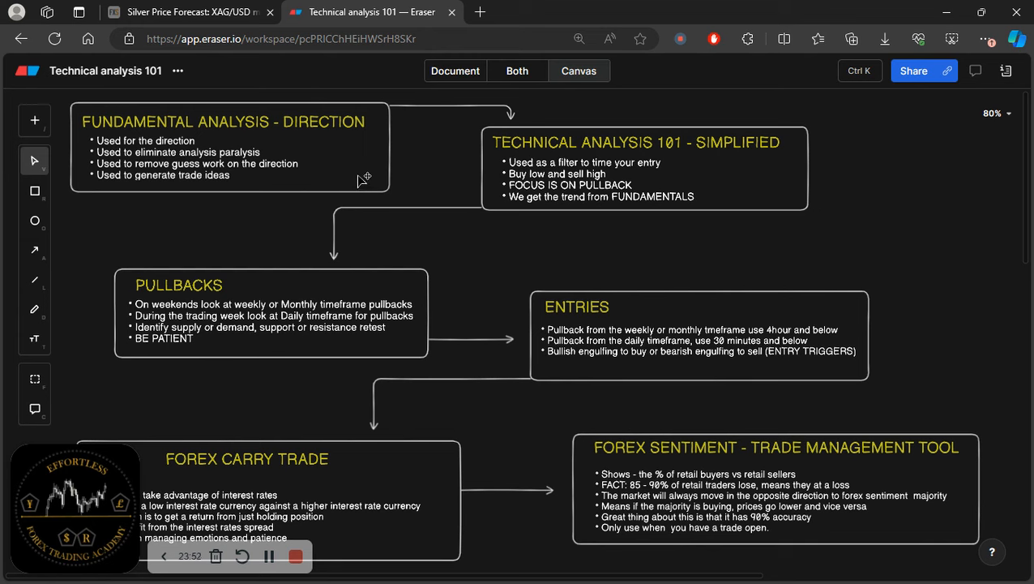
pyautogui.moveTo(320, 179)
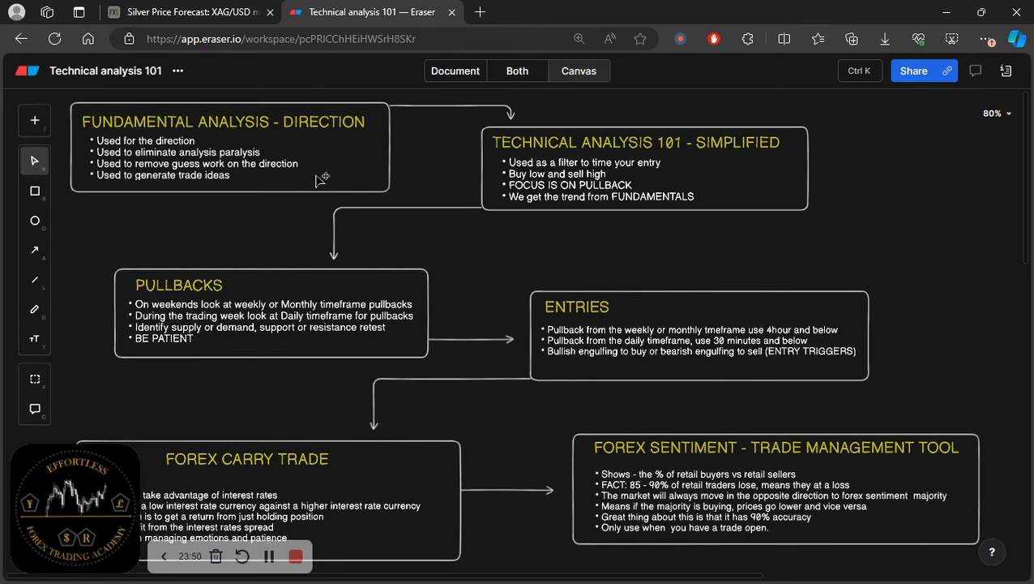
pyautogui.moveTo(101, 161)
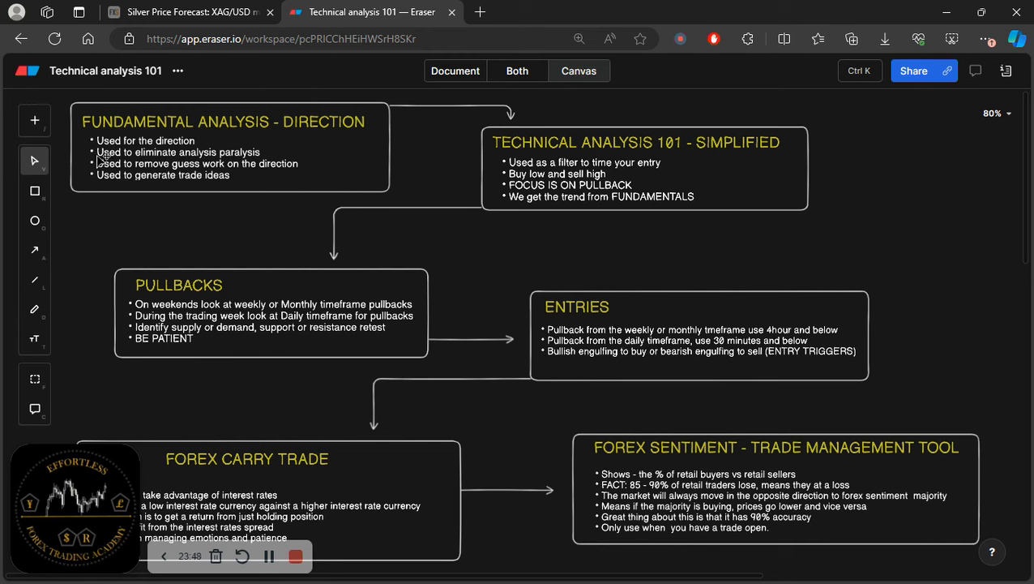
pyautogui.moveTo(221, 188)
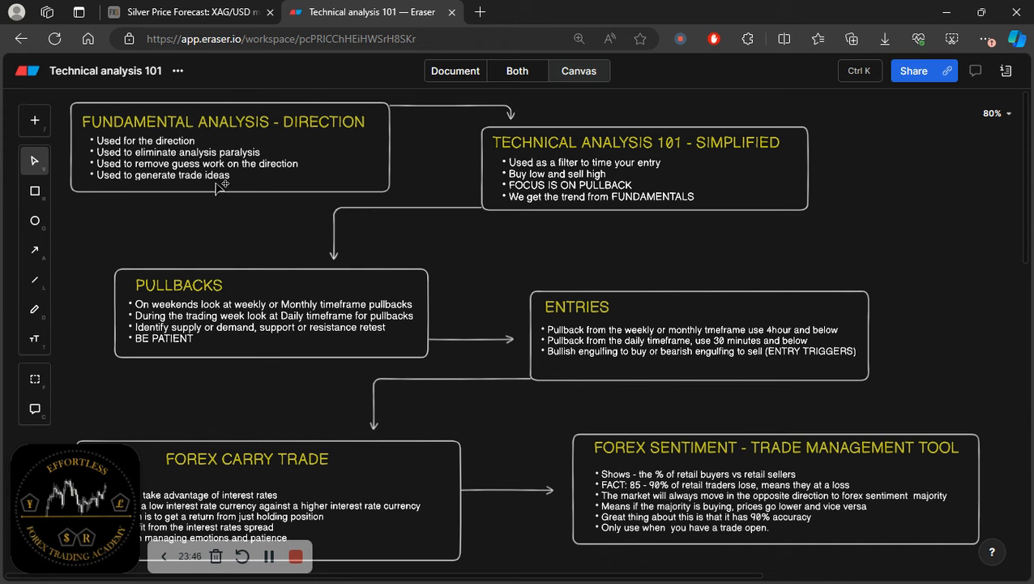
pyautogui.moveTo(367, 152)
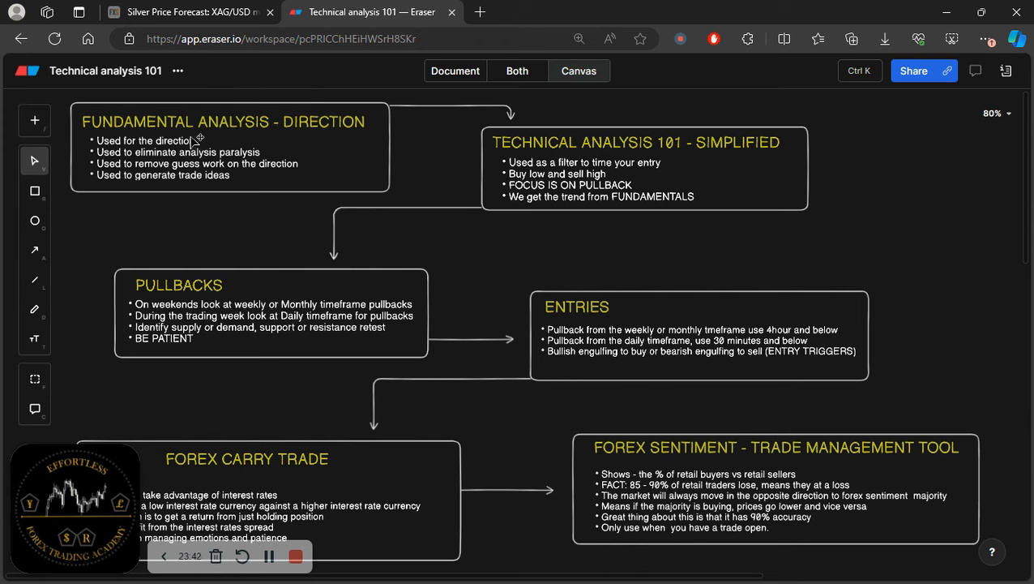
pyautogui.moveTo(373, 143)
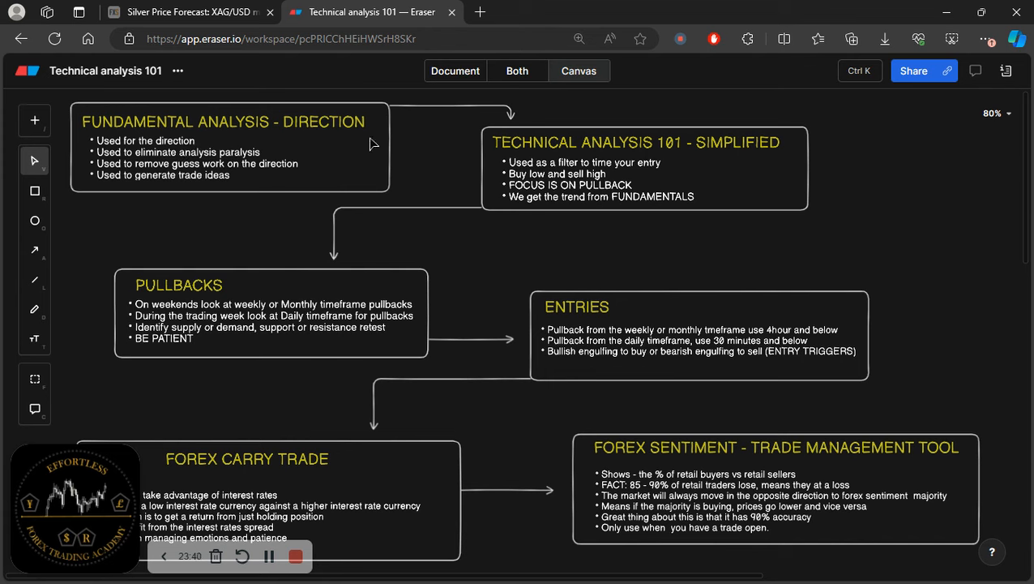
pyautogui.moveTo(269, 178)
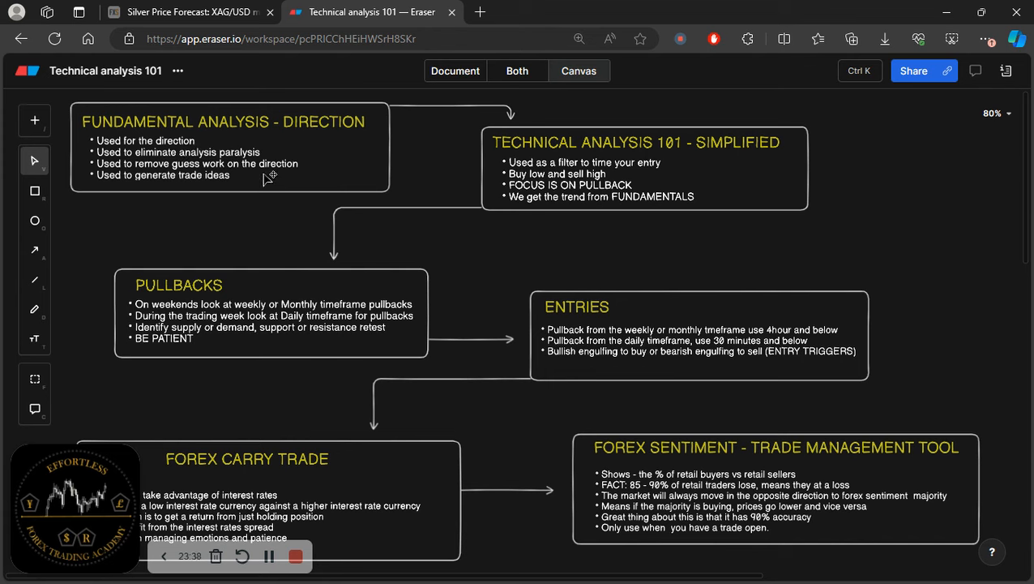
pyautogui.moveTo(383, 156)
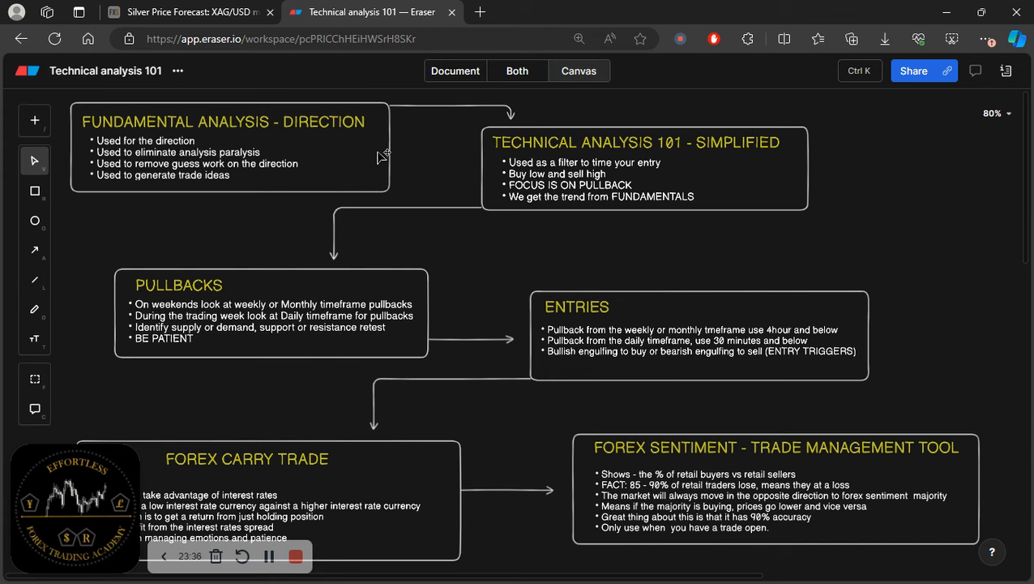
pyautogui.moveTo(390, 170)
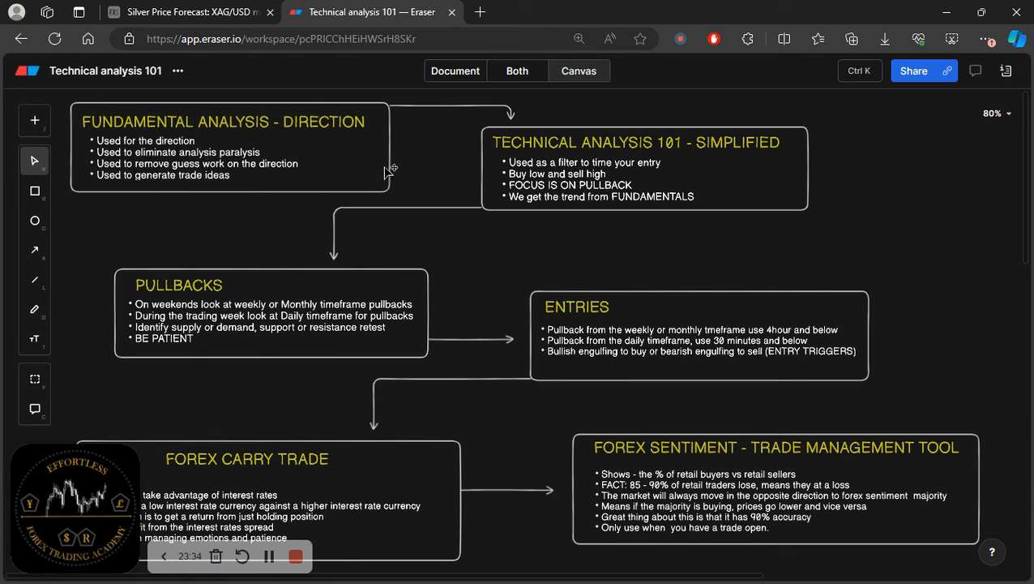
pyautogui.moveTo(603, 167)
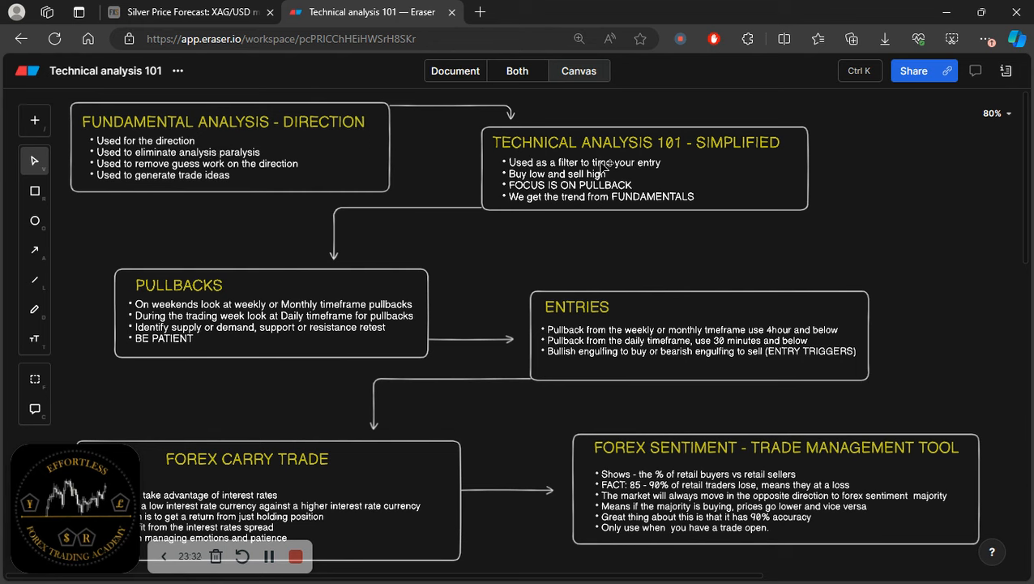
pyautogui.moveTo(402, 366)
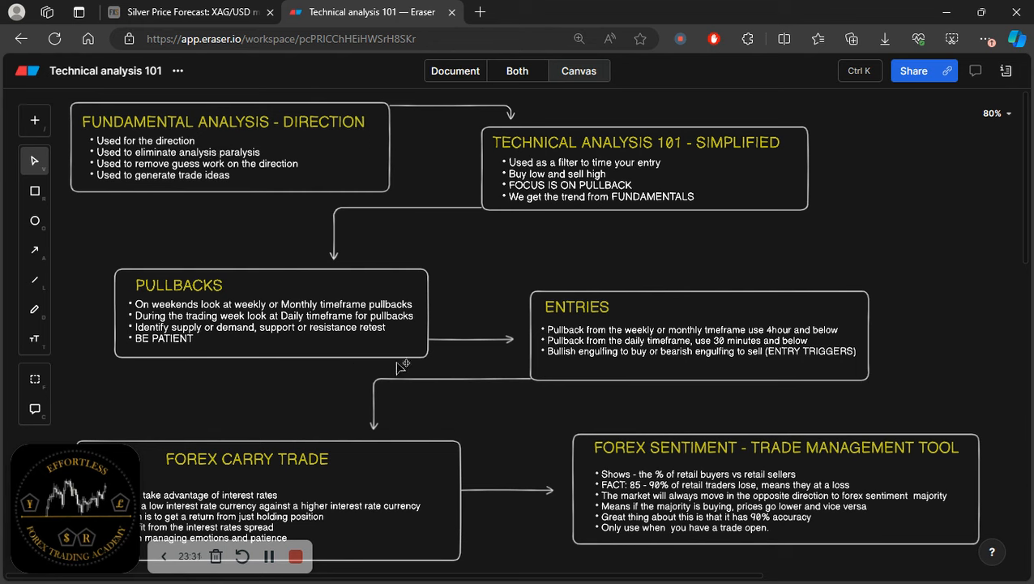
pyautogui.moveTo(500, 499)
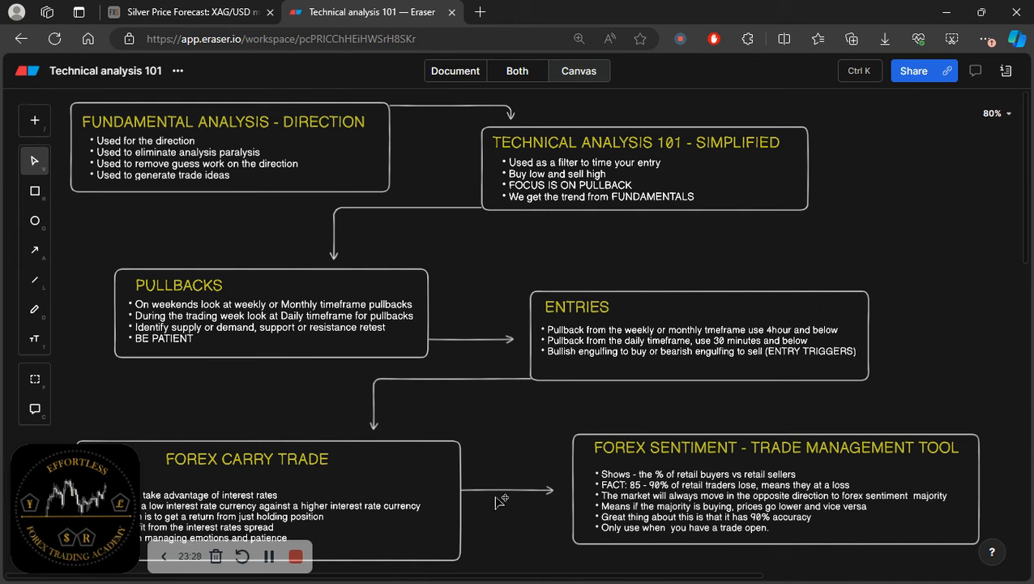
pyautogui.moveTo(467, 185)
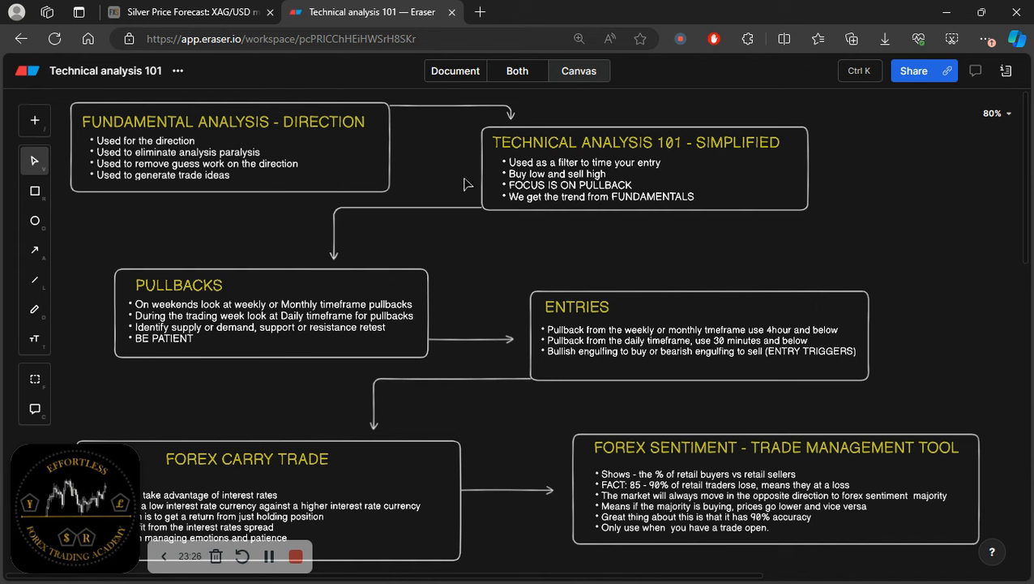
pyautogui.moveTo(351, 456)
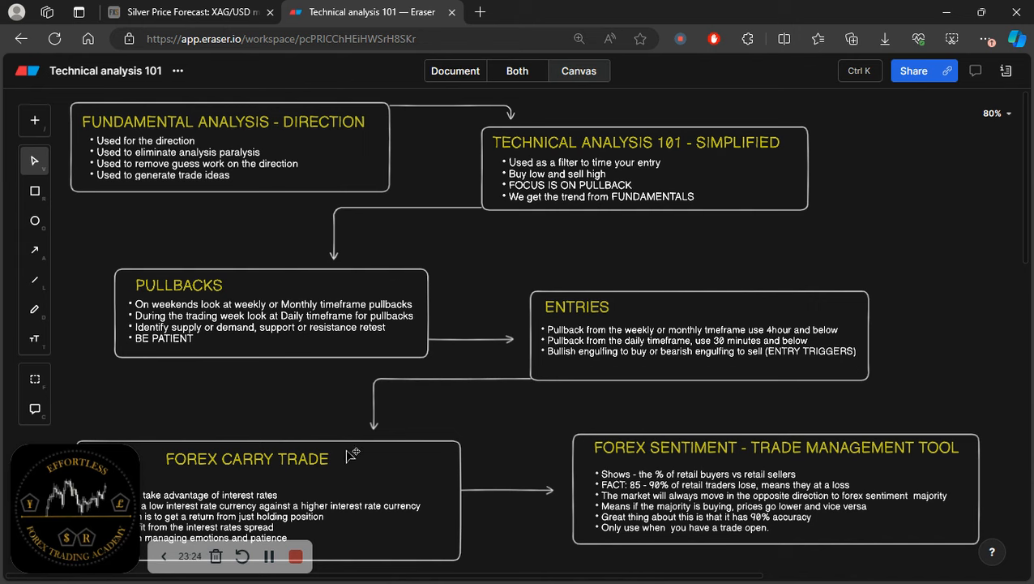
pyautogui.moveTo(316, 191)
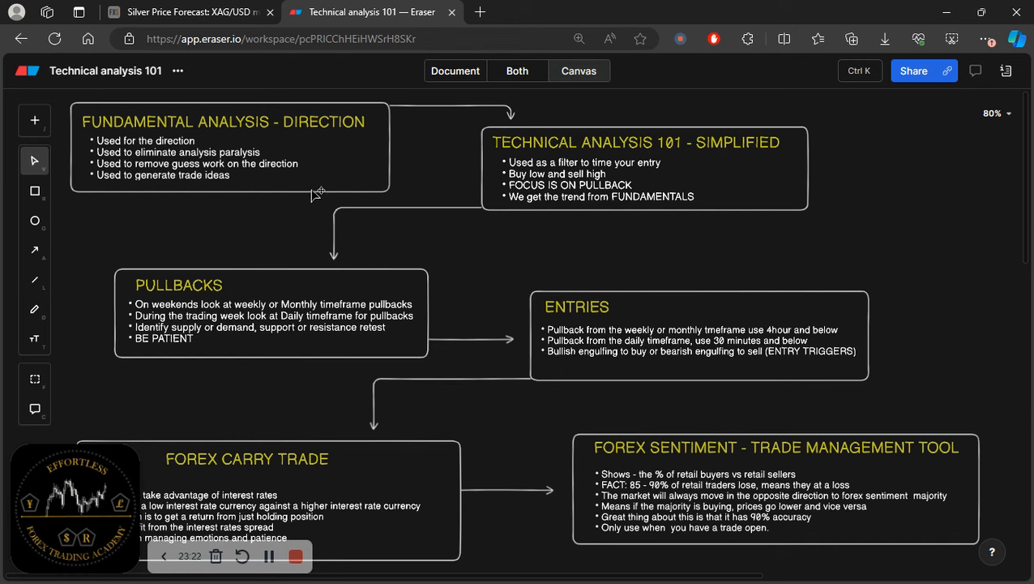
pyautogui.moveTo(691, 332)
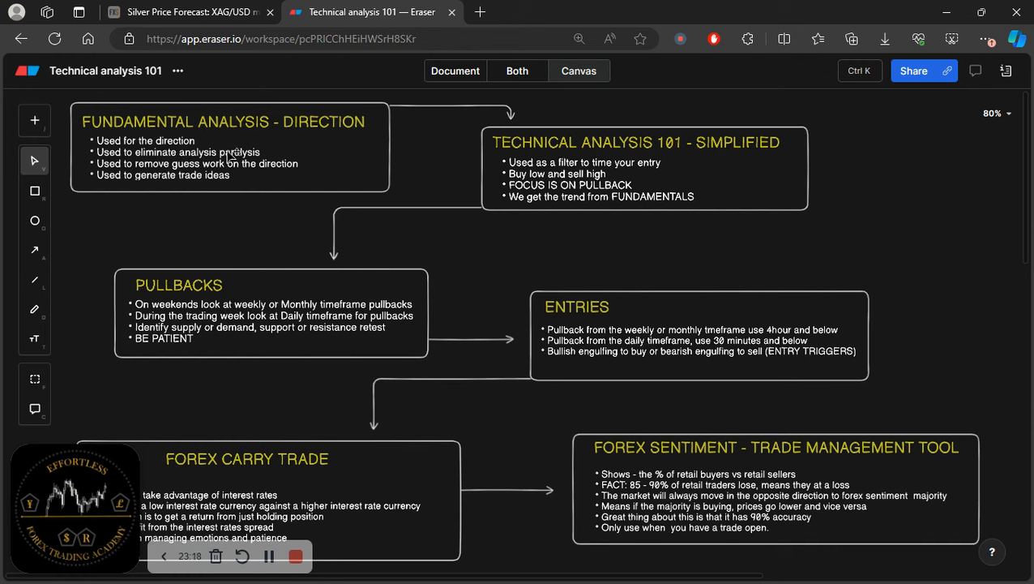
pyautogui.moveTo(305, 155)
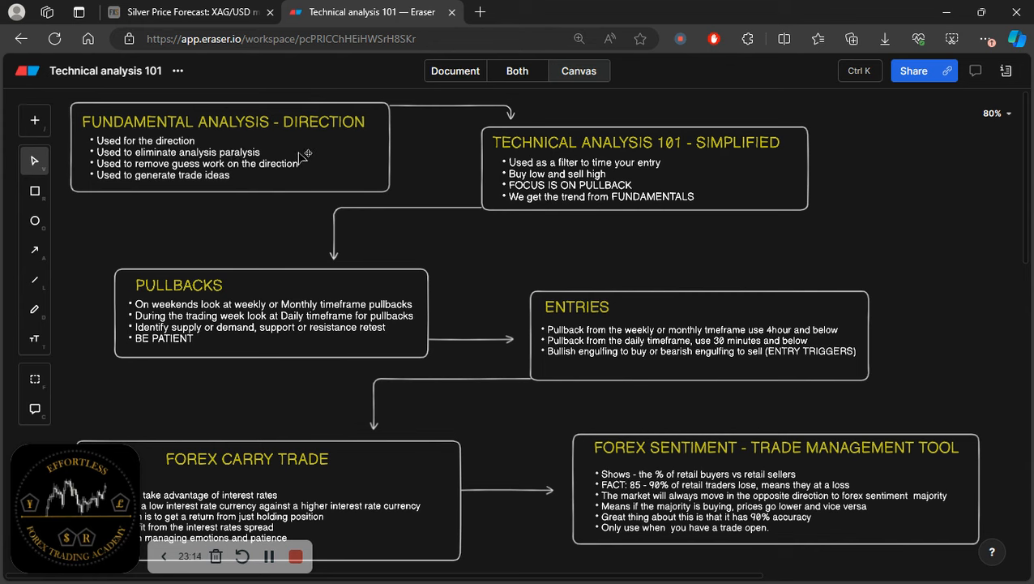
pyautogui.moveTo(625, 165)
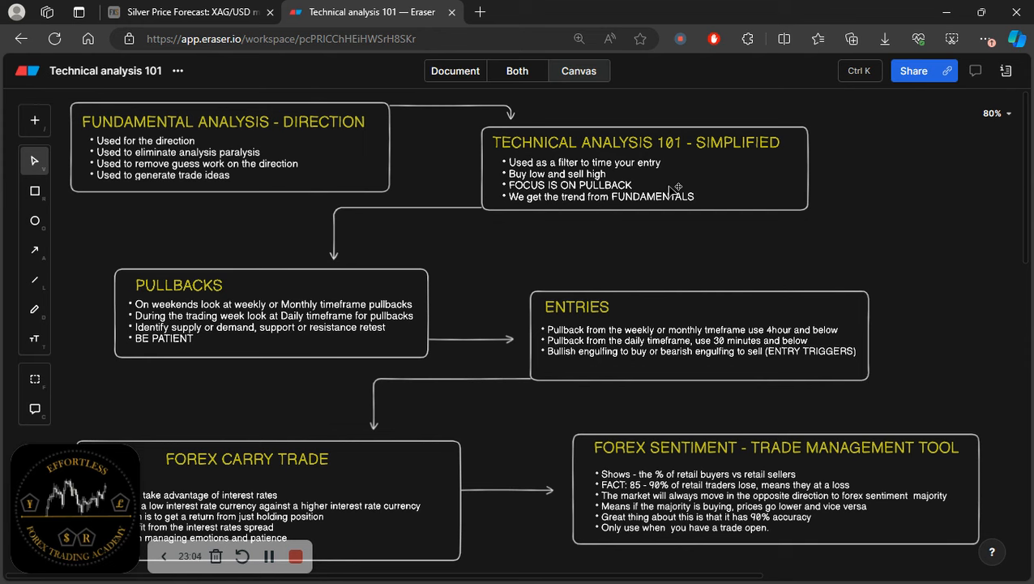
pyautogui.moveTo(355, 170)
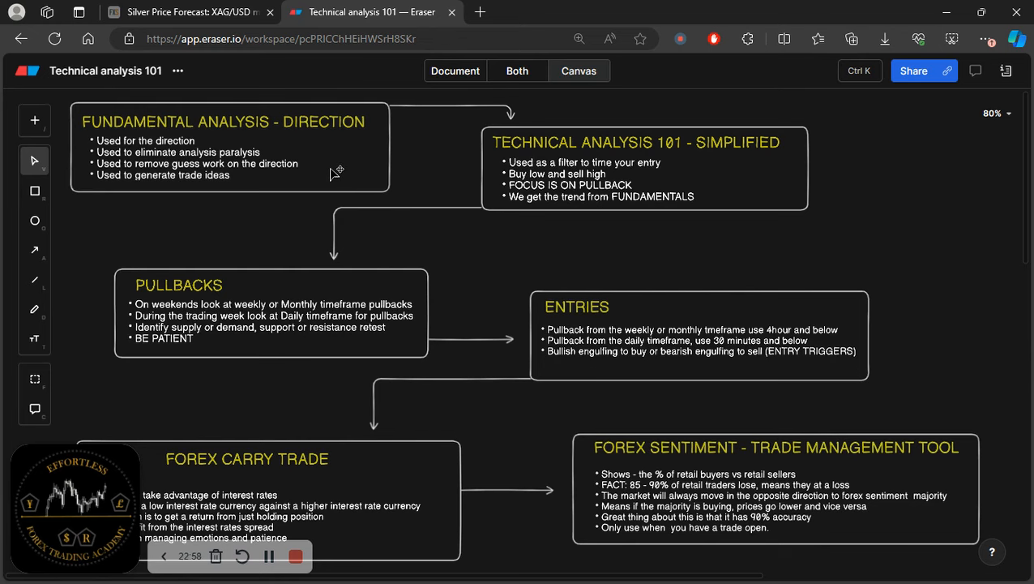
pyautogui.moveTo(274, 151)
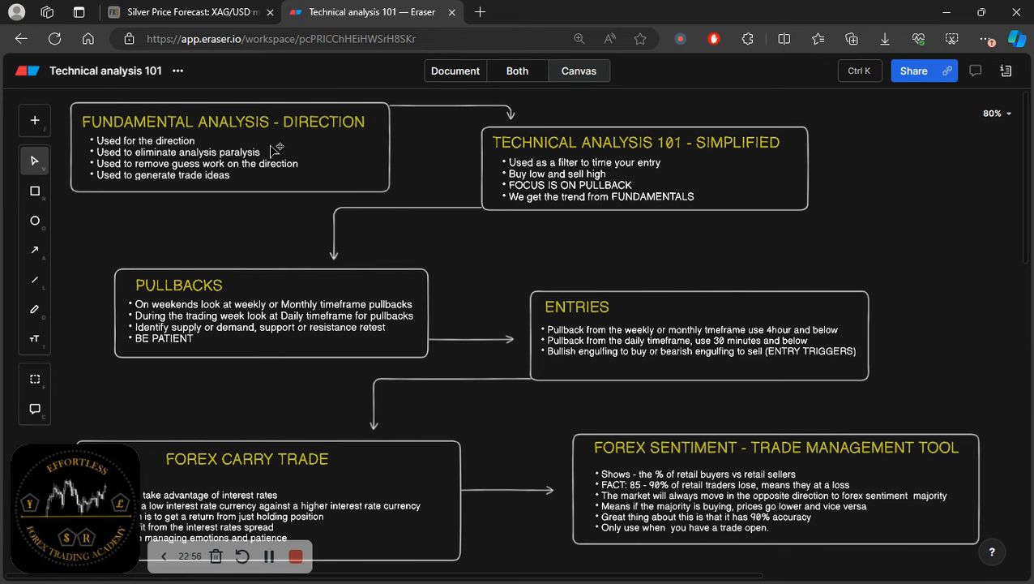
# Switch to the FXStreet silver forecast article on XAG/USD above $34.00
pyautogui.click(192, 11)
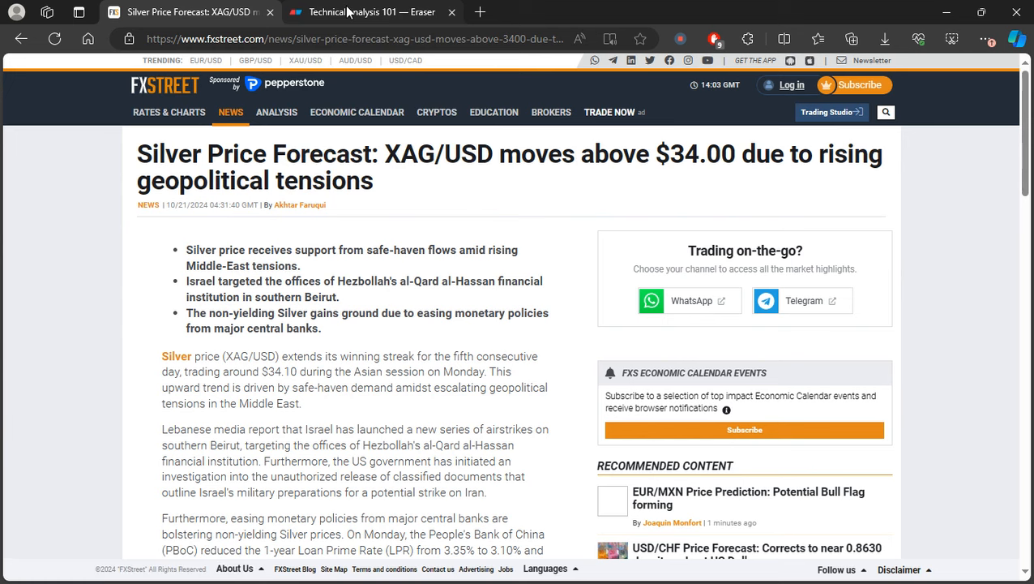
pyautogui.moveTo(372, 12)
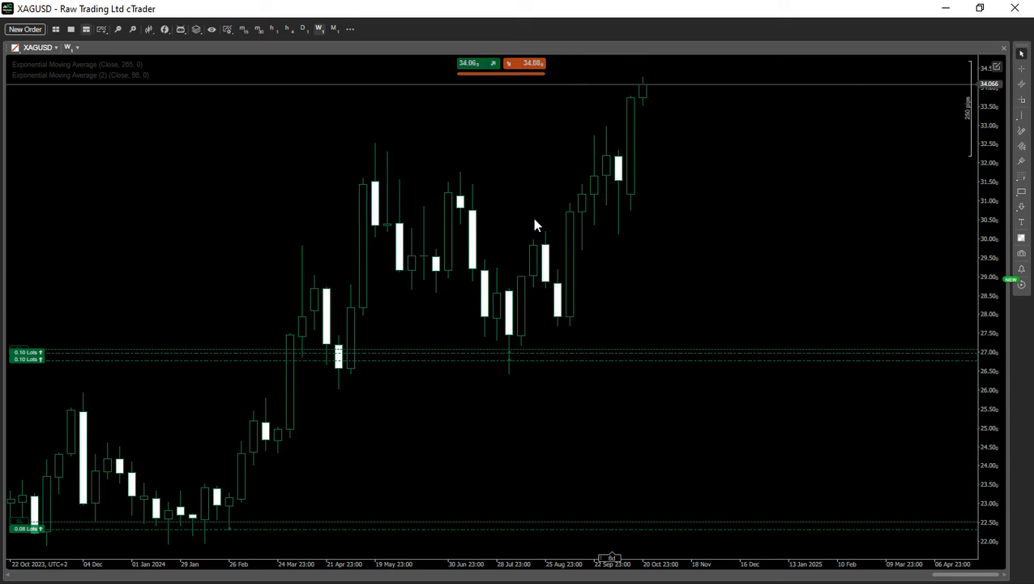
pyautogui.moveTo(545, 300)
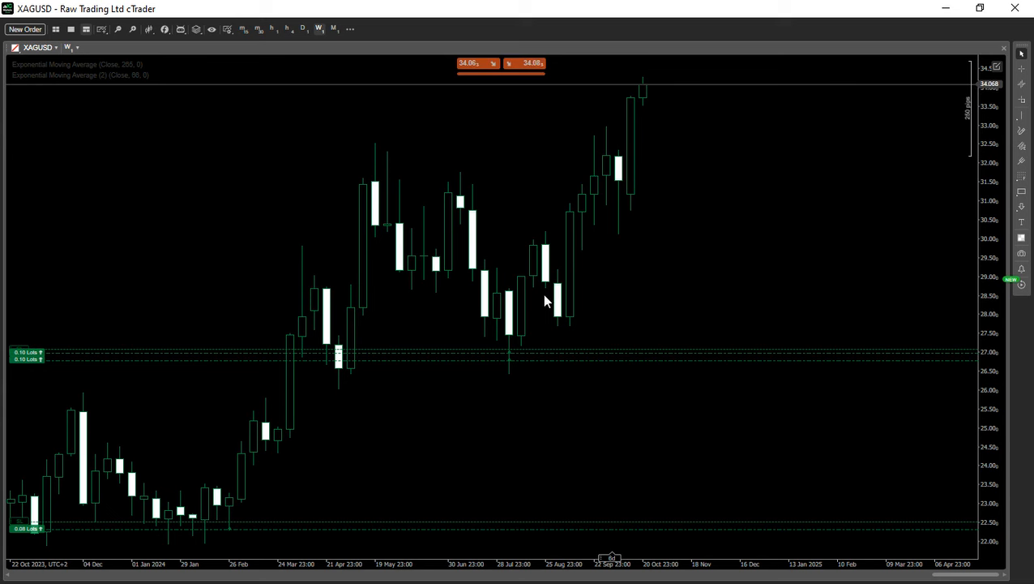
pyautogui.moveTo(525, 347)
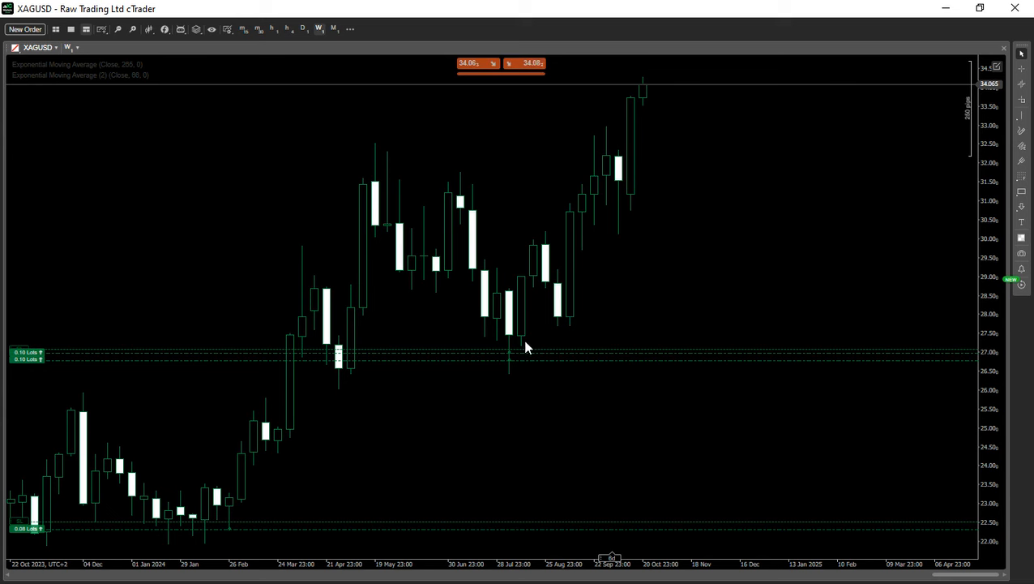
pyautogui.moveTo(473, 441)
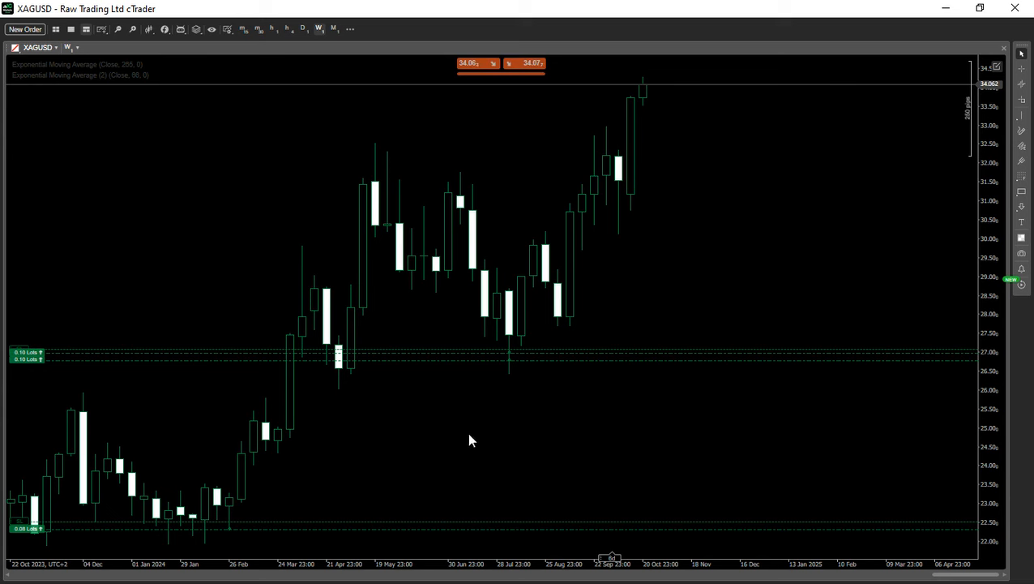
pyautogui.moveTo(373, 284)
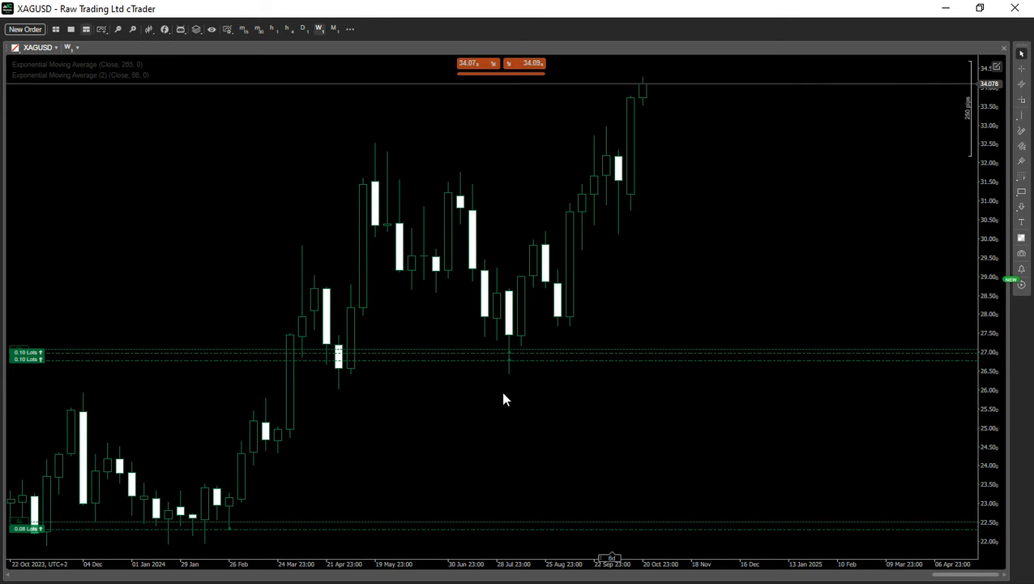
pyautogui.moveTo(593, 246)
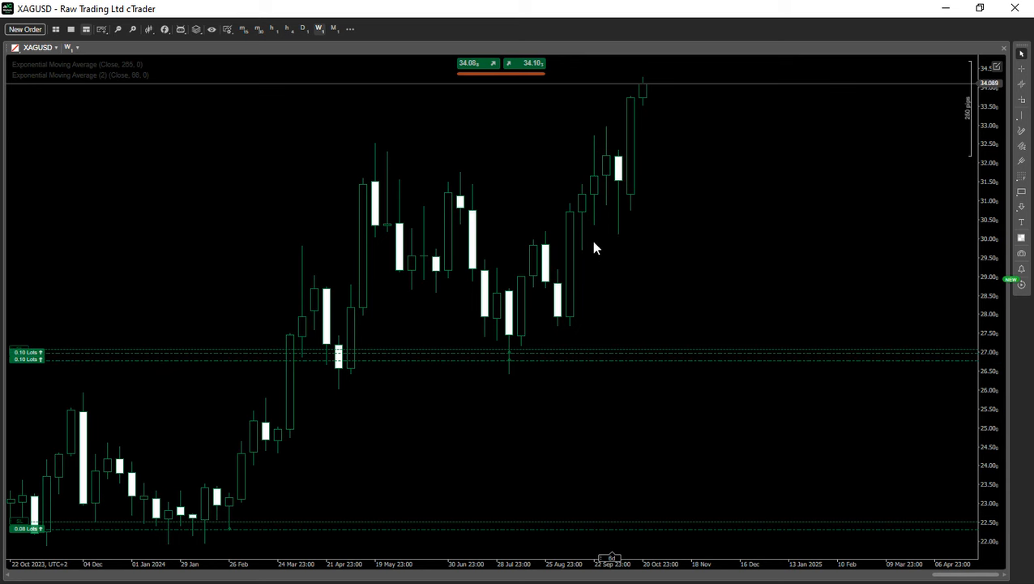
pyautogui.moveTo(204, 513)
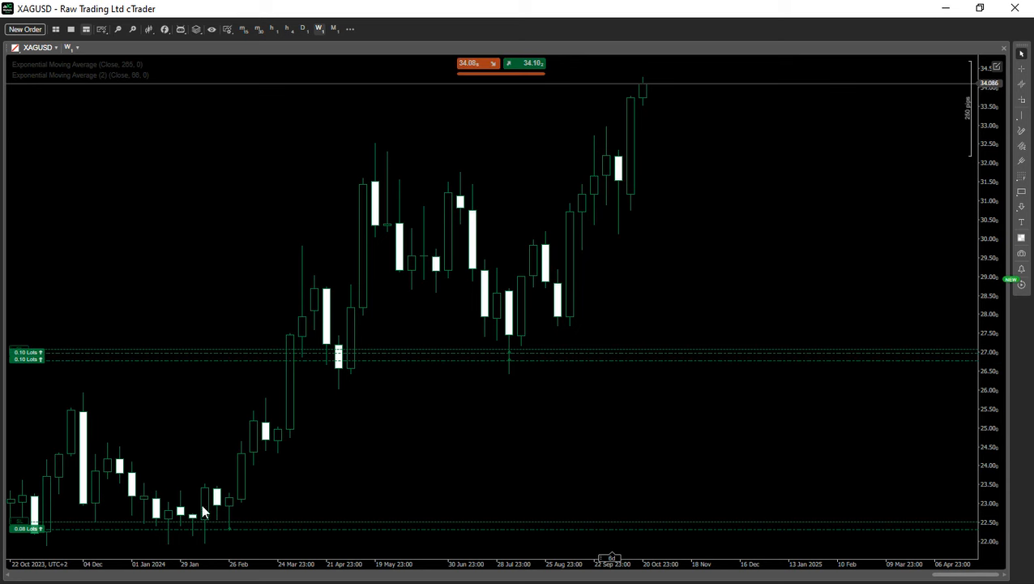
pyautogui.moveTo(511, 323)
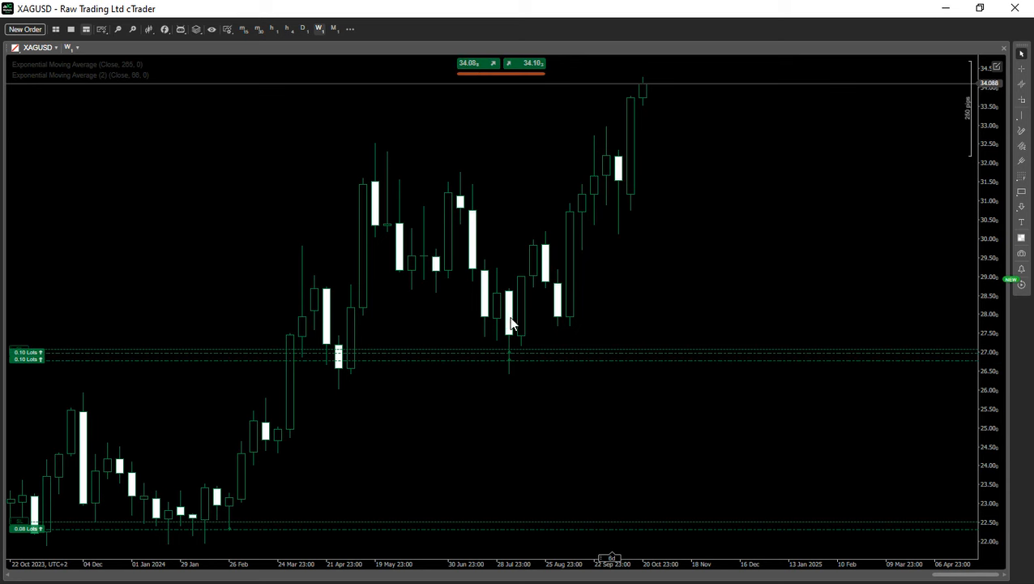
pyautogui.moveTo(389, 461)
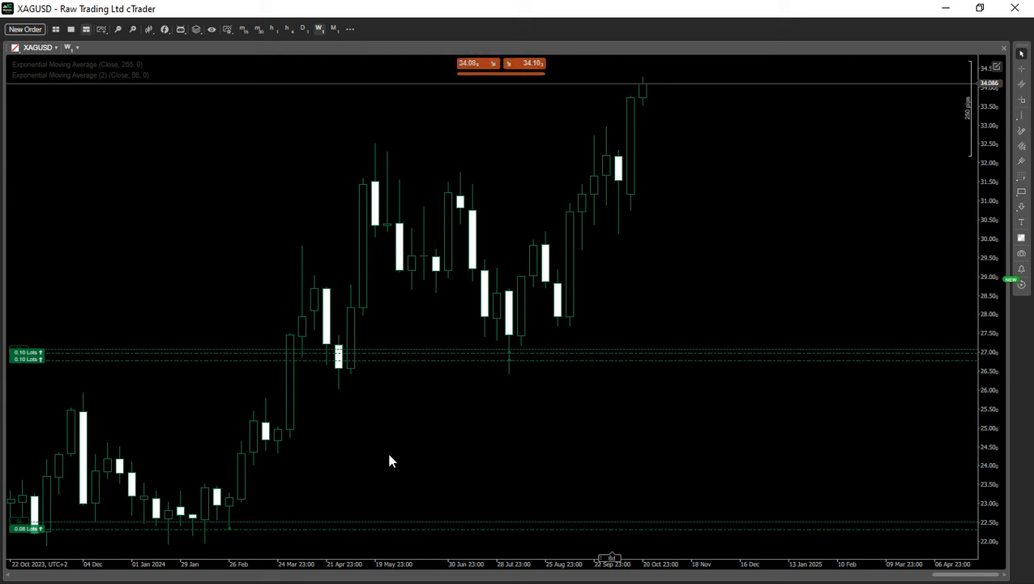
pyautogui.moveTo(463, 444)
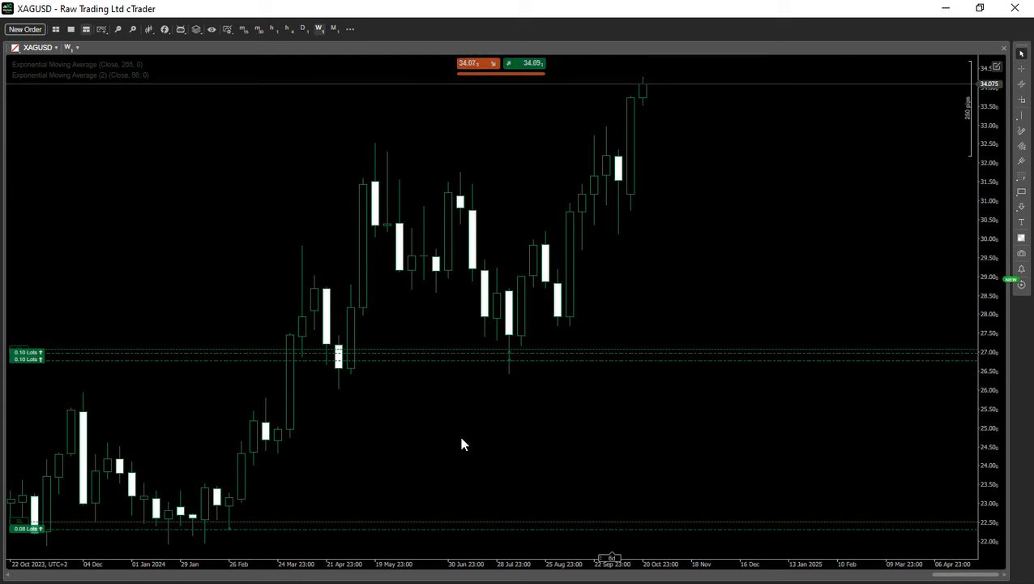
pyautogui.moveTo(451, 451)
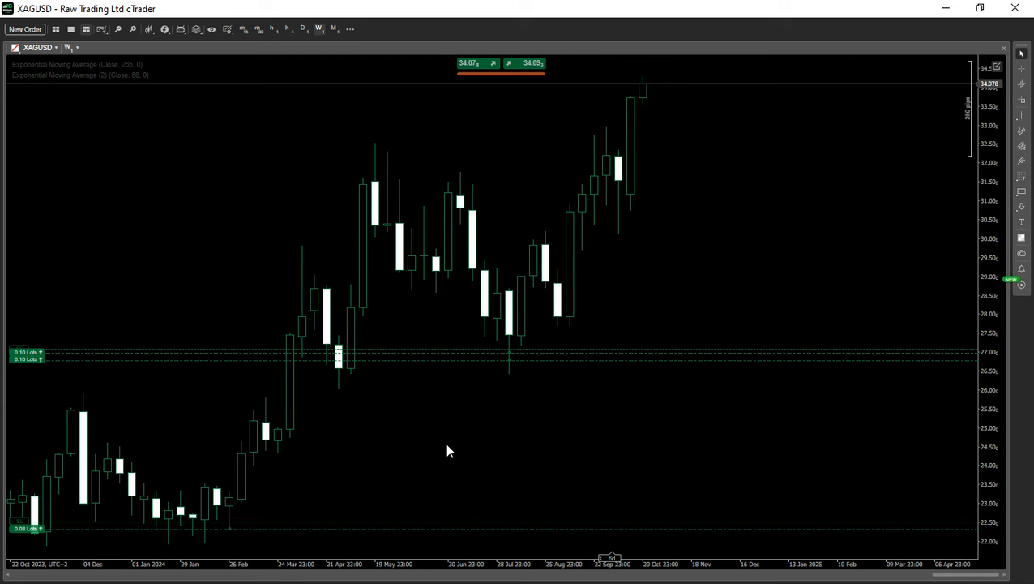
pyautogui.moveTo(321, 464)
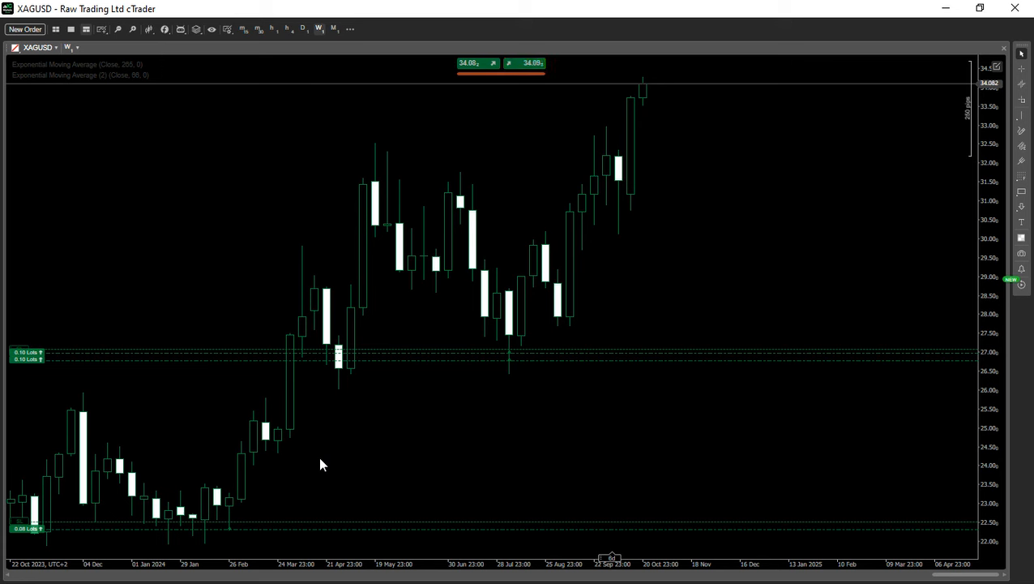
pyautogui.moveTo(588, 405)
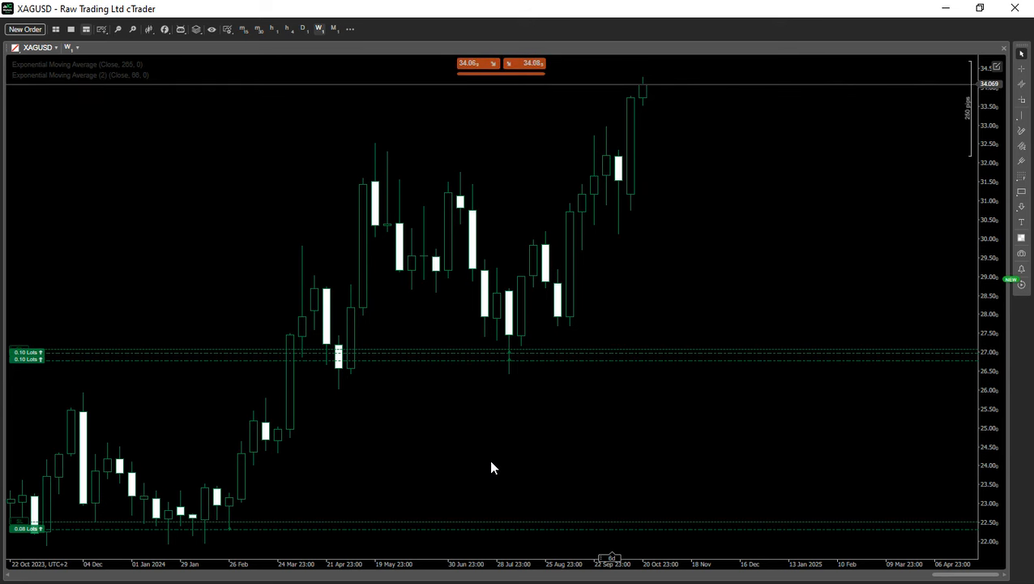
pyautogui.moveTo(542, 305)
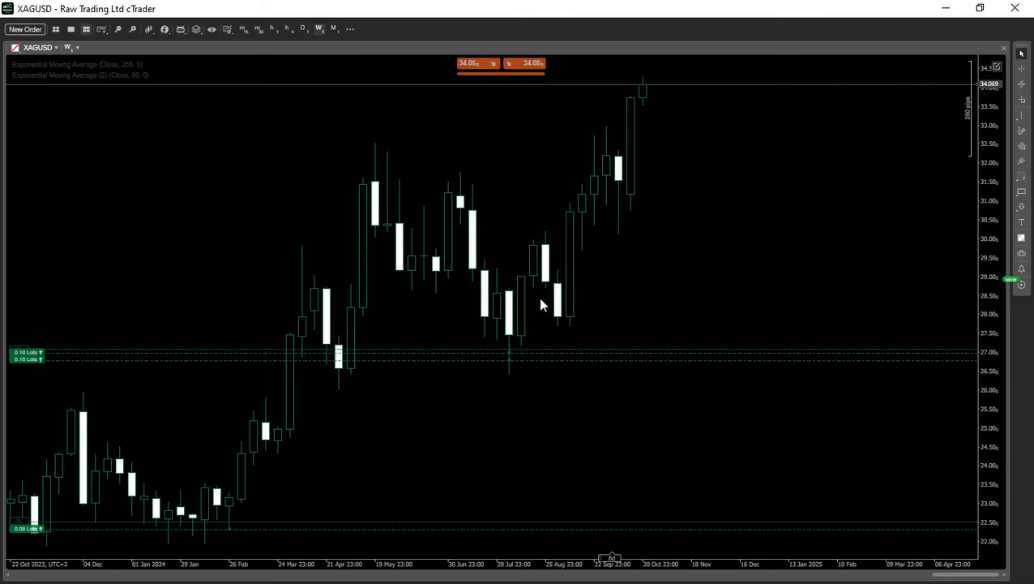
pyautogui.moveTo(296, 453)
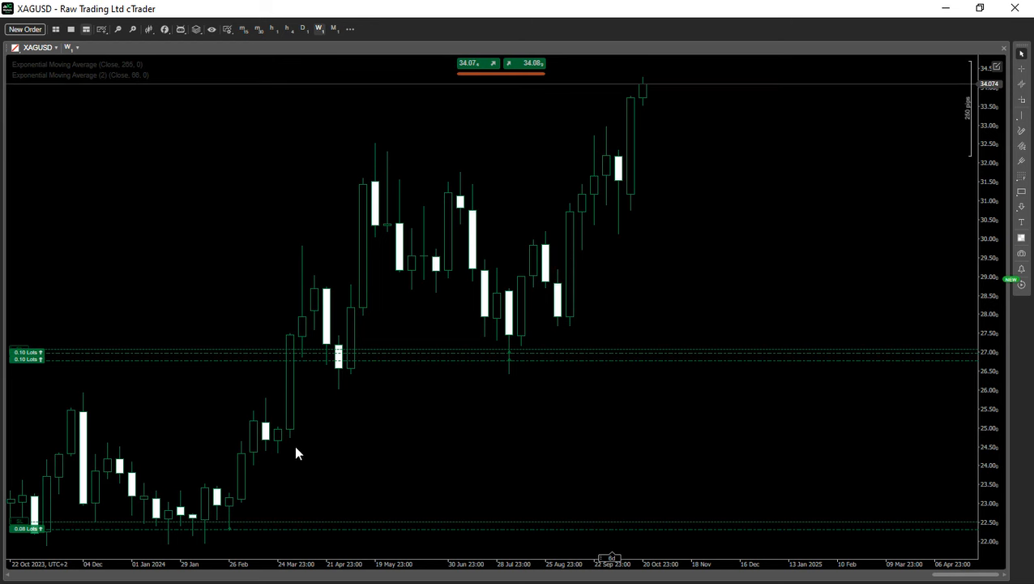
pyautogui.moveTo(519, 434)
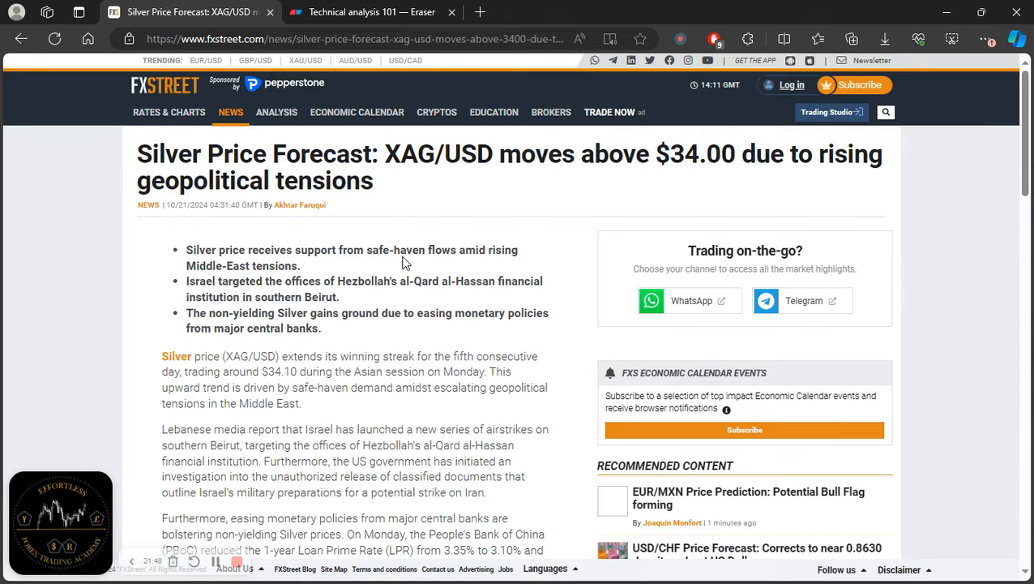
# Return to the Technical analysis 101 flowchart in Eraser
pyautogui.click(373, 12)
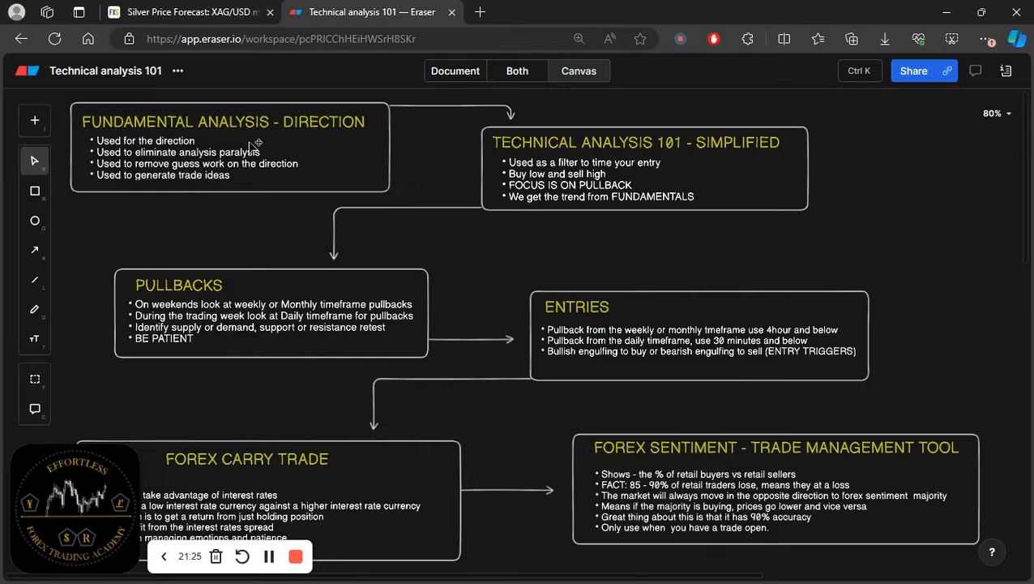
pyautogui.moveTo(306, 149)
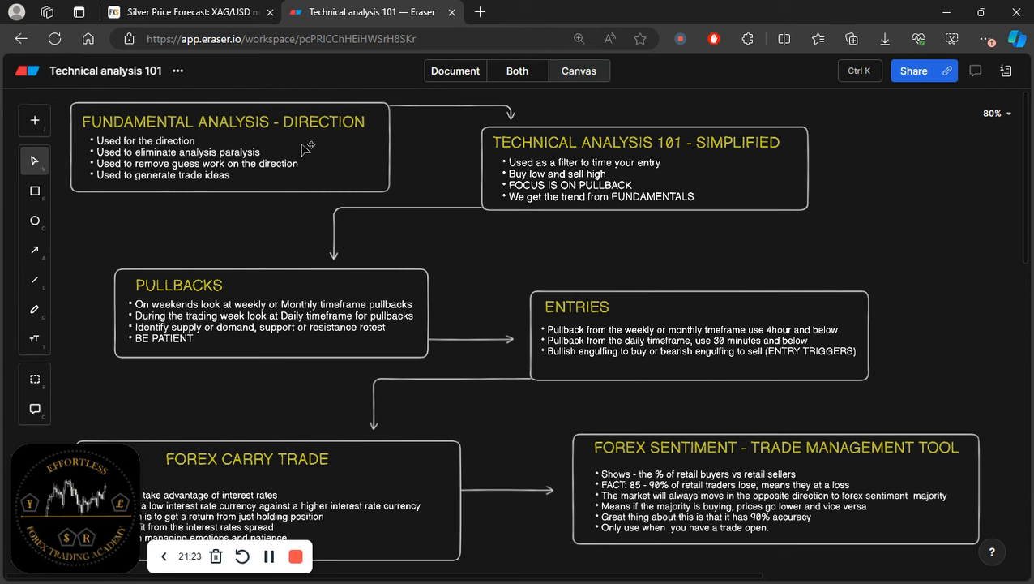
pyautogui.moveTo(723, 156)
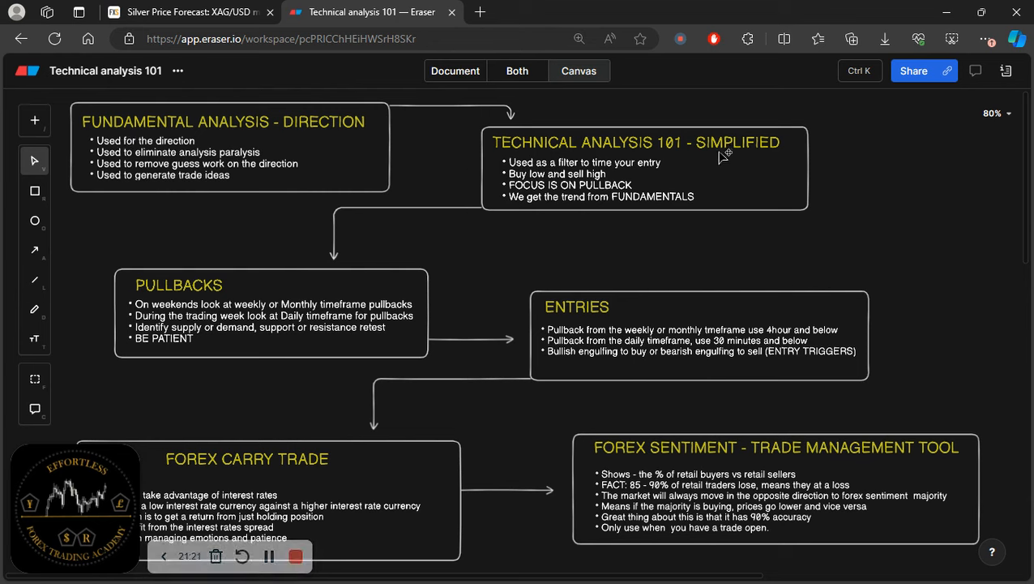
pyautogui.moveTo(301, 166)
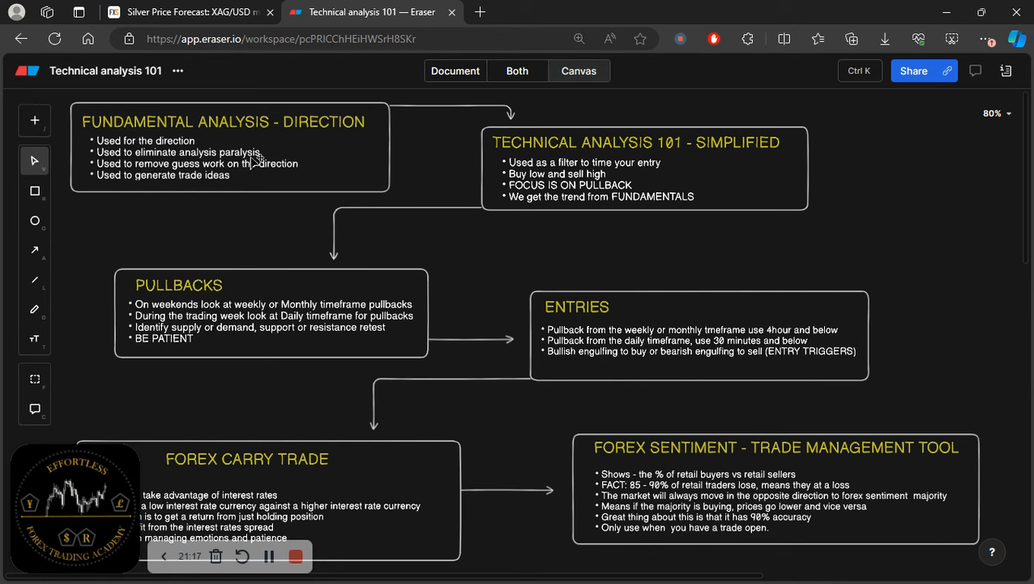
pyautogui.moveTo(286, 153)
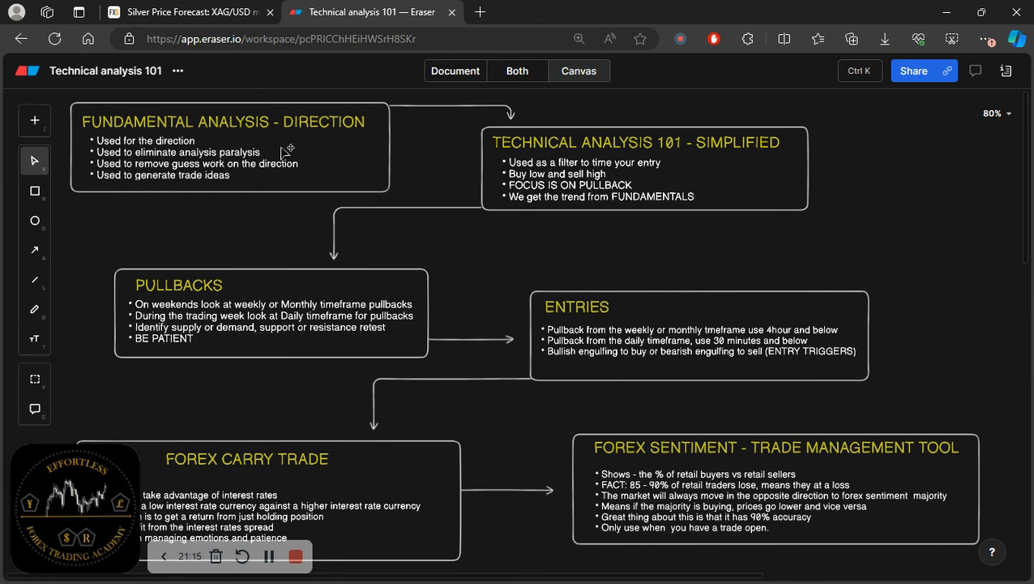
pyautogui.moveTo(282, 146)
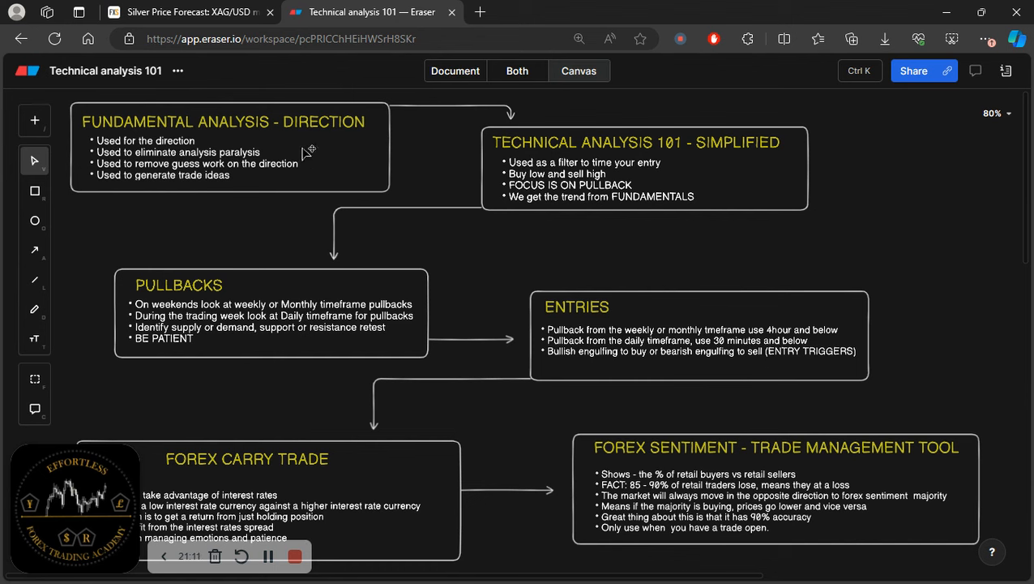
# Show the FXStreet silver forecast article's opening summary bullets on XAG/USD above $34.00
pyautogui.click(191, 11)
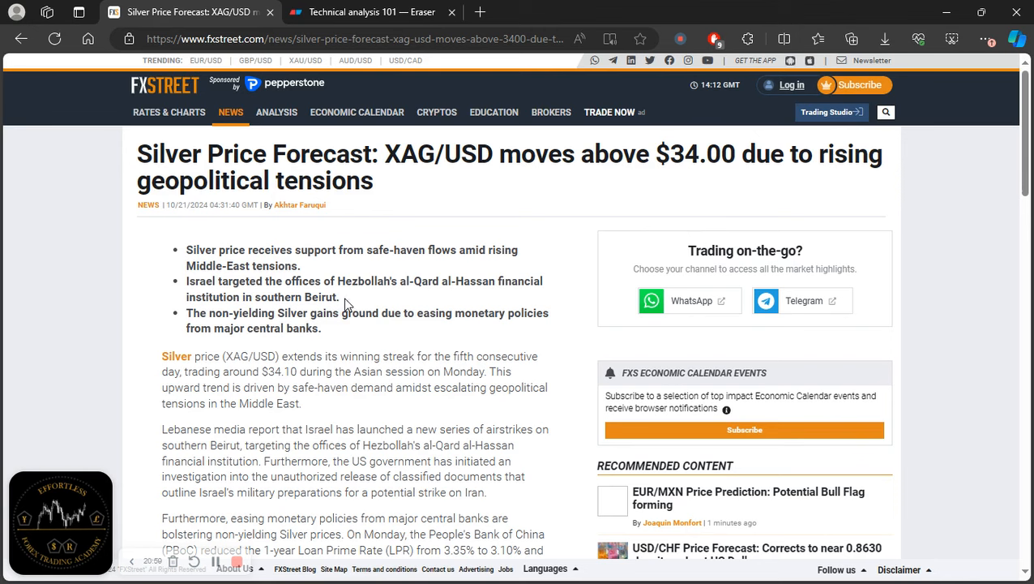
pyautogui.moveTo(386, 181)
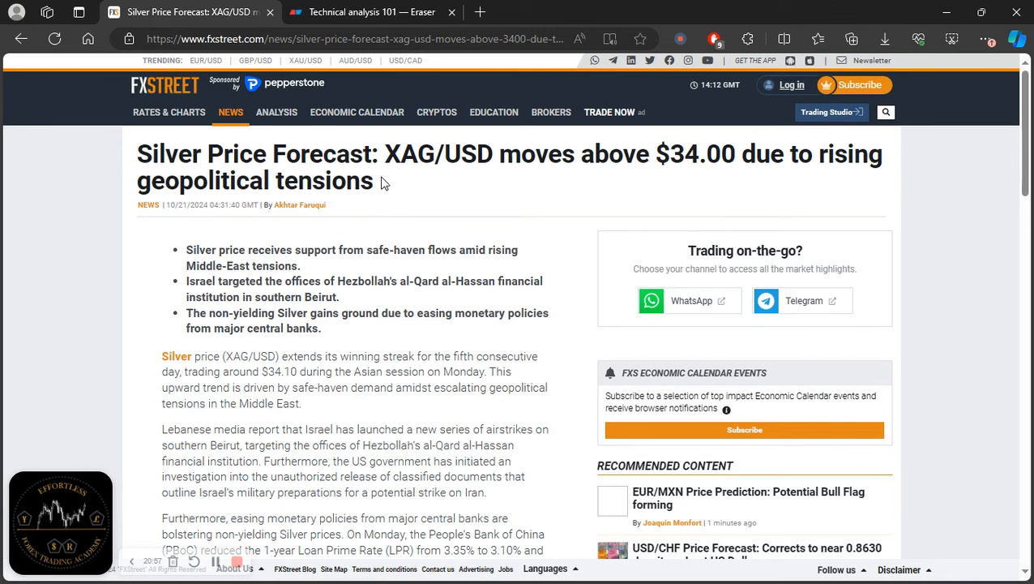
pyautogui.moveTo(708, 165)
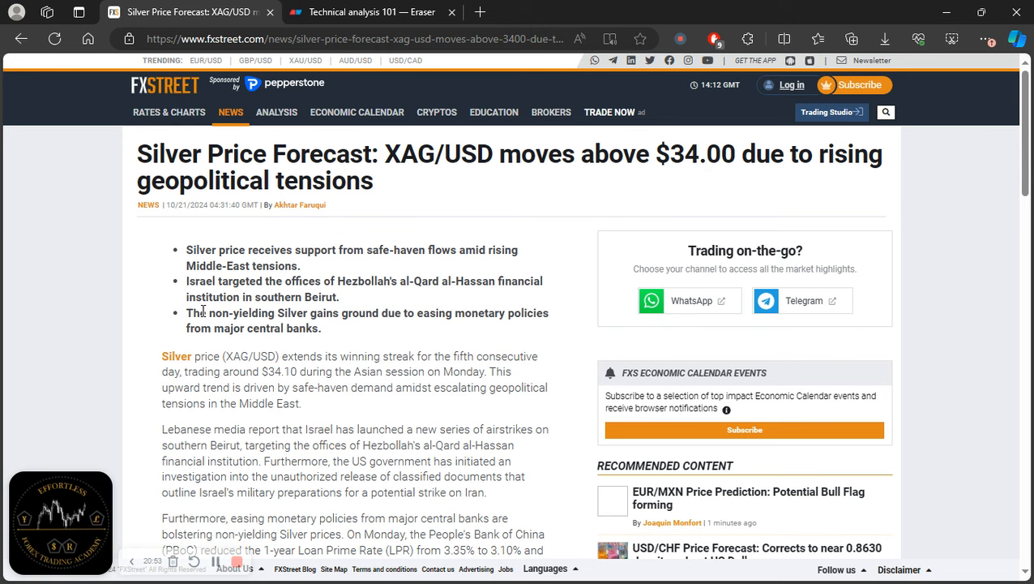
pyautogui.scroll(-3)
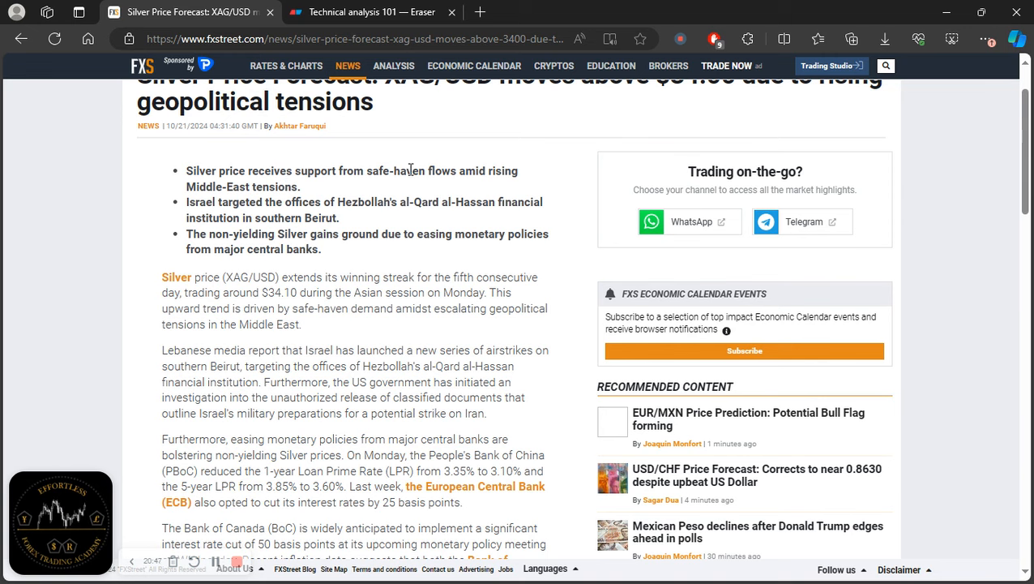
pyautogui.moveTo(235, 191)
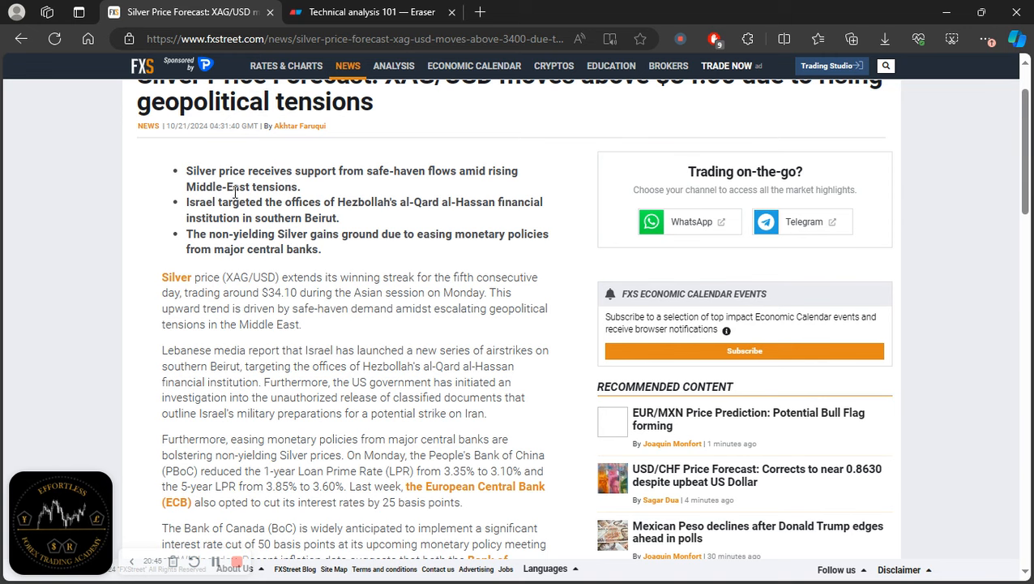
pyautogui.moveTo(225, 205)
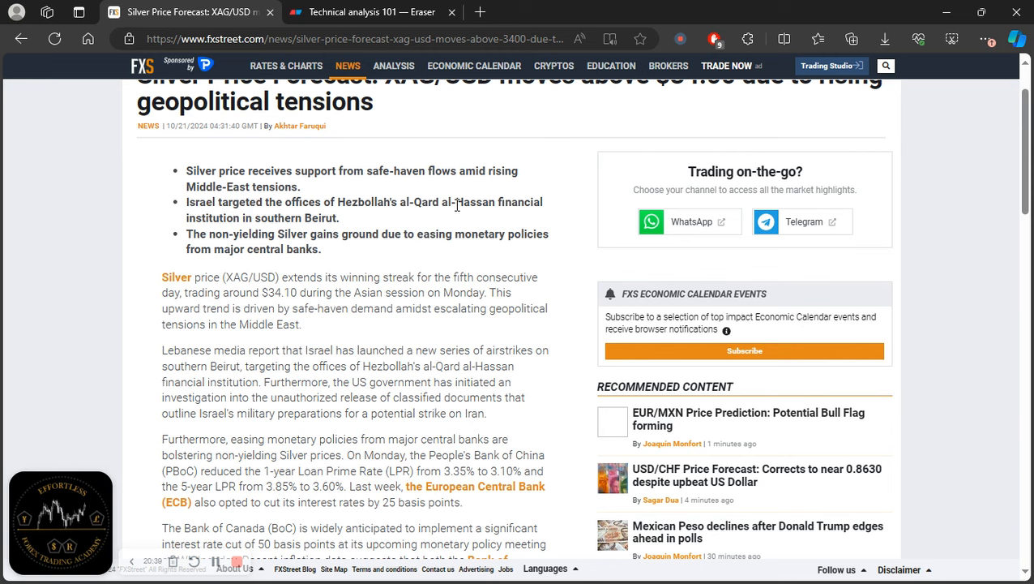
pyautogui.moveTo(195, 234)
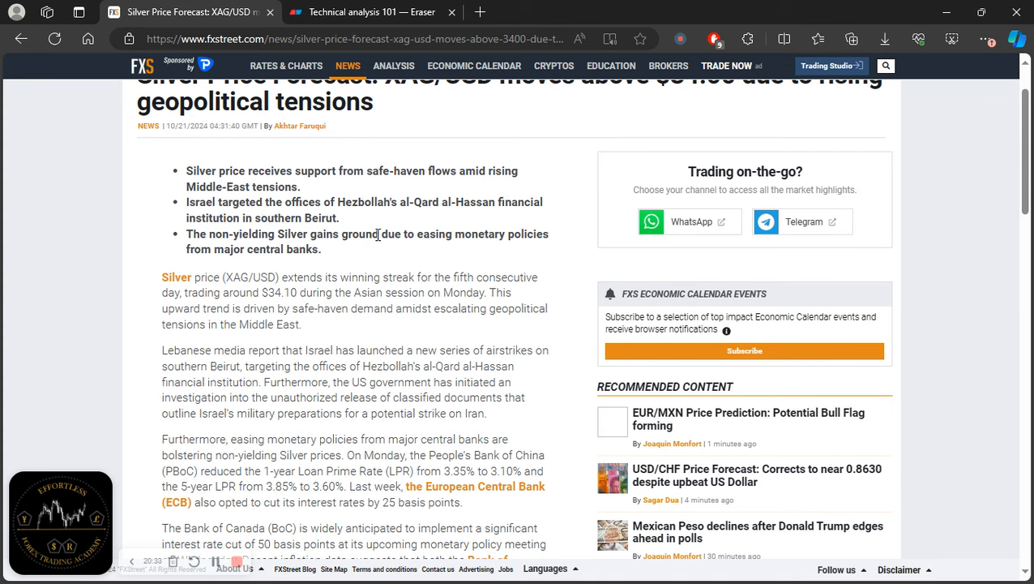
pyautogui.moveTo(256, 272)
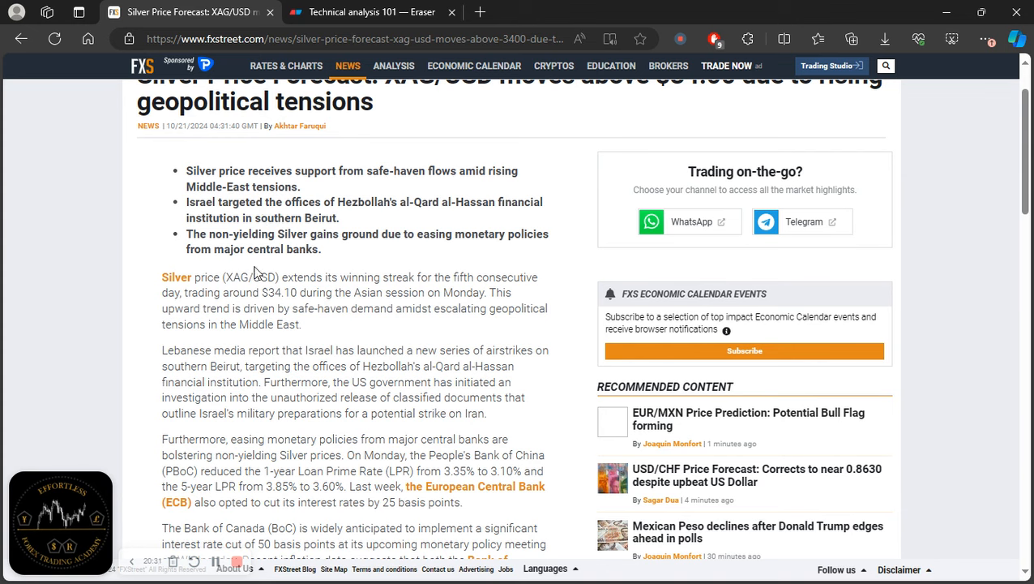
pyautogui.scroll(-3)
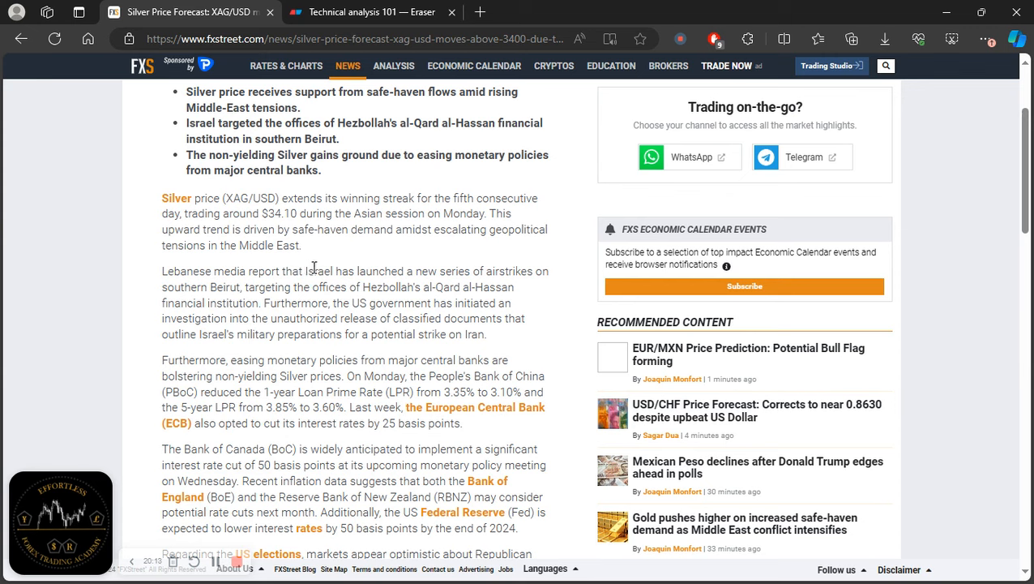
pyautogui.moveTo(290, 298)
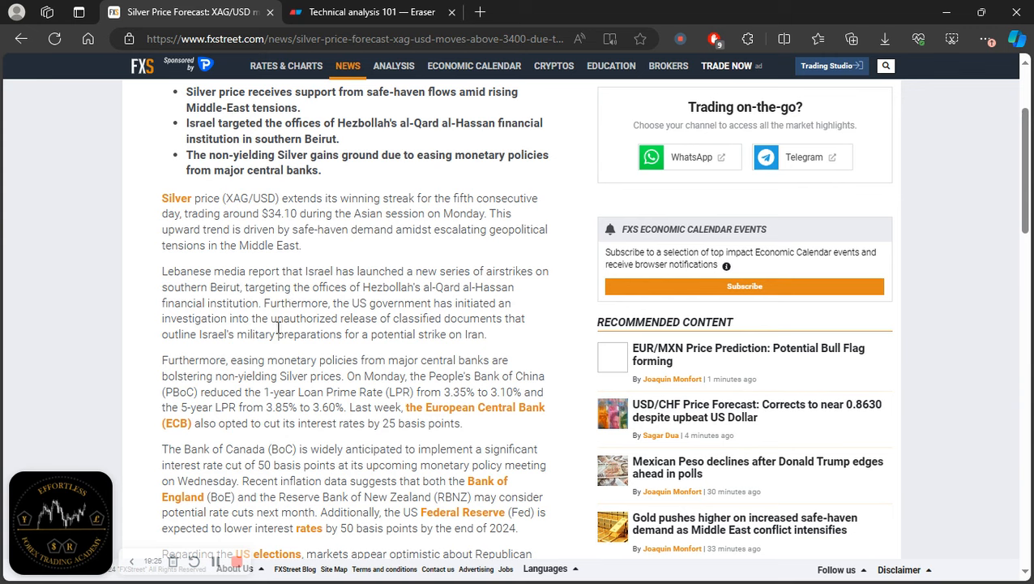
pyautogui.moveTo(279, 225)
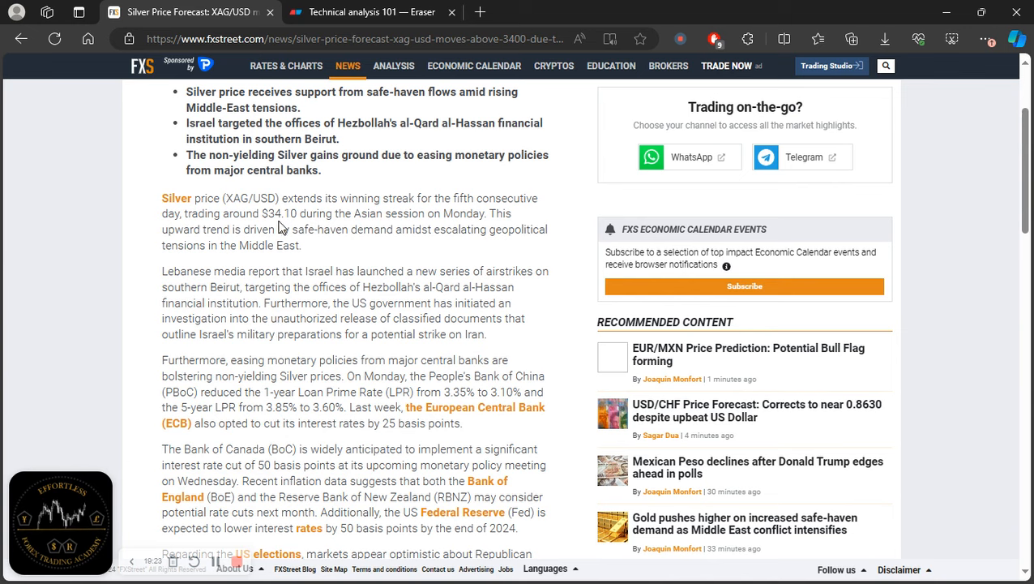
pyautogui.moveTo(436, 200)
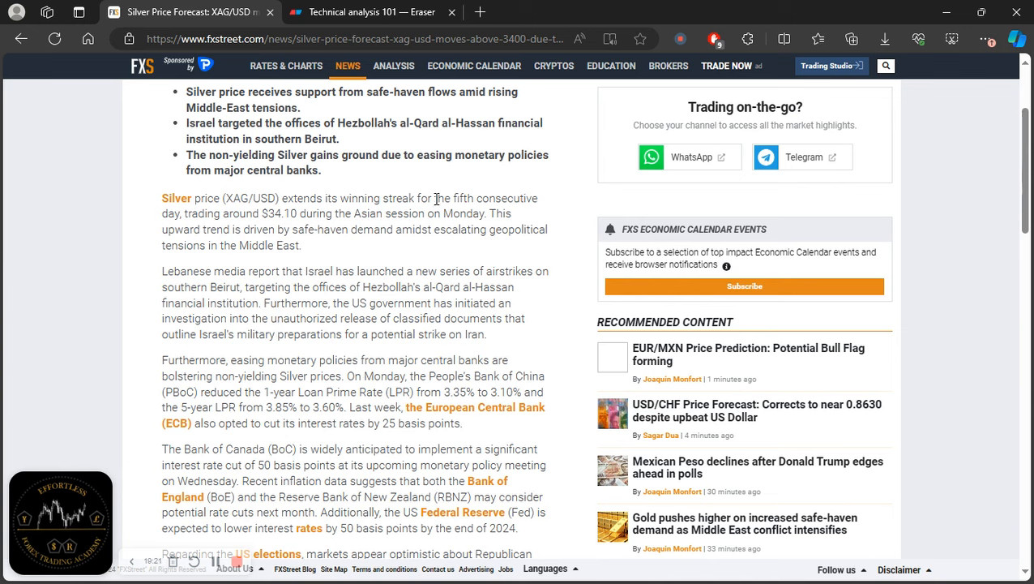
pyautogui.moveTo(292, 216)
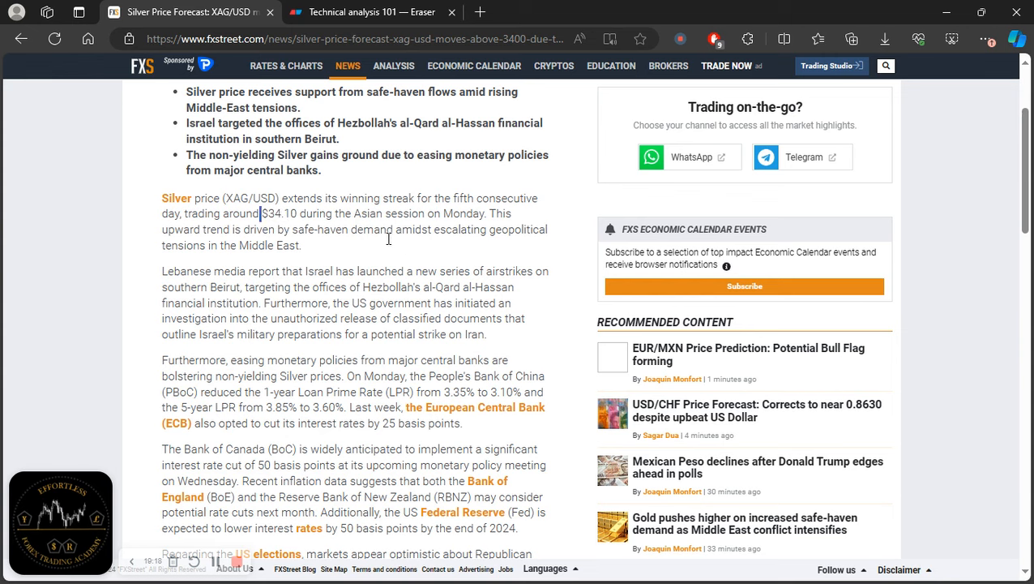
pyautogui.doubleClick(279, 214)
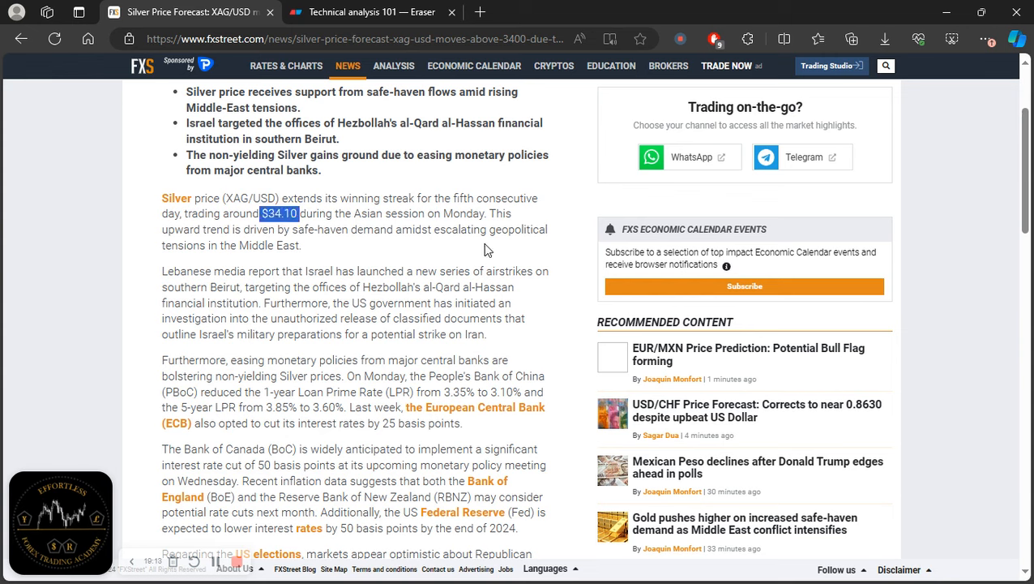
pyautogui.moveTo(516, 245)
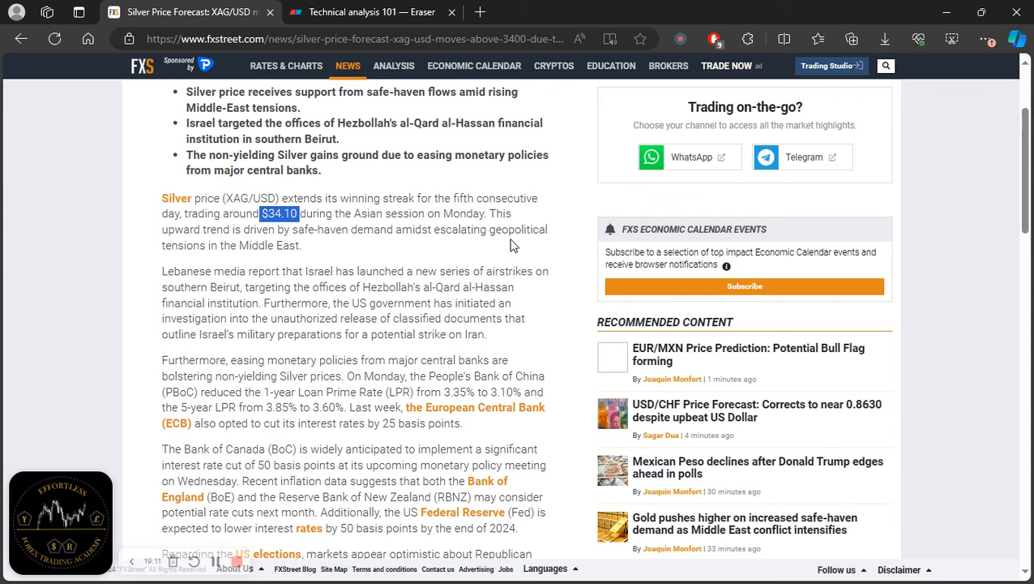
pyautogui.moveTo(260, 260)
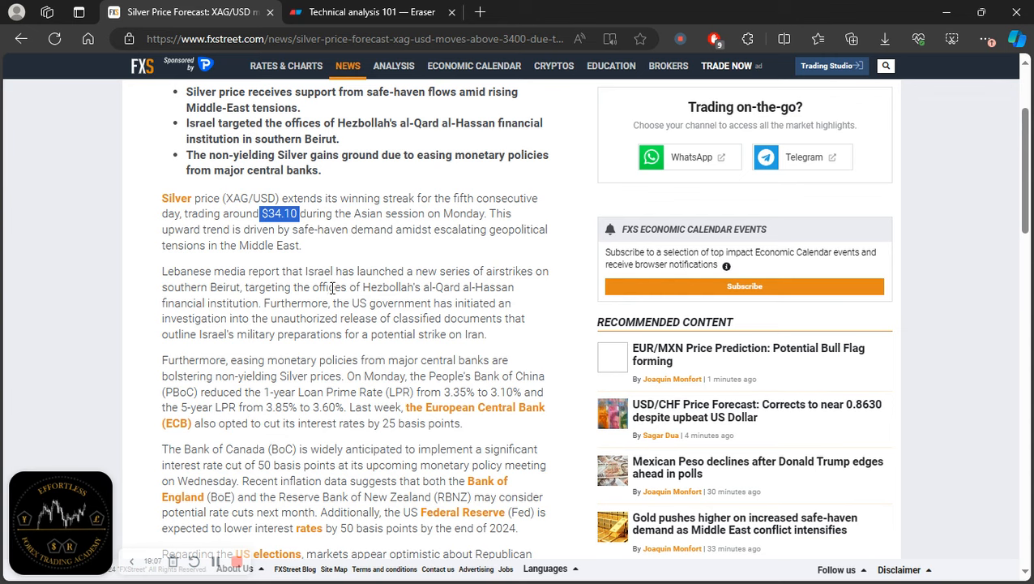
pyautogui.moveTo(496, 285)
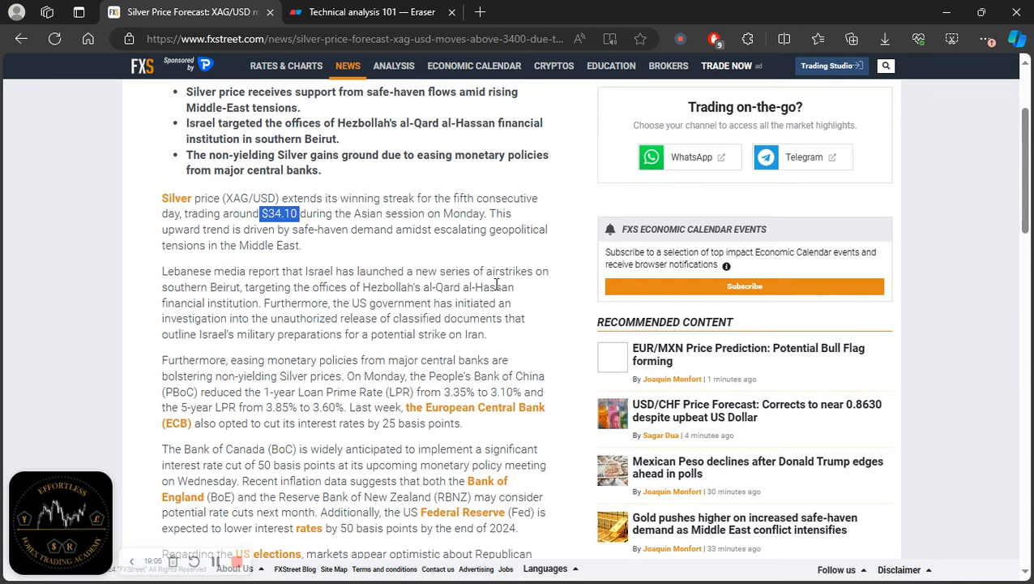
pyautogui.moveTo(276, 294)
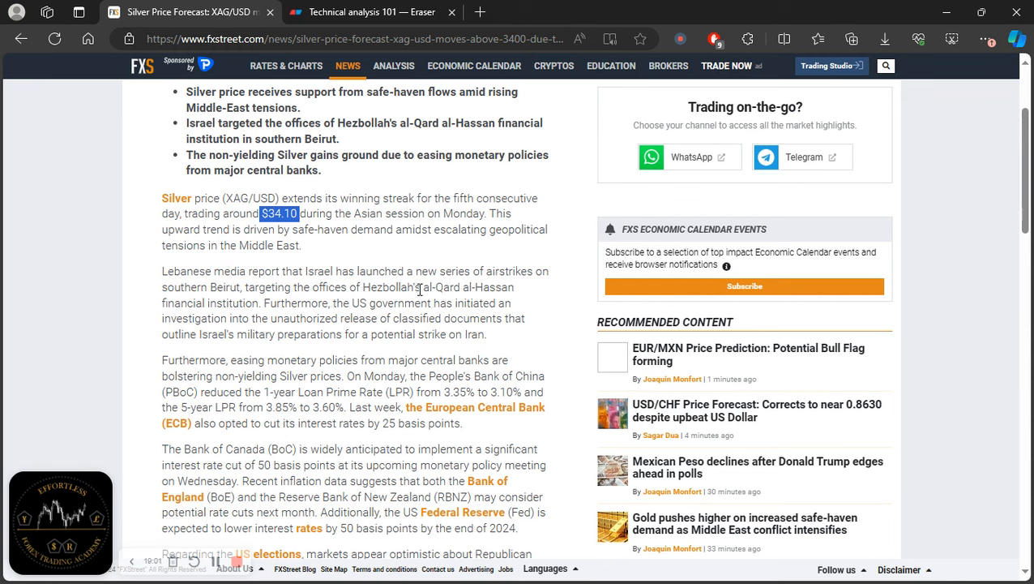
pyautogui.moveTo(279, 309)
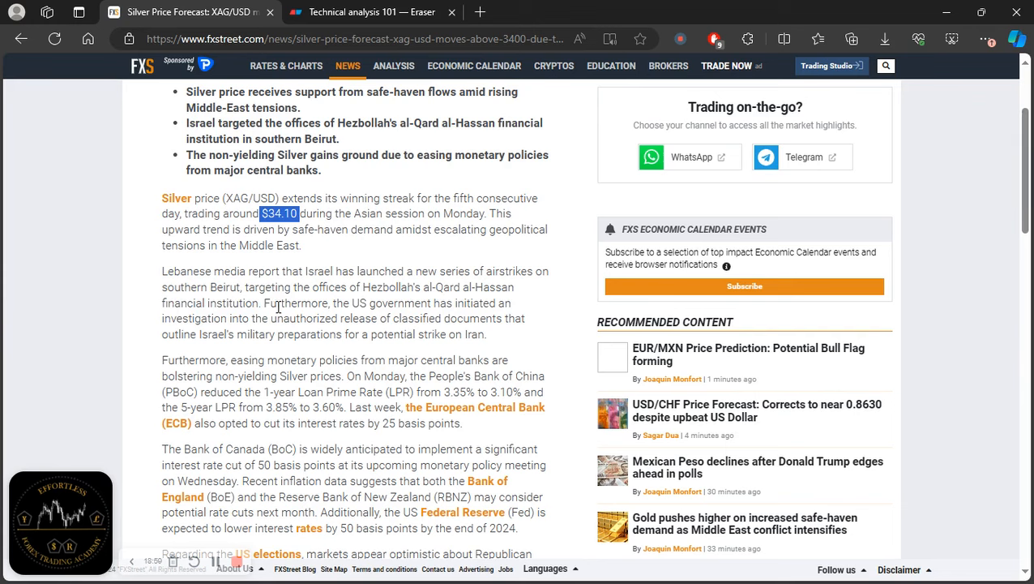
pyautogui.moveTo(398, 324)
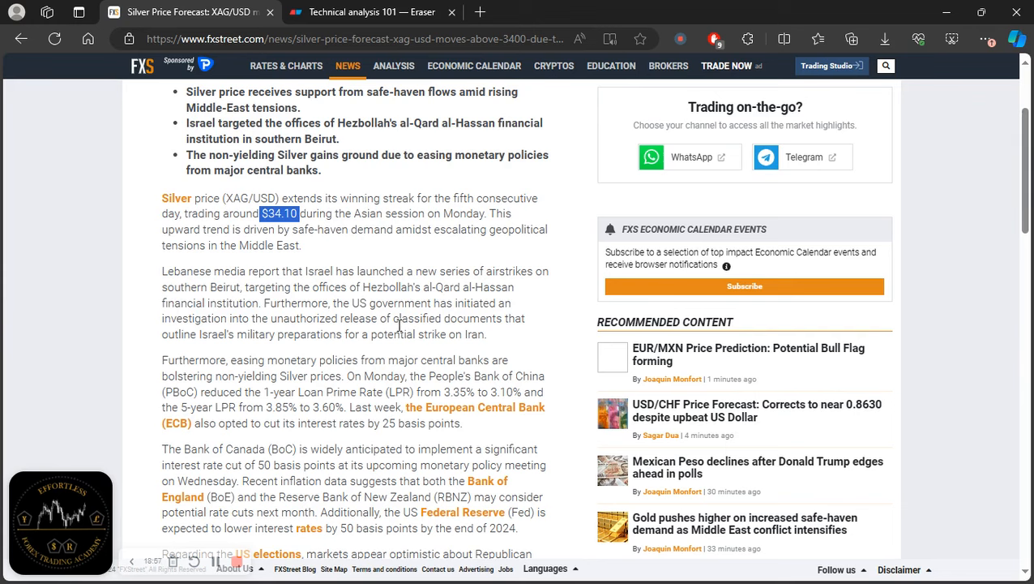
pyautogui.moveTo(273, 327)
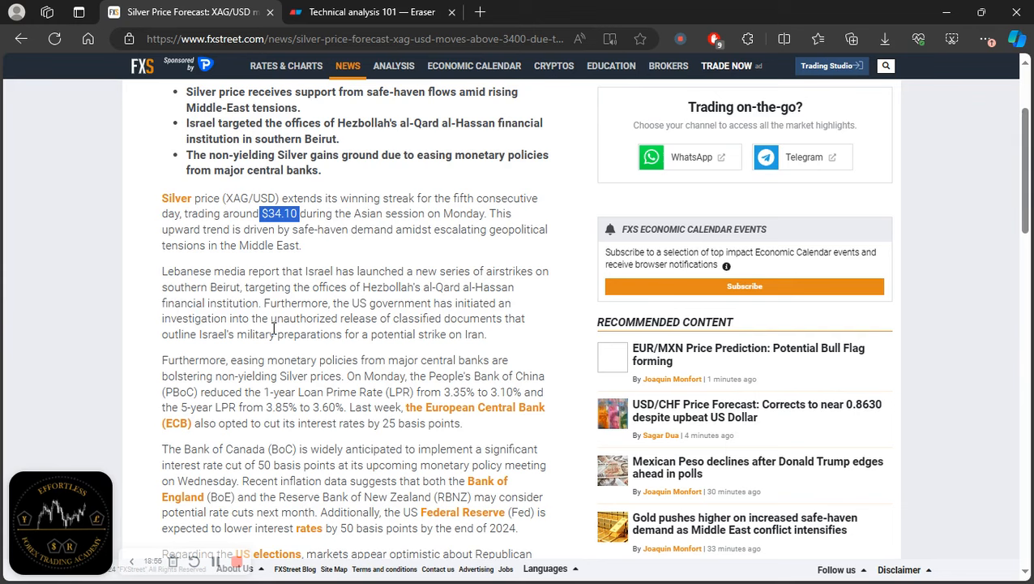
pyautogui.moveTo(519, 347)
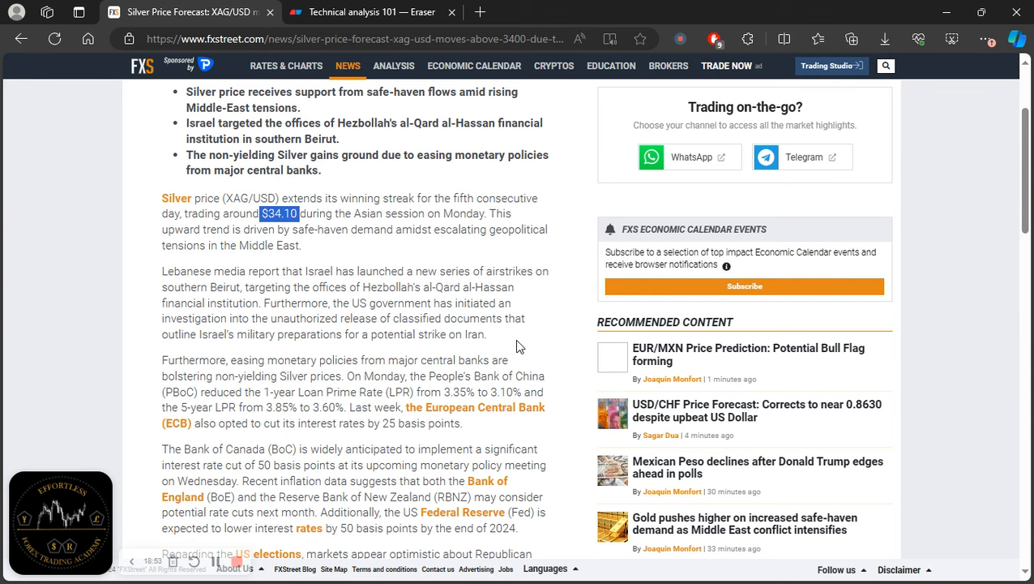
pyautogui.scroll(-3)
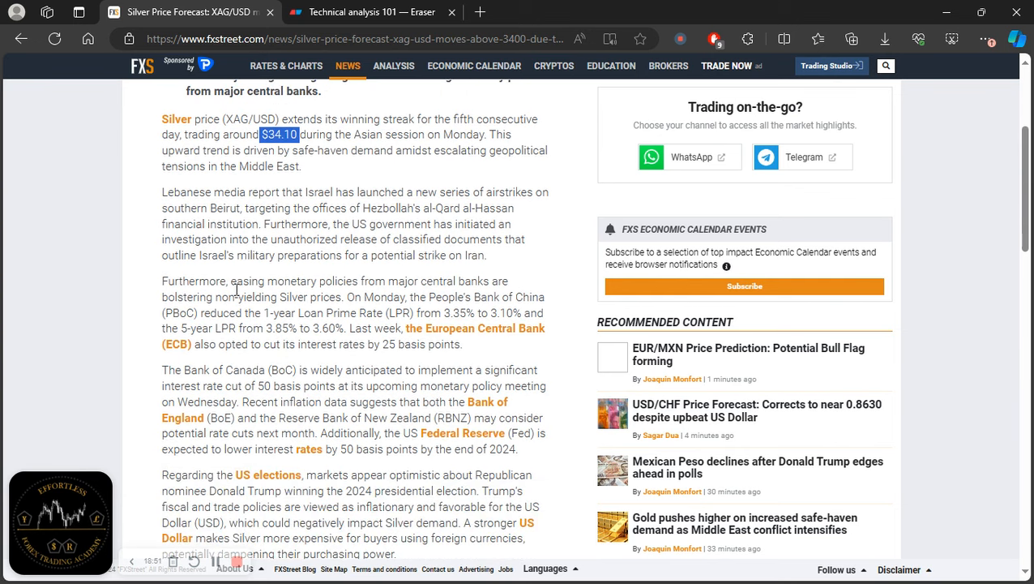
pyautogui.moveTo(328, 274)
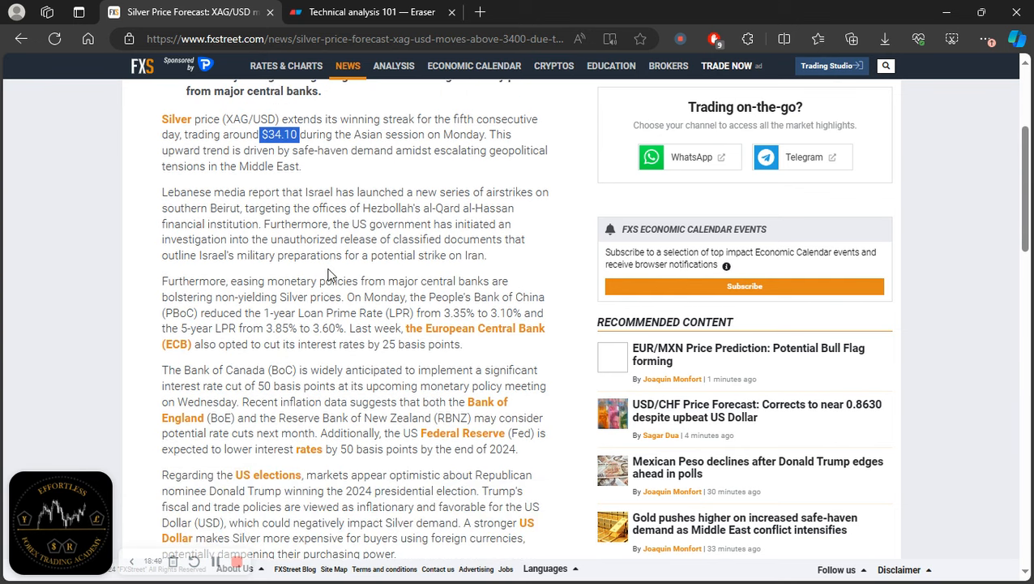
pyautogui.moveTo(446, 274)
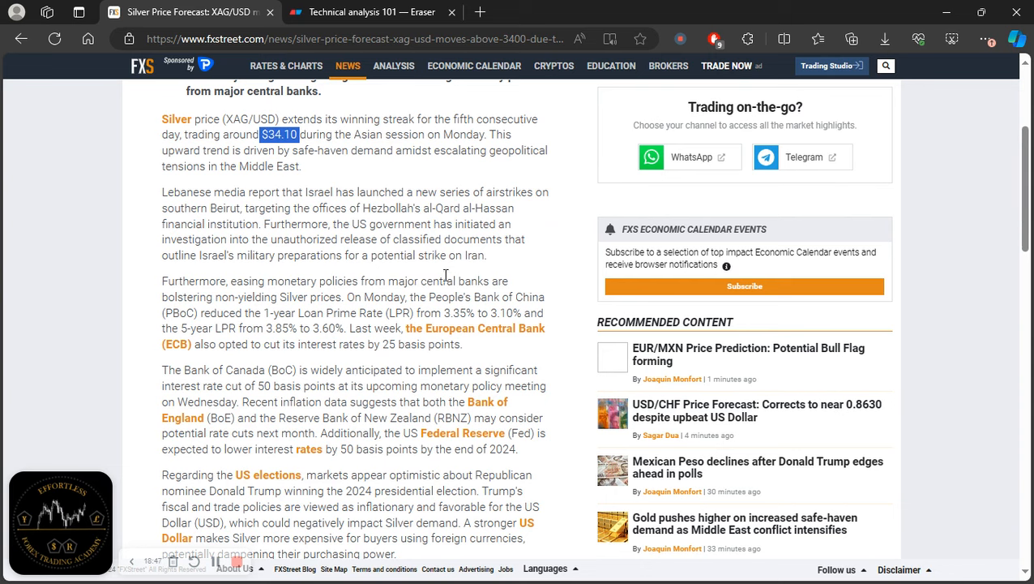
pyautogui.scroll(-3)
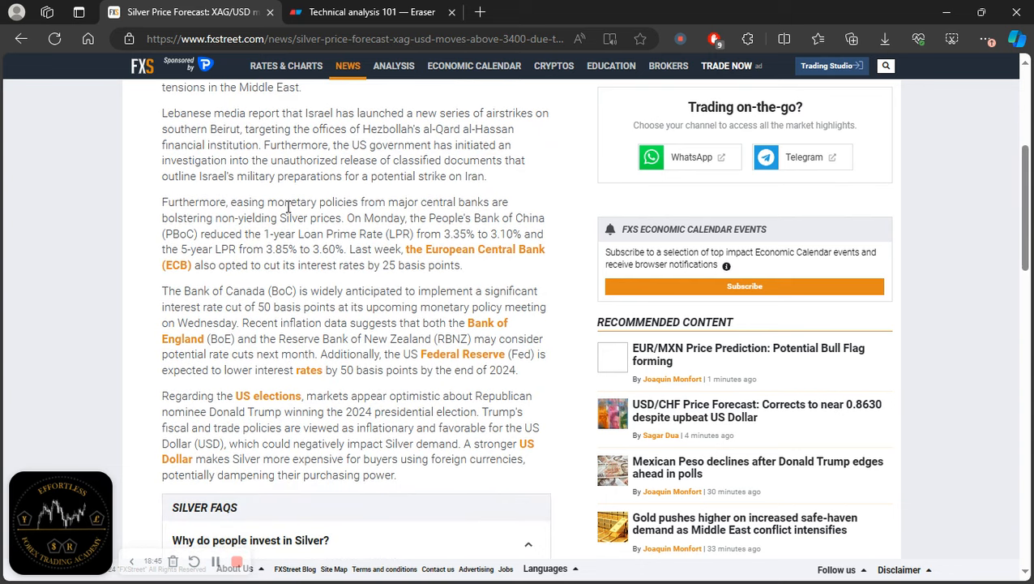
pyautogui.moveTo(462, 208)
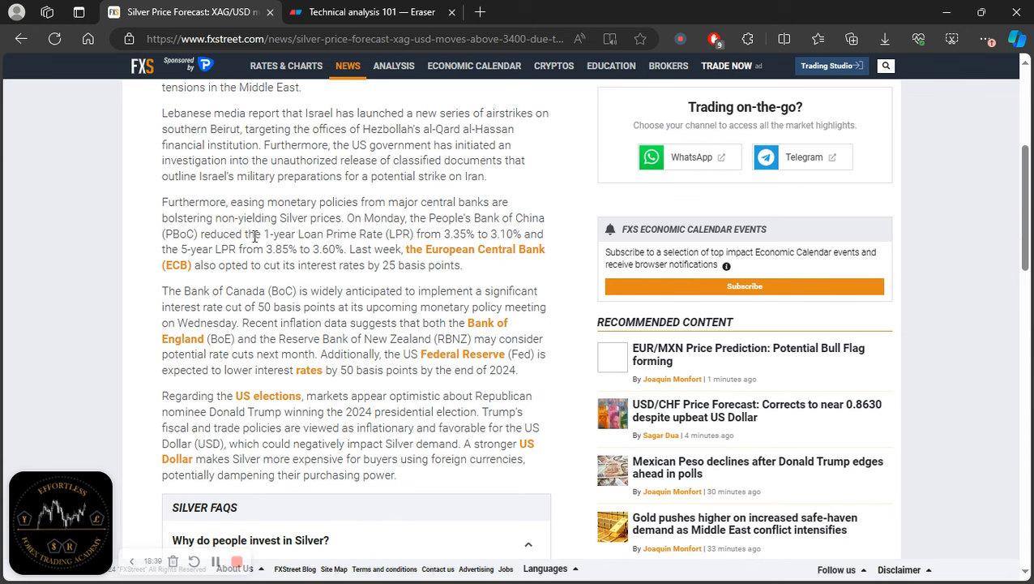
pyautogui.moveTo(444, 235)
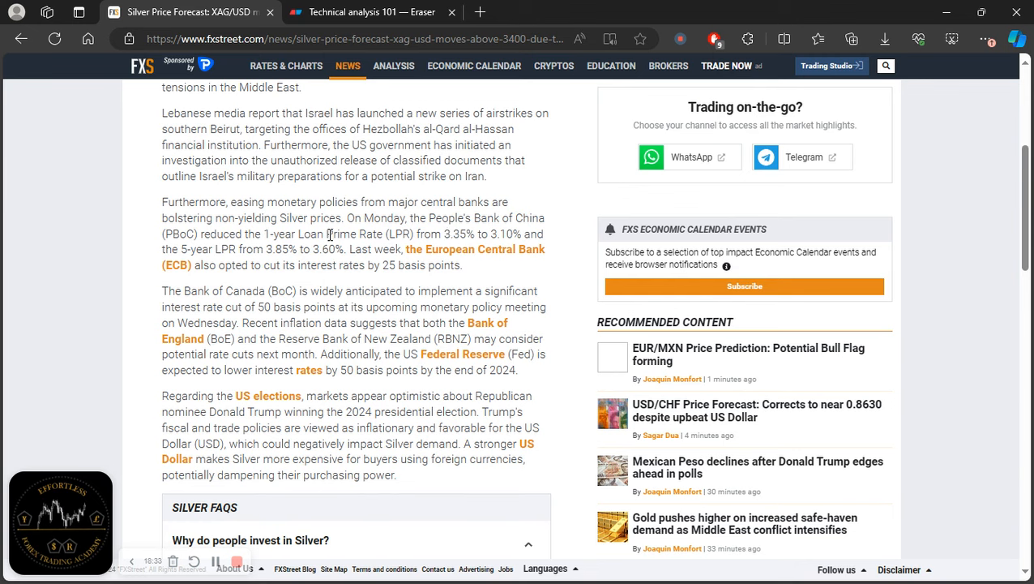
pyautogui.moveTo(248, 263)
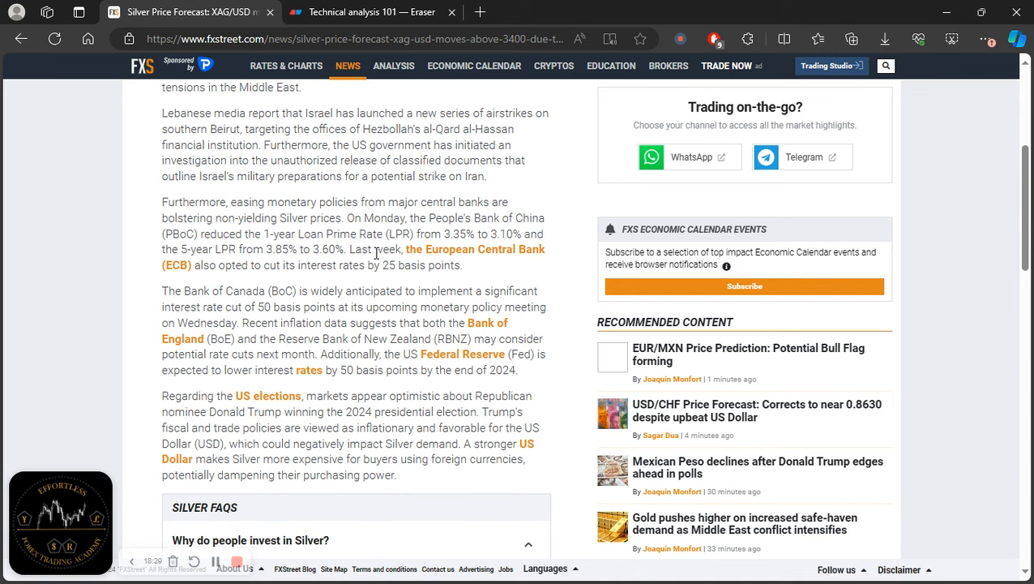
pyautogui.moveTo(251, 266)
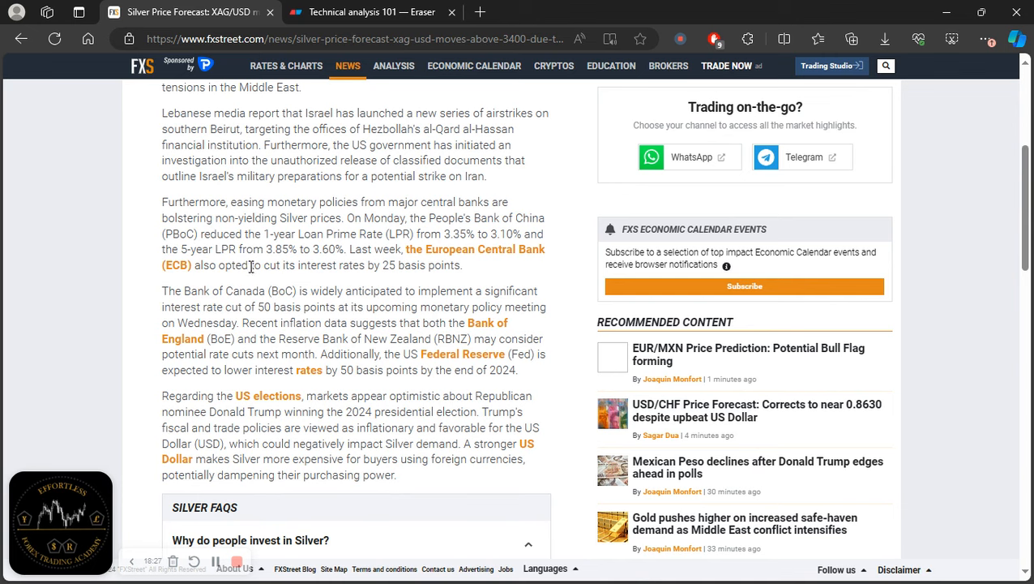
pyautogui.moveTo(474, 282)
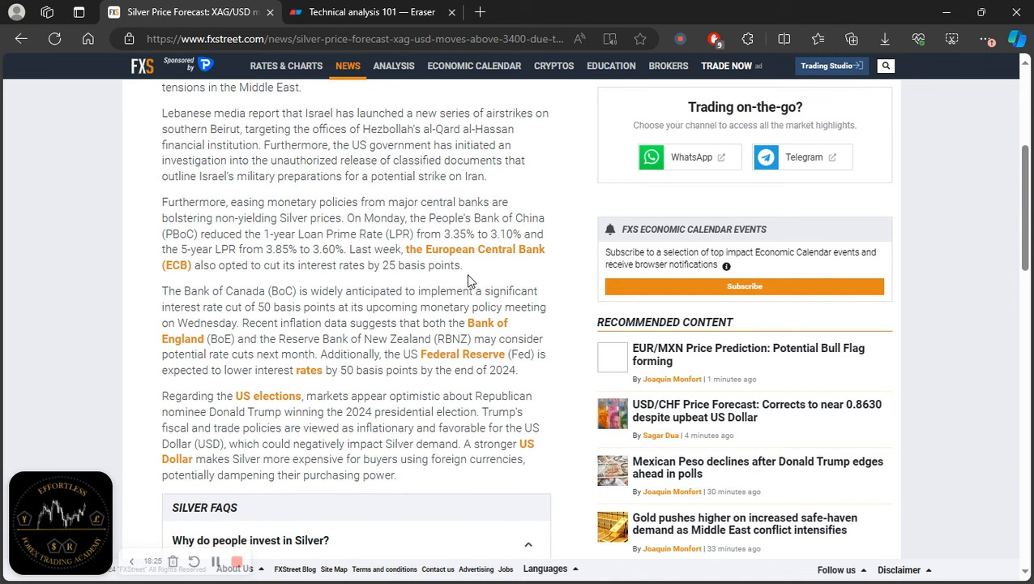
pyautogui.moveTo(375, 305)
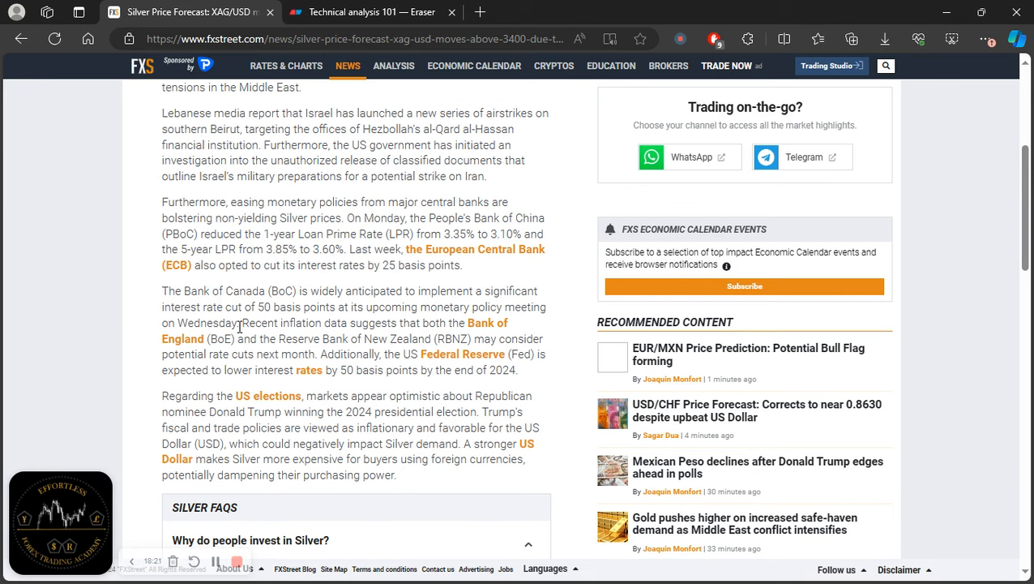
pyautogui.moveTo(436, 316)
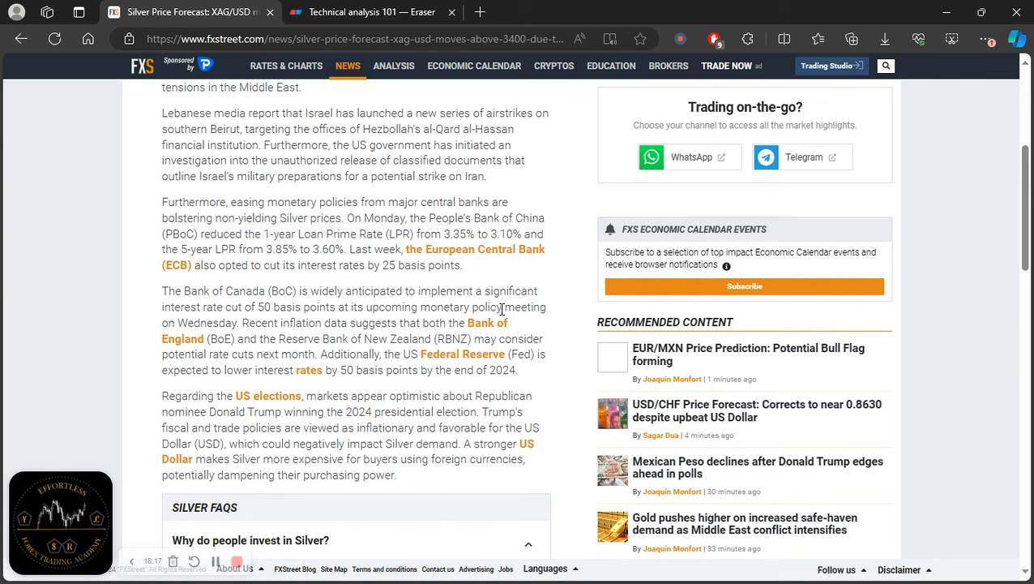
pyautogui.scroll(-3)
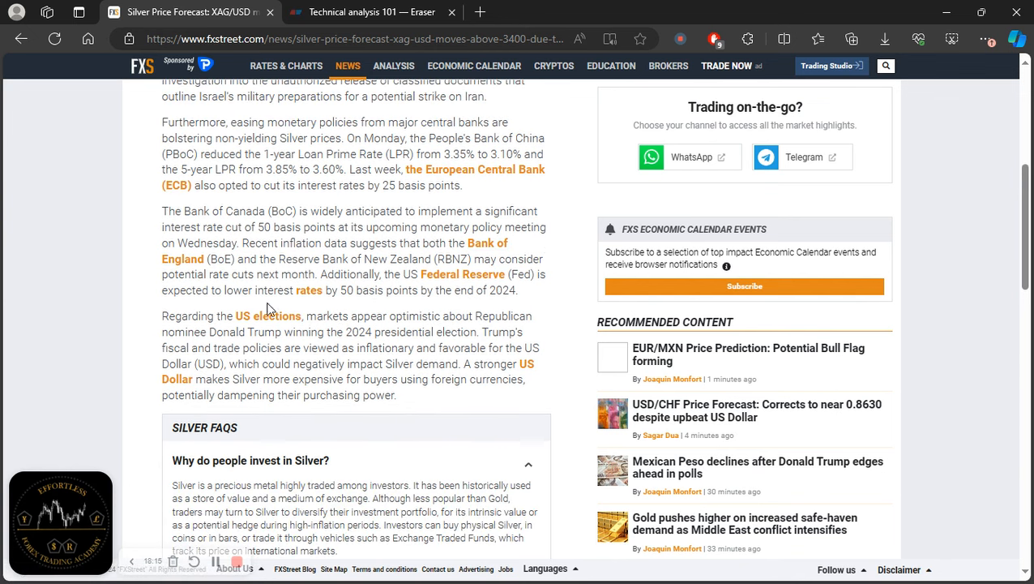
pyautogui.moveTo(487, 250)
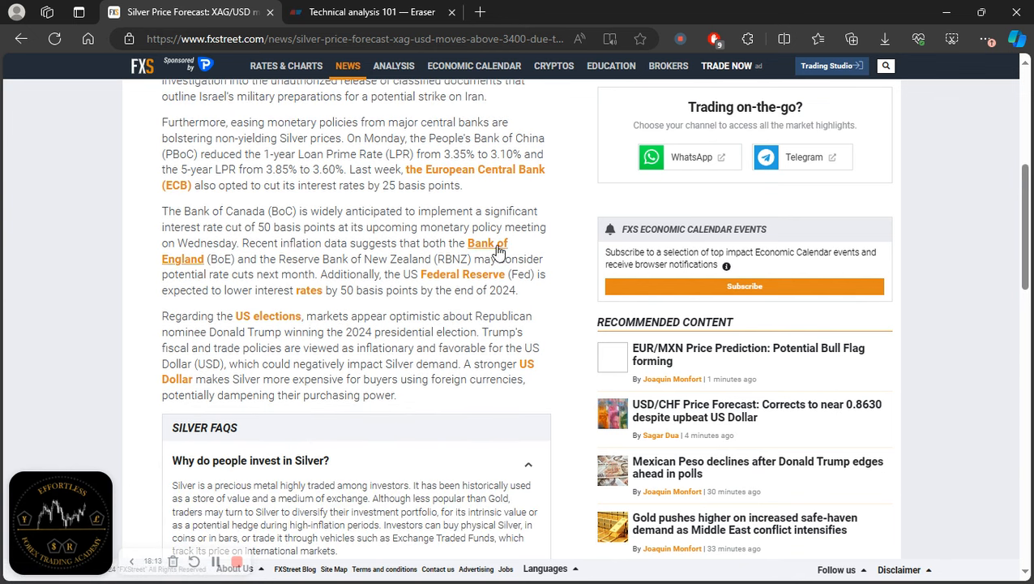
pyautogui.moveTo(469, 259)
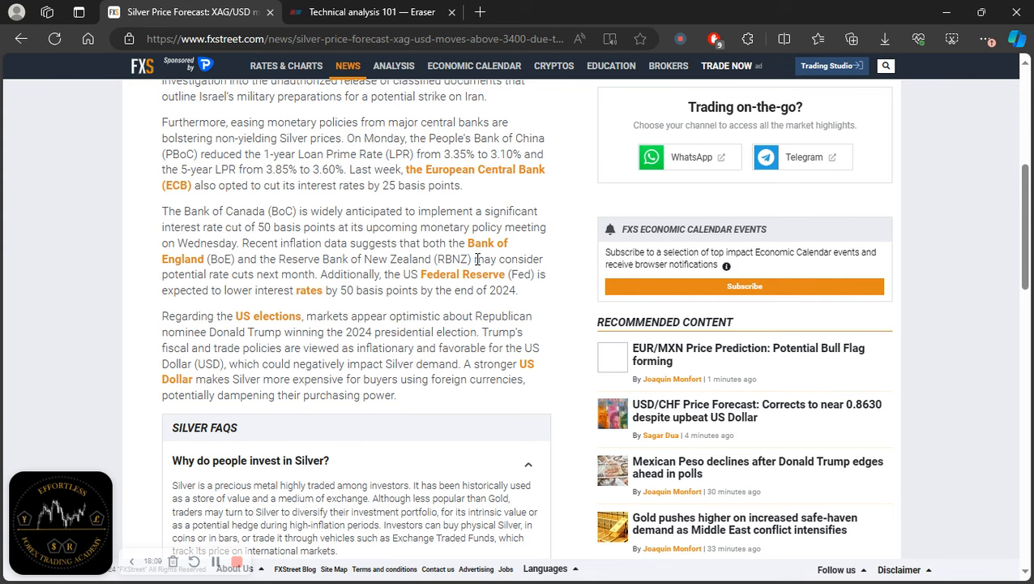
pyautogui.moveTo(290, 279)
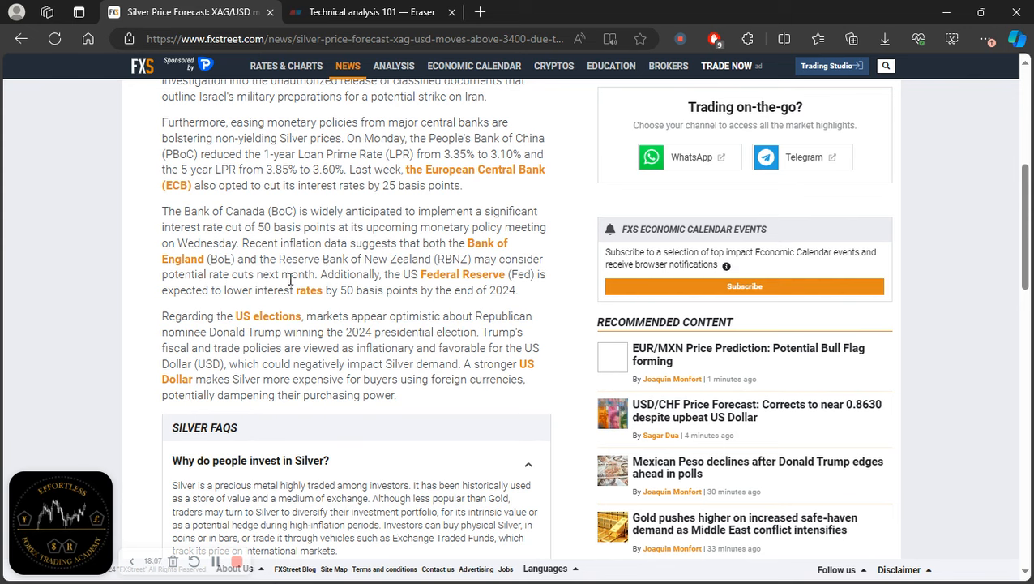
pyautogui.moveTo(464, 274)
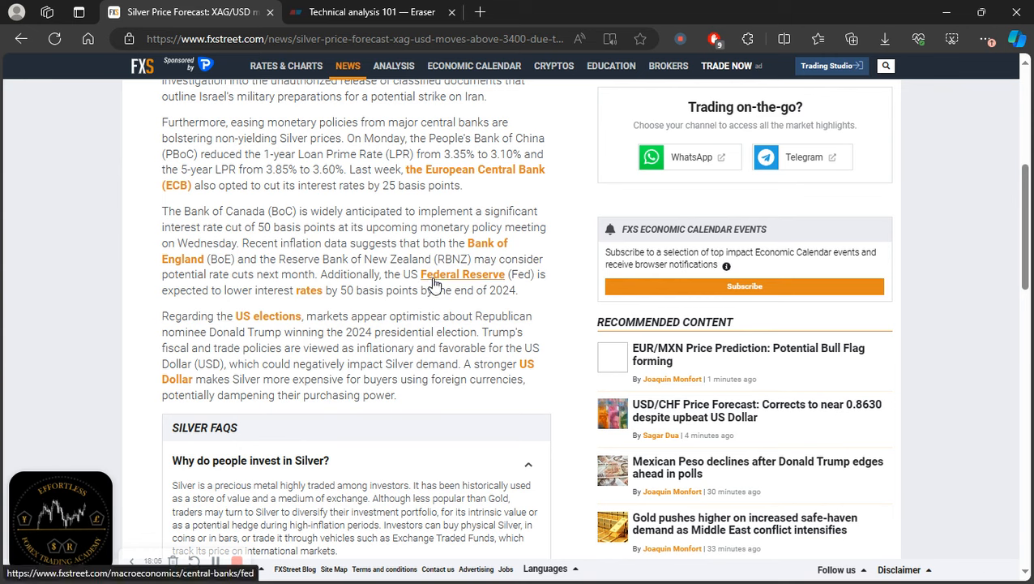
pyautogui.moveTo(542, 295)
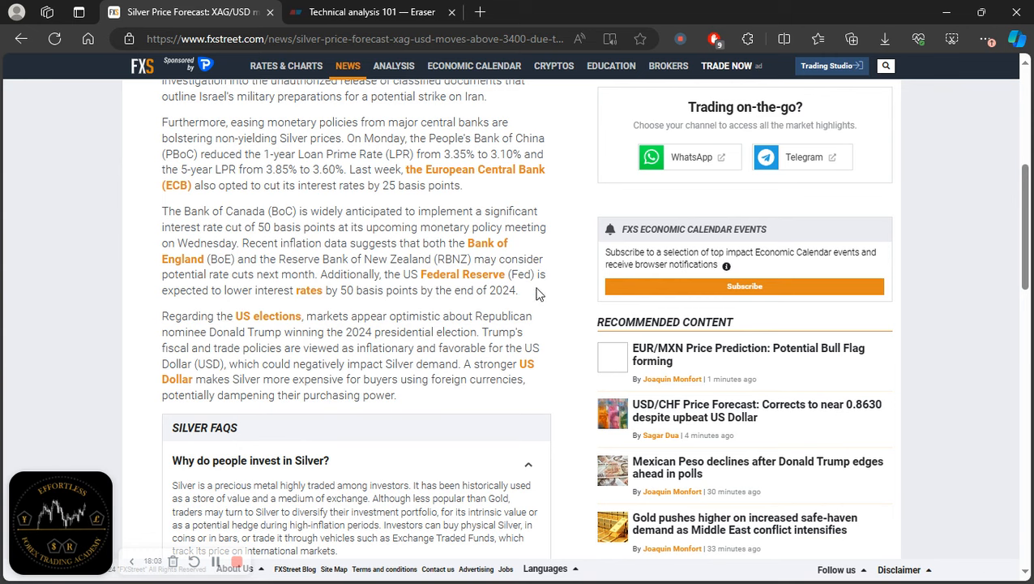
pyautogui.moveTo(377, 305)
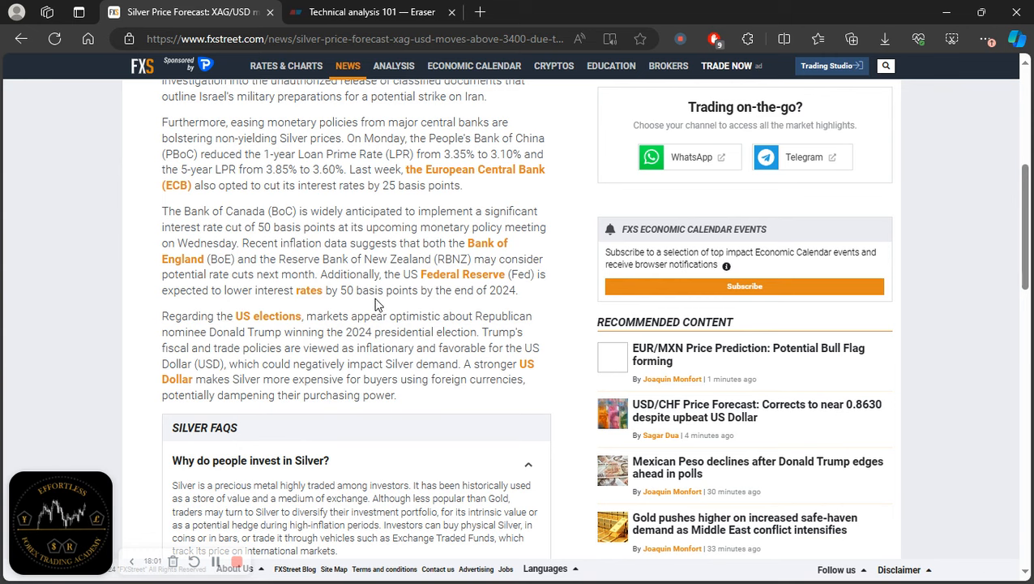
pyautogui.moveTo(422, 305)
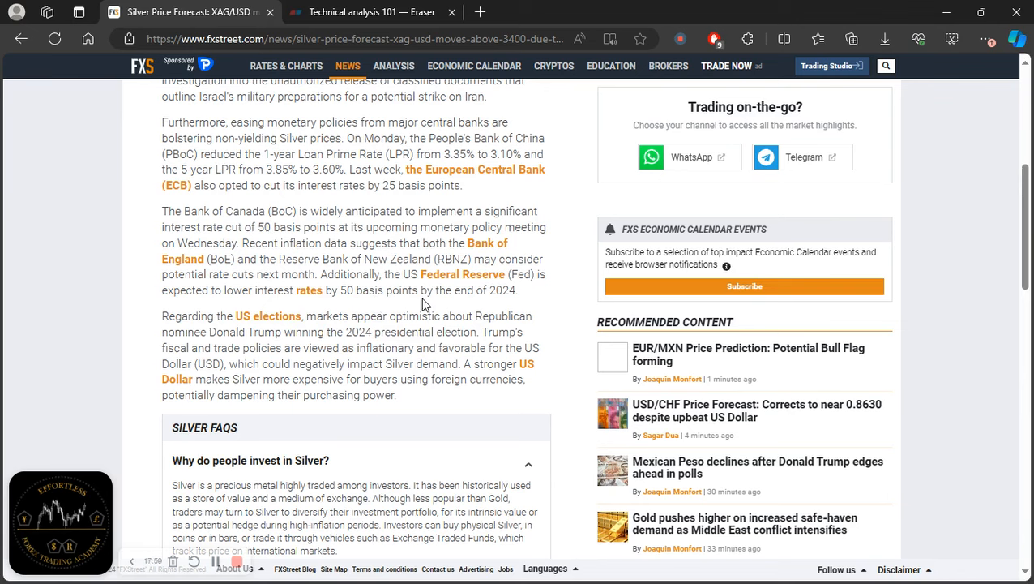
pyautogui.moveTo(203, 316)
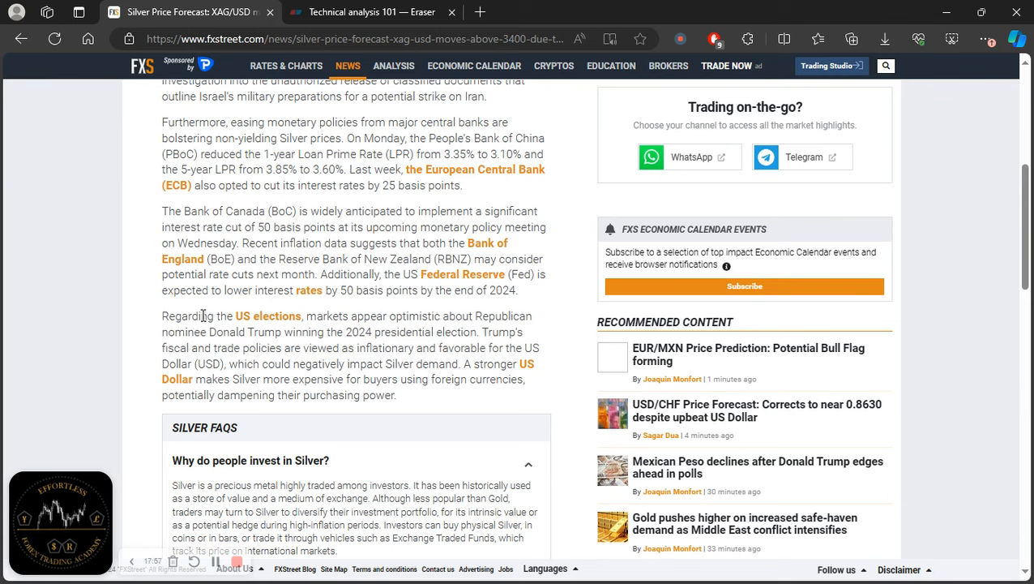
pyautogui.moveTo(347, 321)
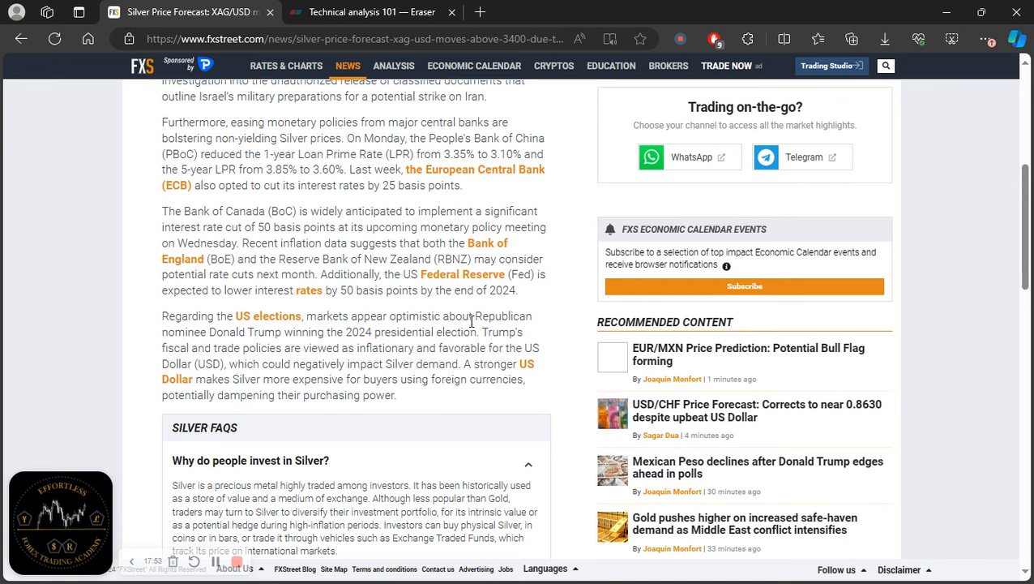
pyautogui.moveTo(341, 330)
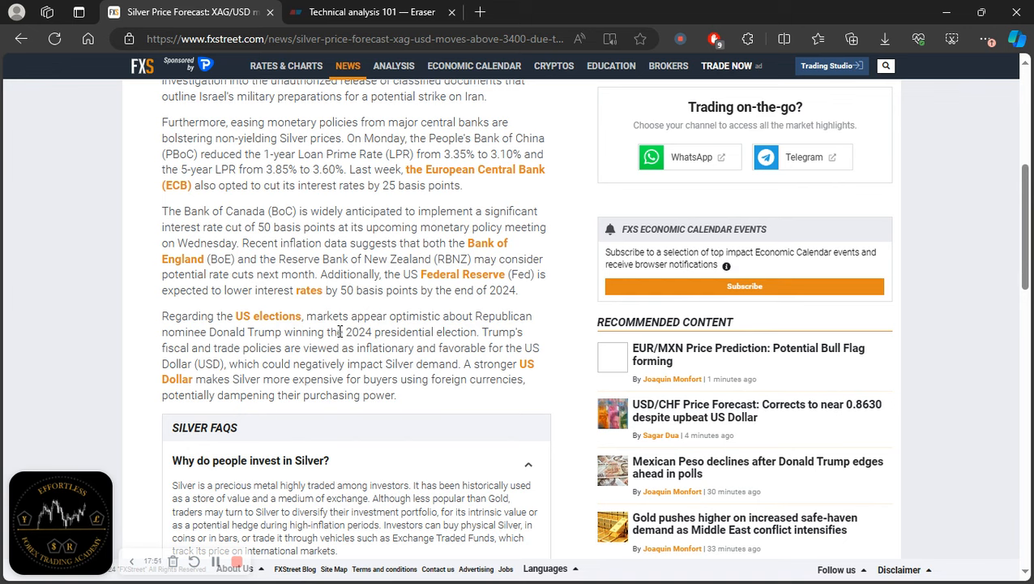
pyautogui.moveTo(483, 331)
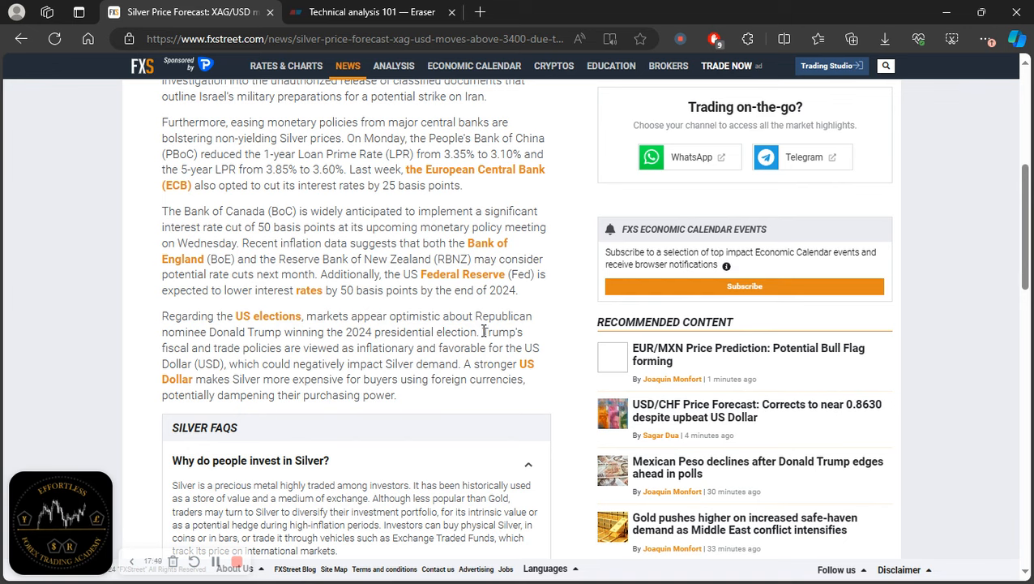
pyautogui.moveTo(376, 364)
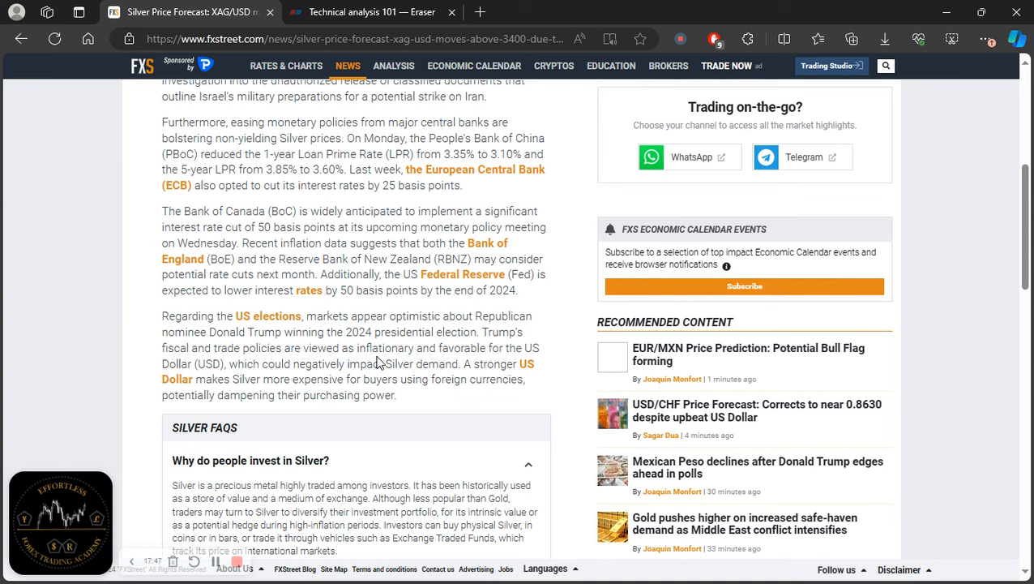
pyautogui.moveTo(483, 352)
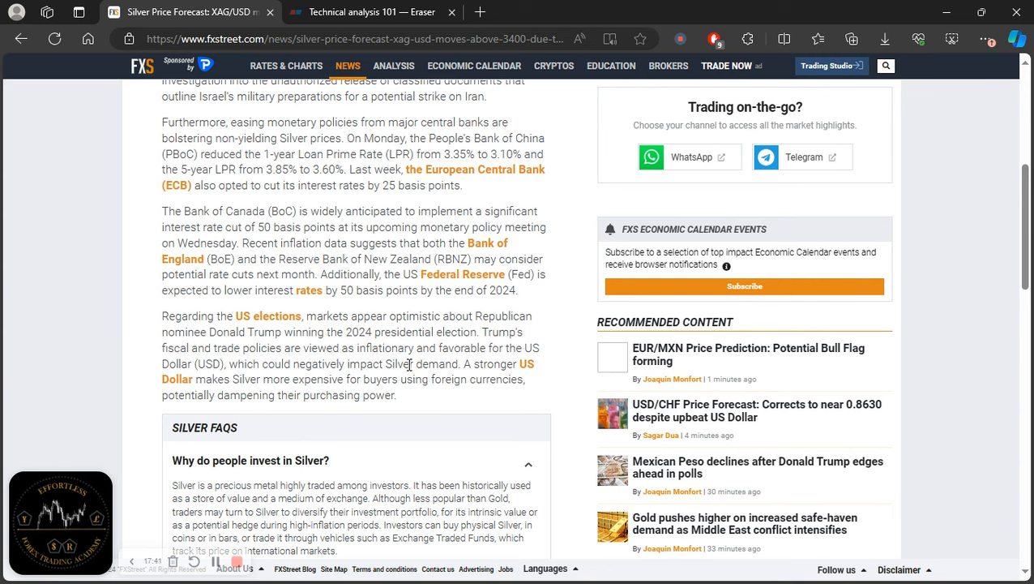
pyautogui.moveTo(272, 376)
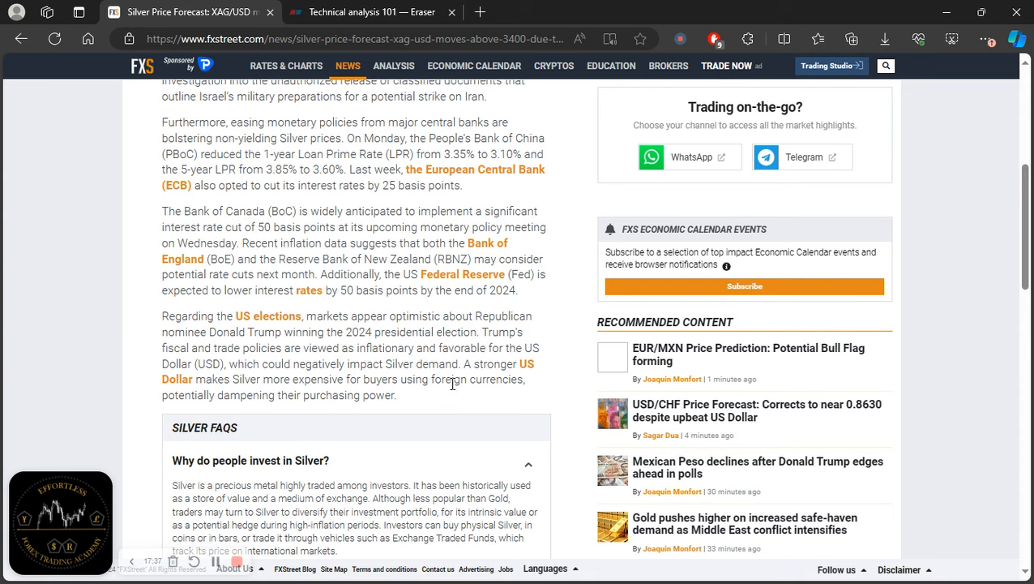
pyautogui.moveTo(457, 389)
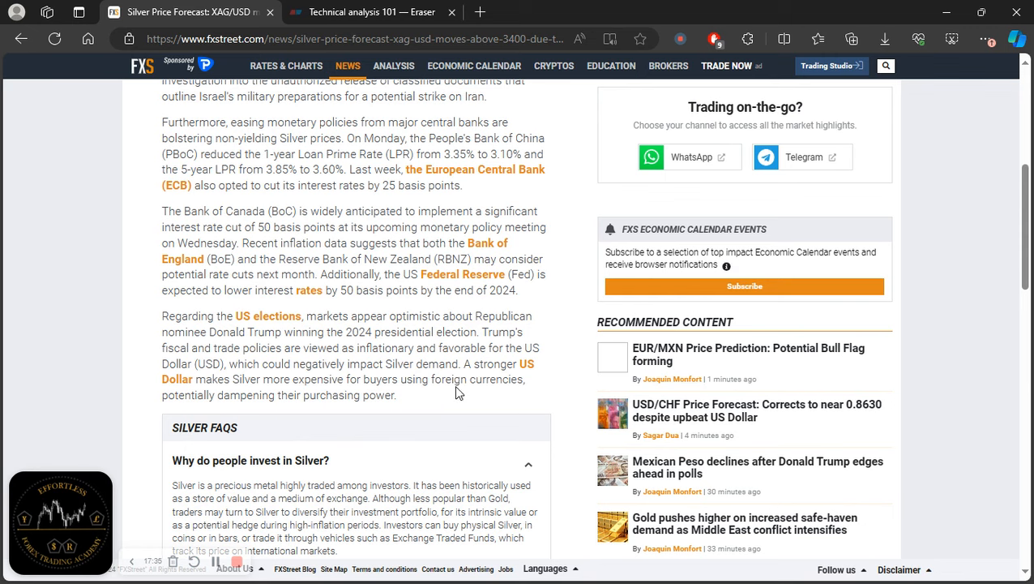
pyautogui.moveTo(444, 394)
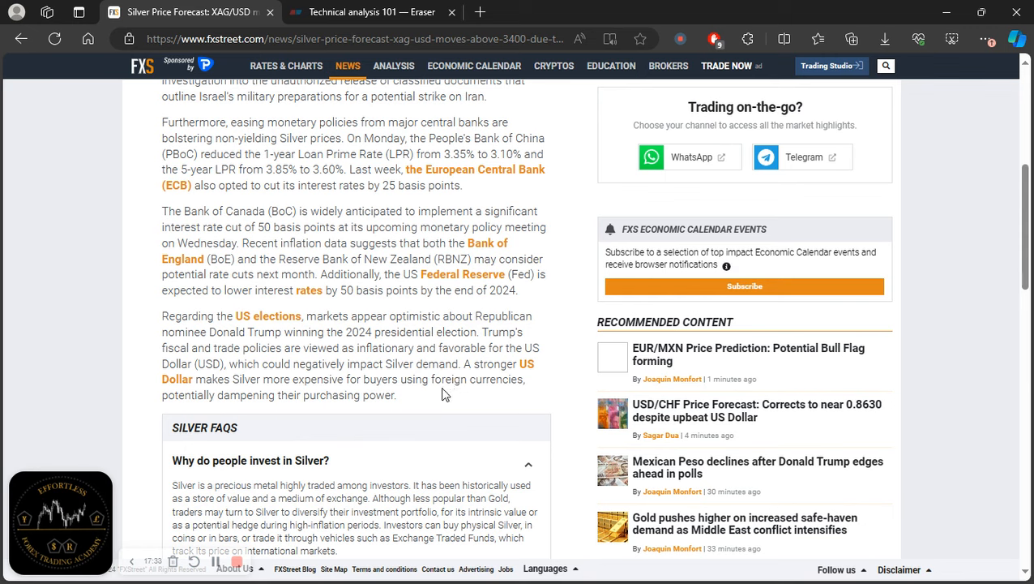
pyautogui.moveTo(431, 402)
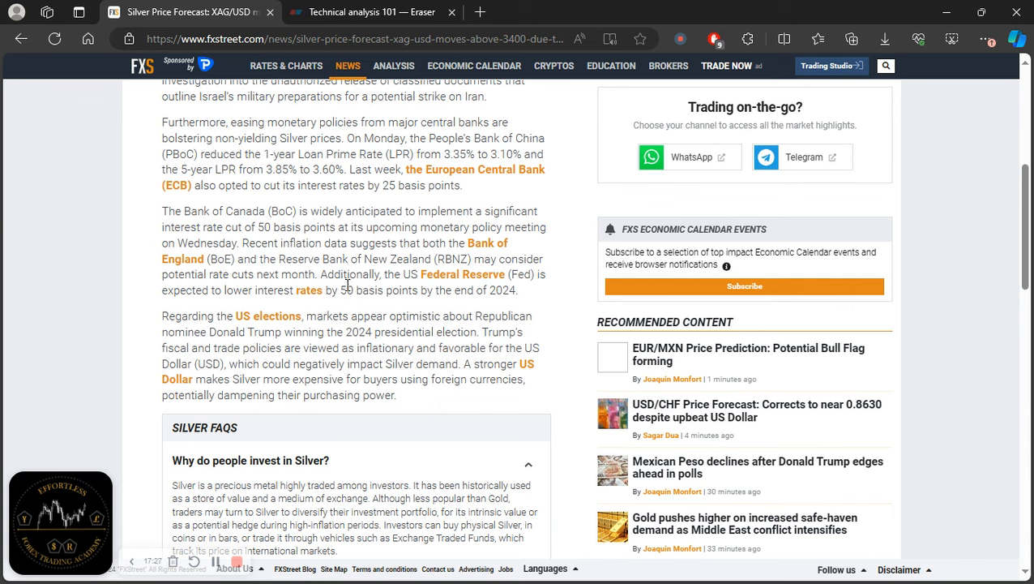
pyautogui.moveTo(290, 224)
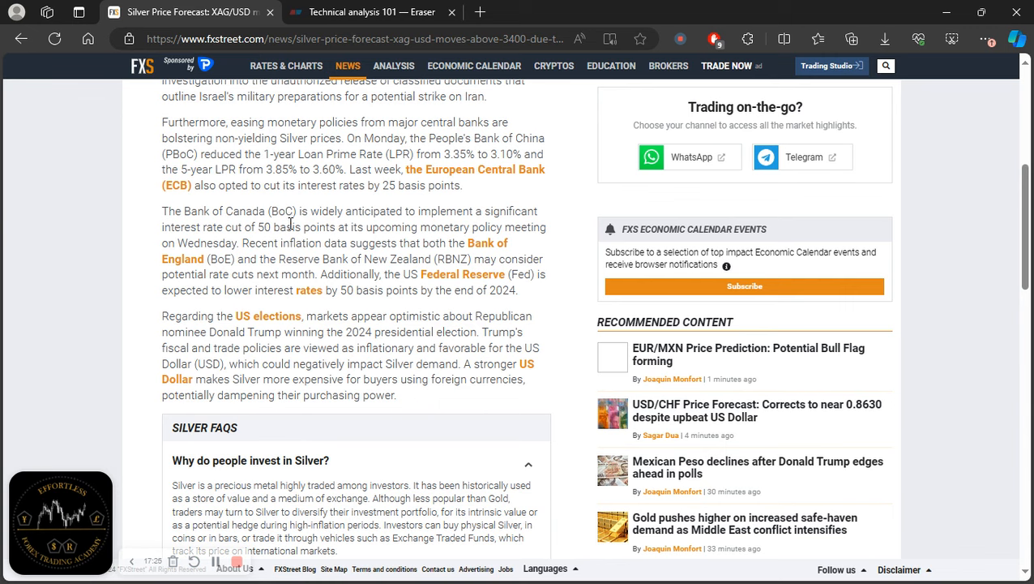
pyautogui.moveTo(292, 204)
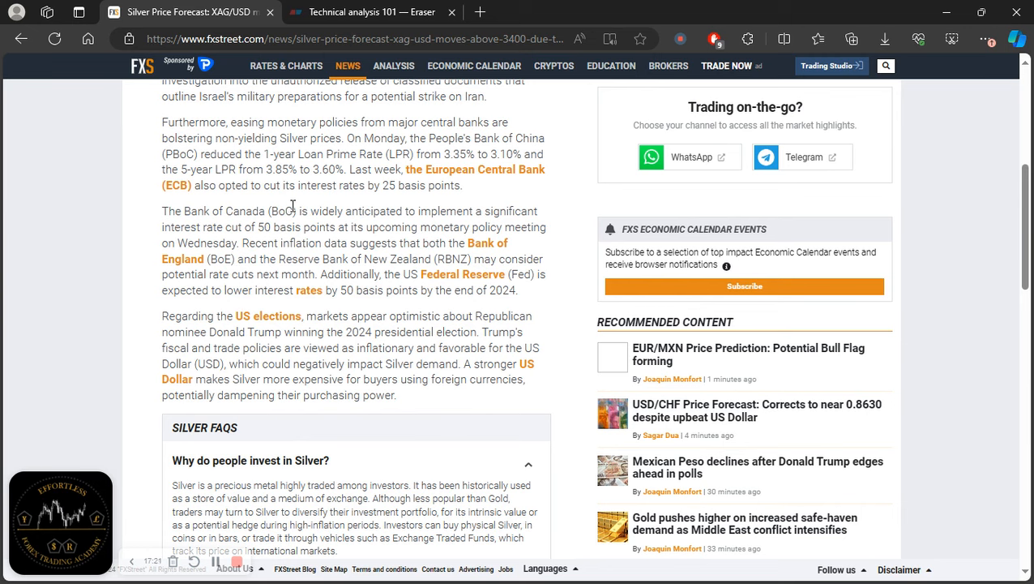
pyautogui.moveTo(462, 367)
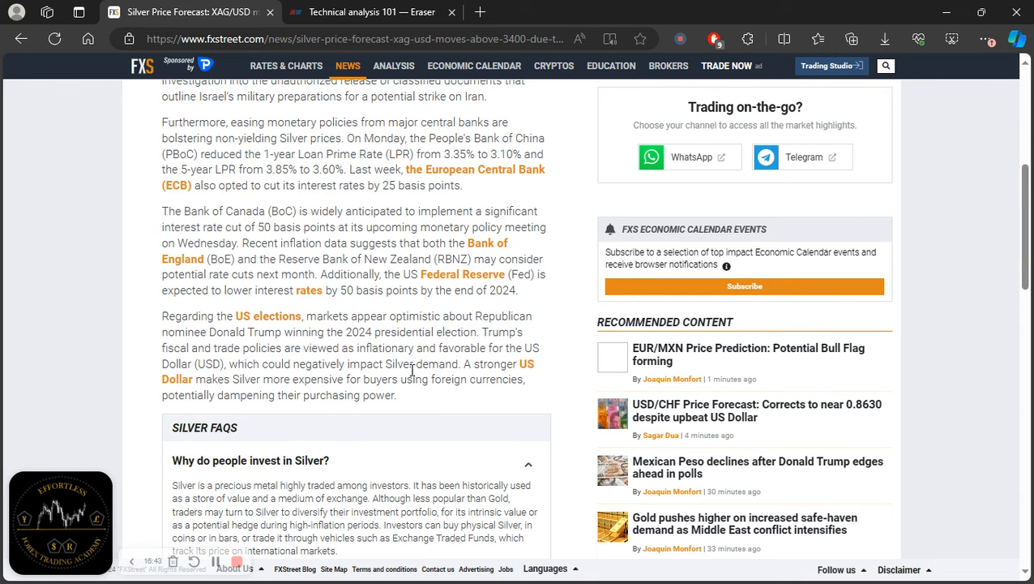
pyautogui.moveTo(392, 394)
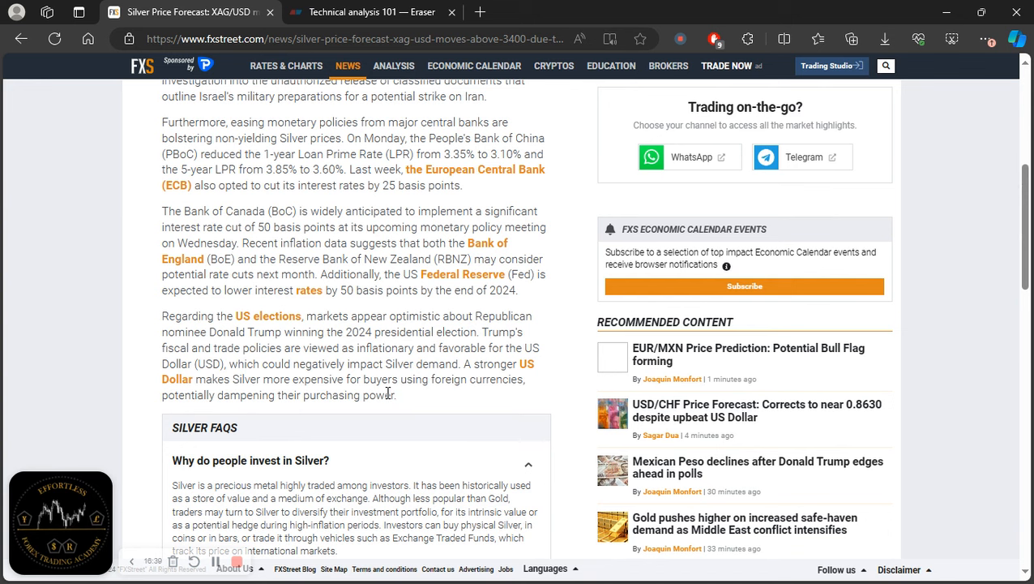
# Bring the article's headline and opening bullet points back into view at the top
pyautogui.scroll(3)
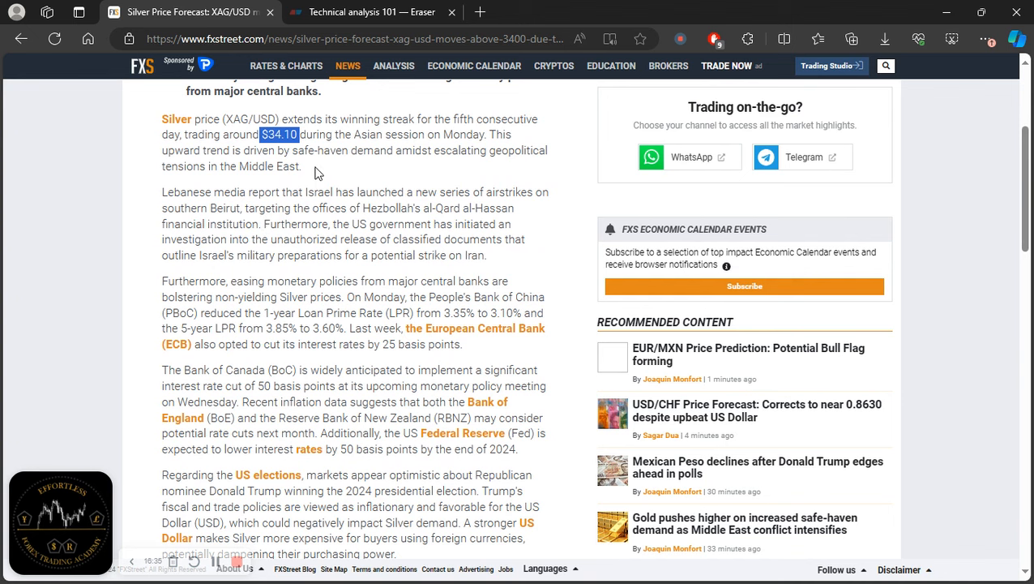
pyautogui.scroll(3)
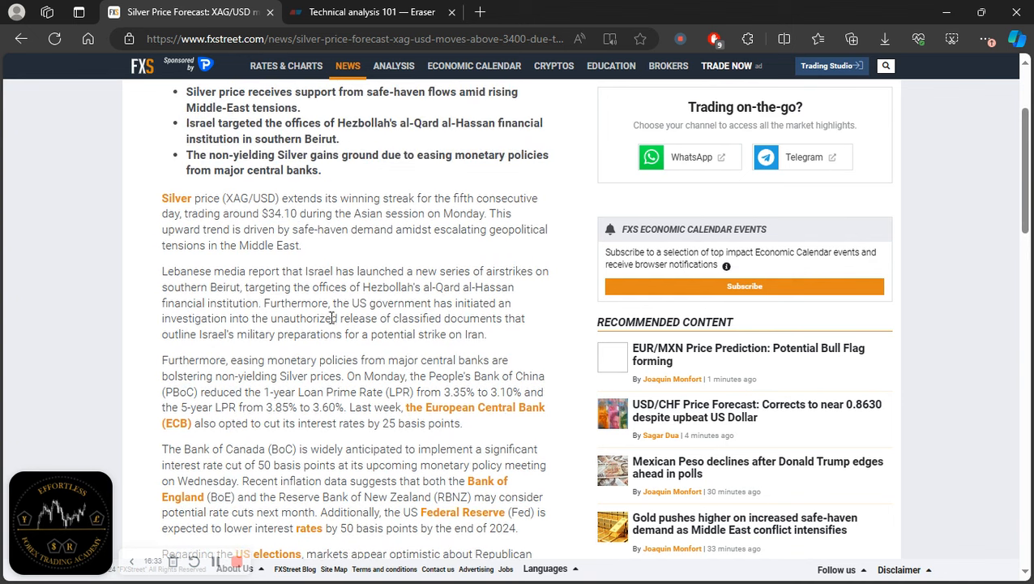
pyautogui.scroll(3)
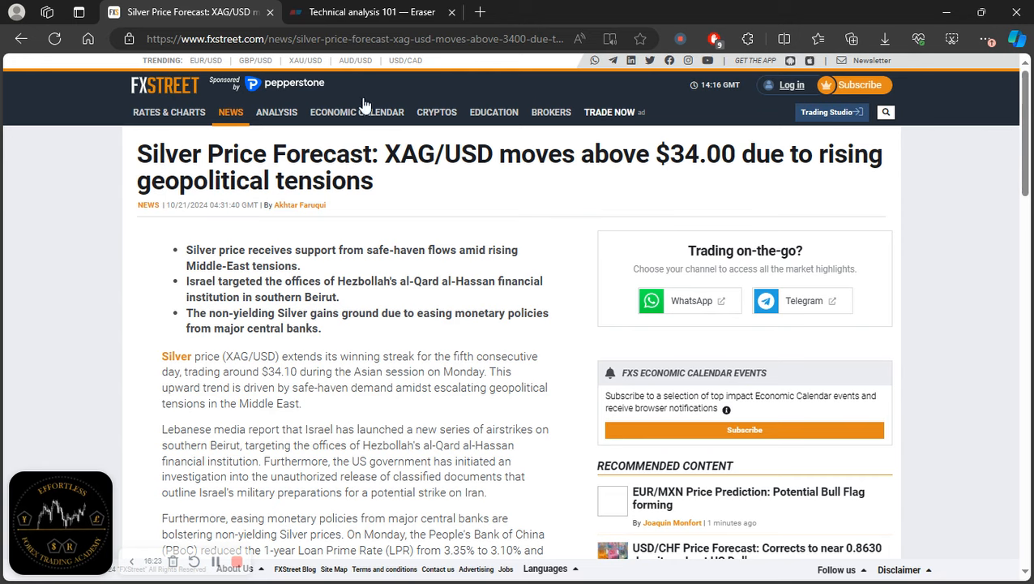
# Switch back to the Technical analysis 101 flowchart in Eraser
pyautogui.click(371, 11)
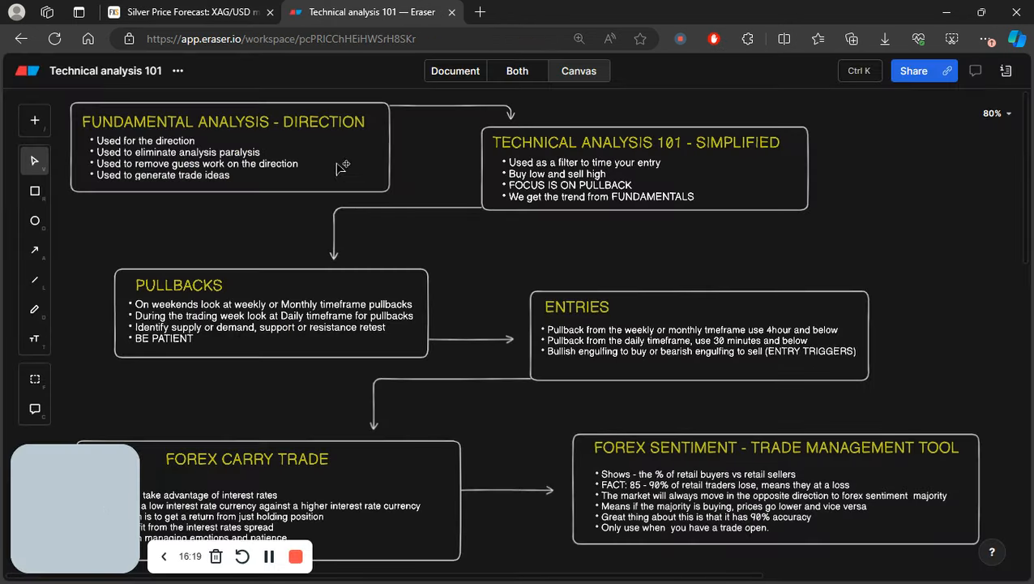
pyautogui.moveTo(243, 216)
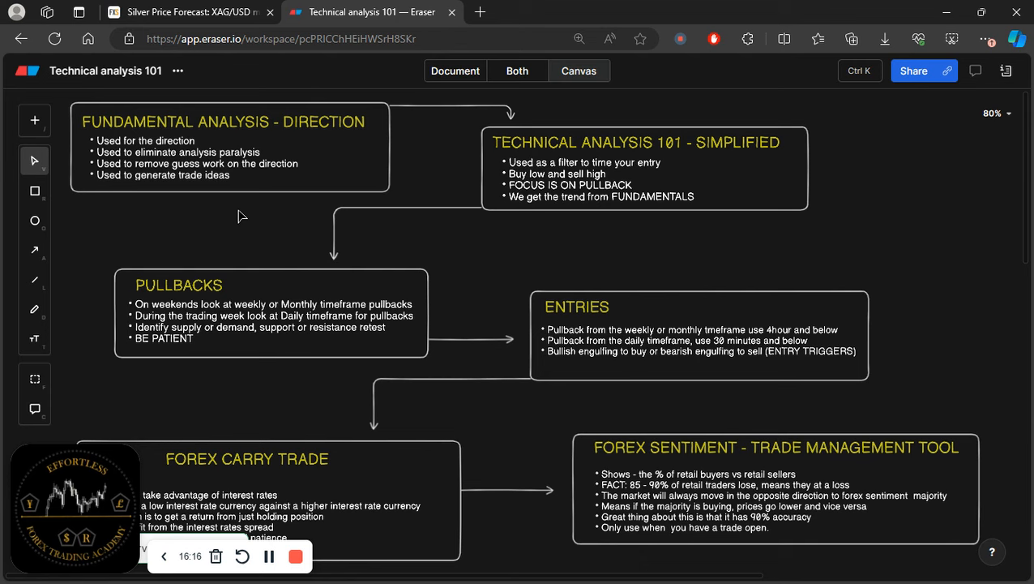
pyautogui.moveTo(286, 122)
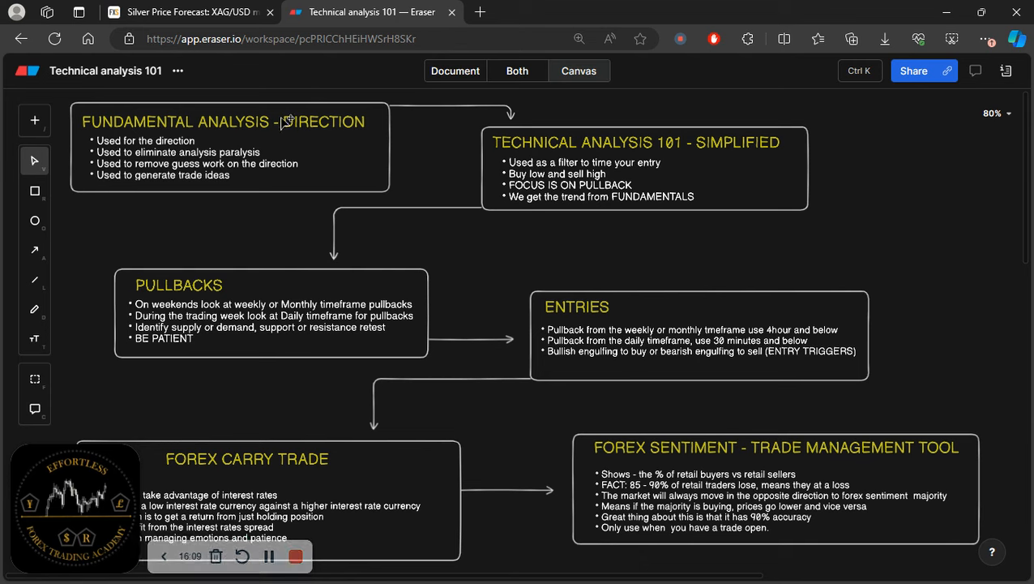
pyautogui.moveTo(272, 172)
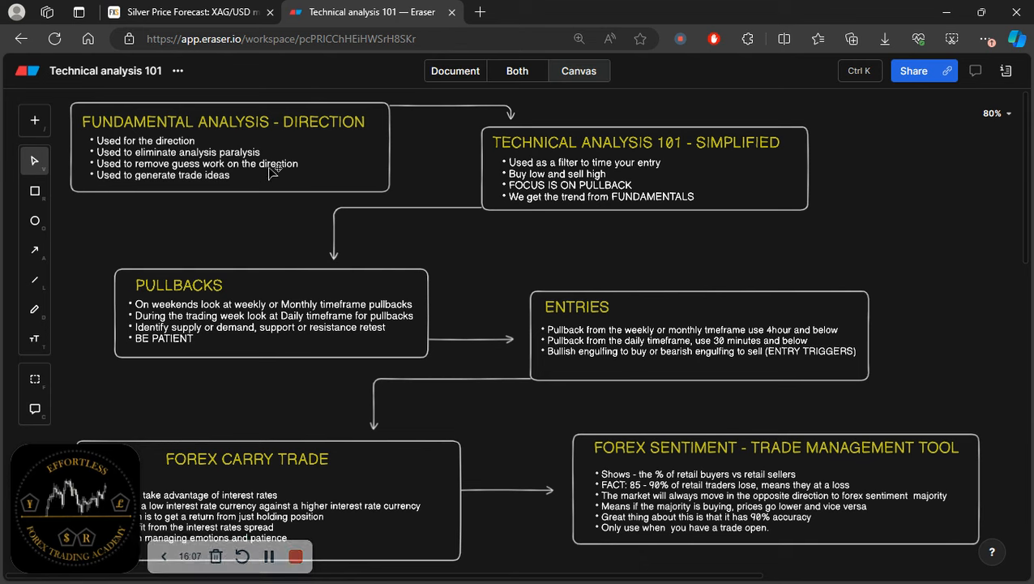
pyautogui.moveTo(311, 172)
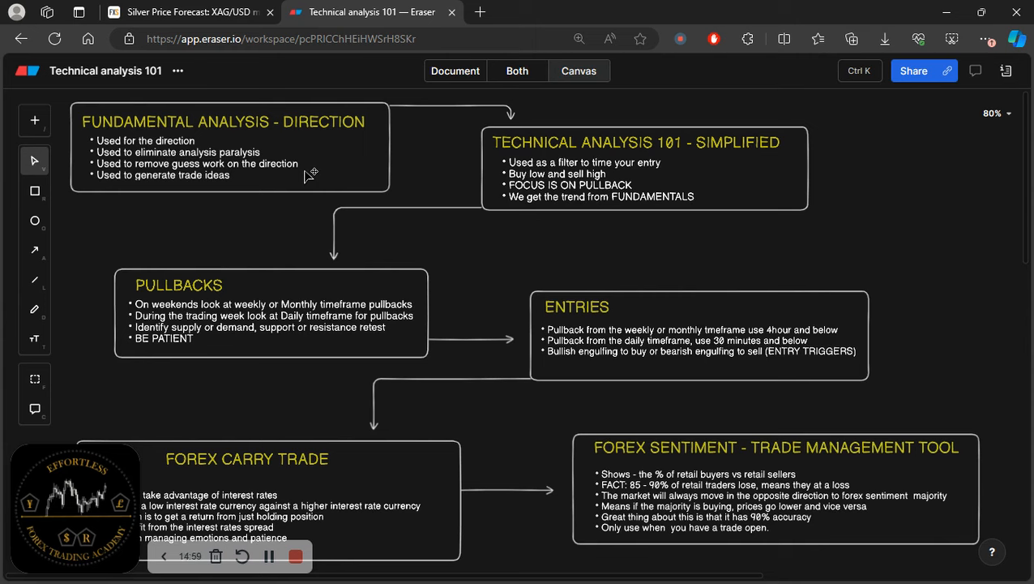
pyautogui.moveTo(371, 269)
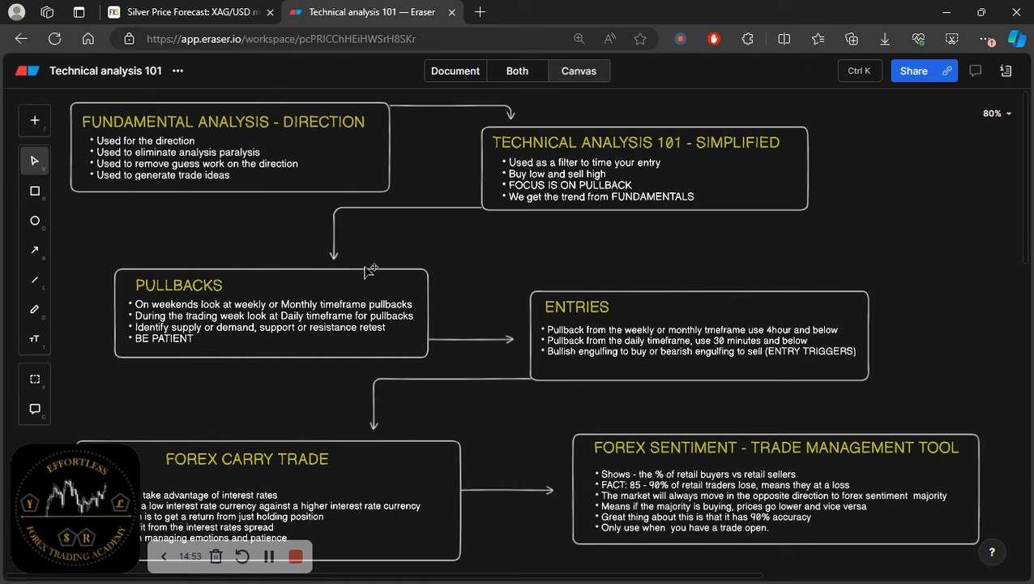
pyautogui.moveTo(545, 334)
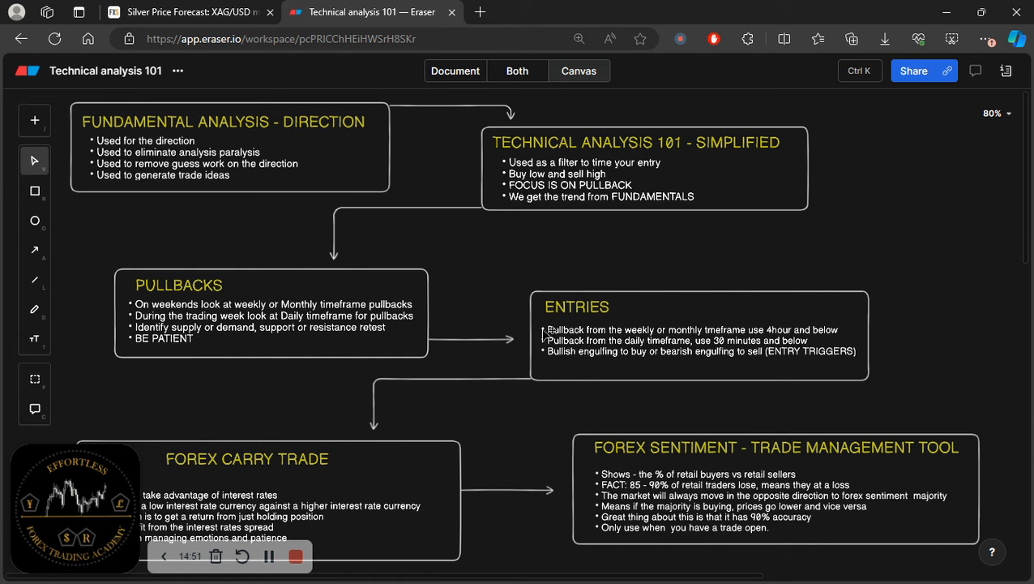
pyautogui.moveTo(681, 279)
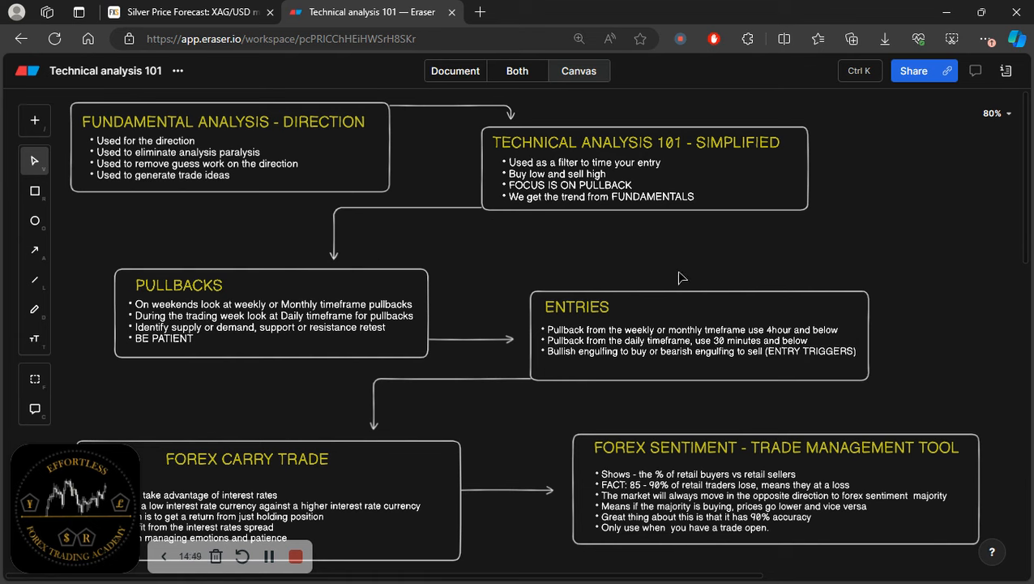
pyautogui.moveTo(316, 156)
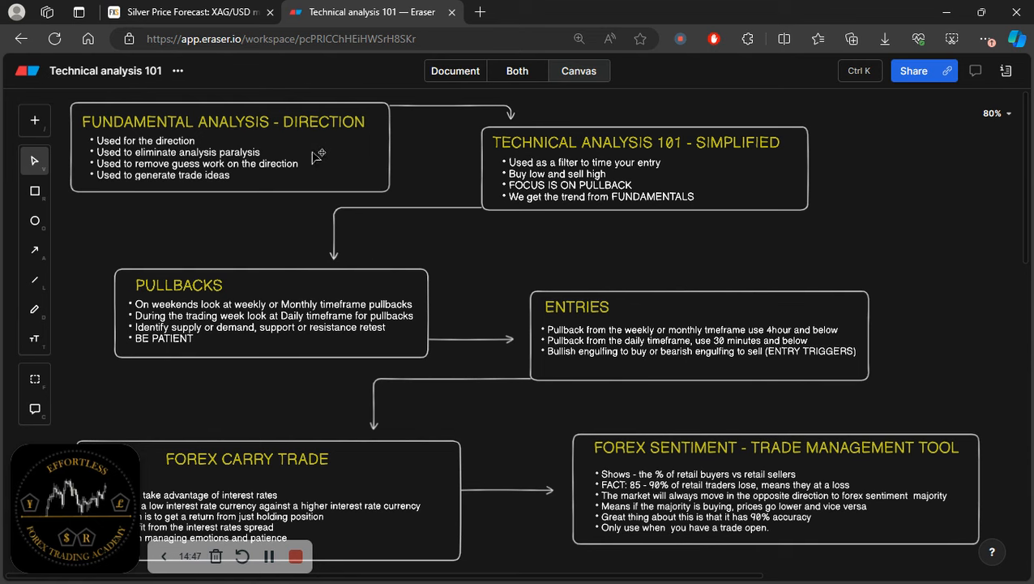
pyautogui.moveTo(352, 171)
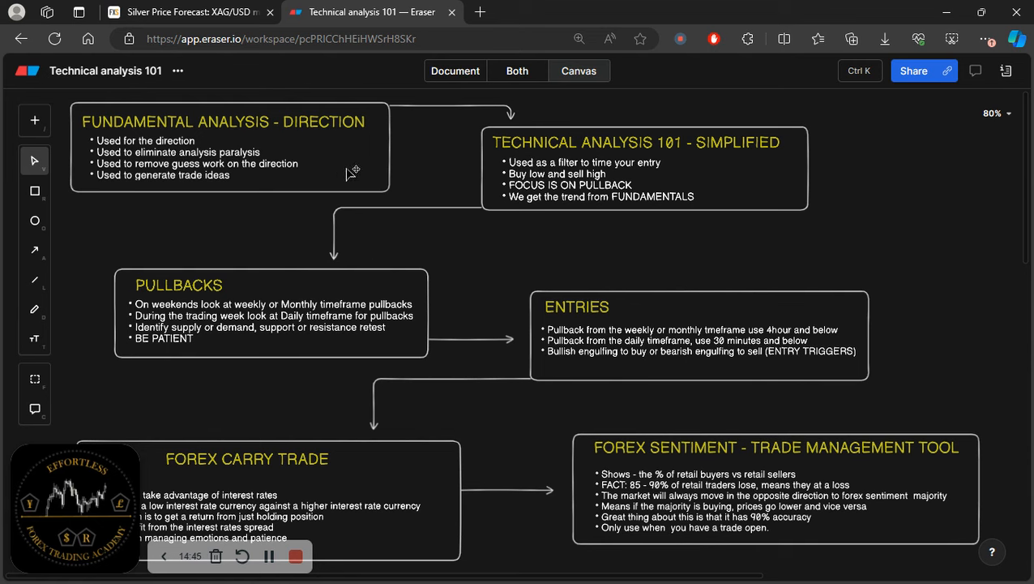
pyautogui.moveTo(486, 266)
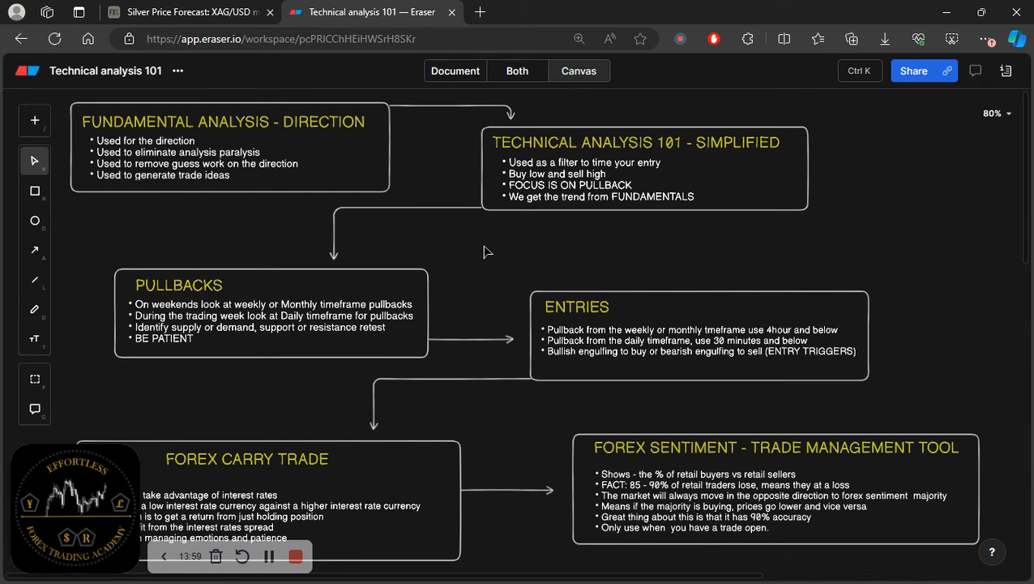
pyautogui.moveTo(485, 376)
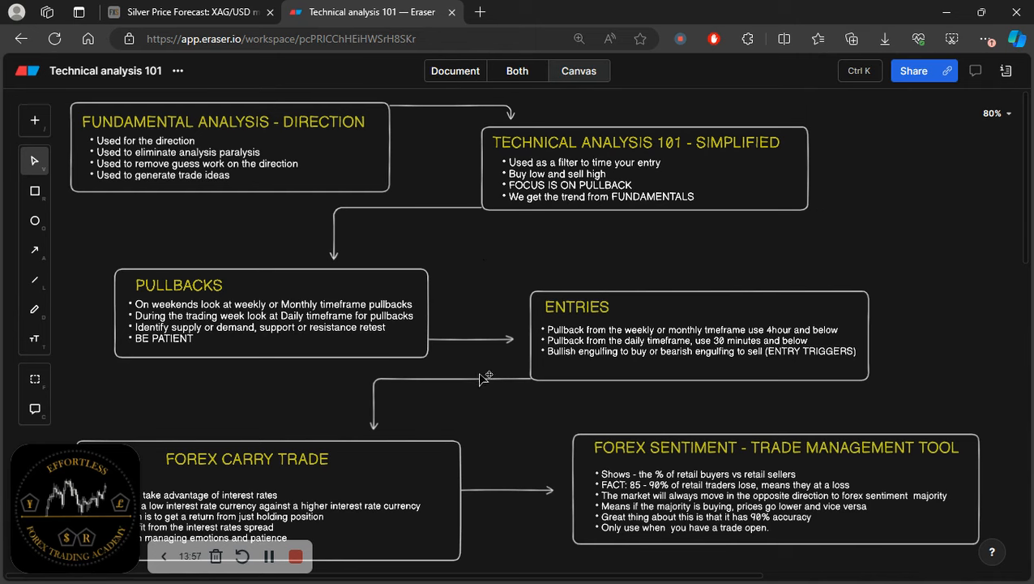
pyautogui.moveTo(493, 415)
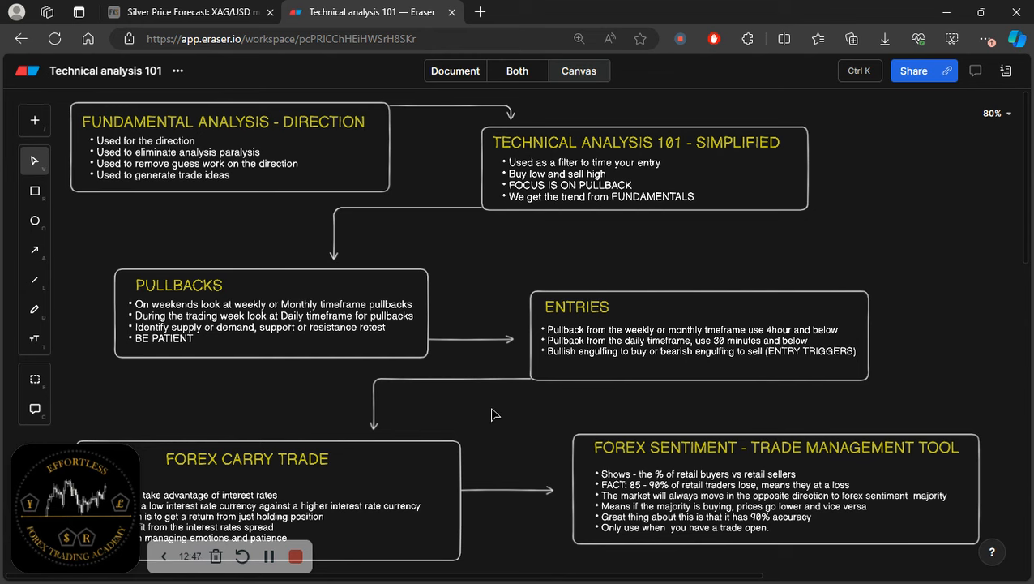
pyautogui.moveTo(636, 412)
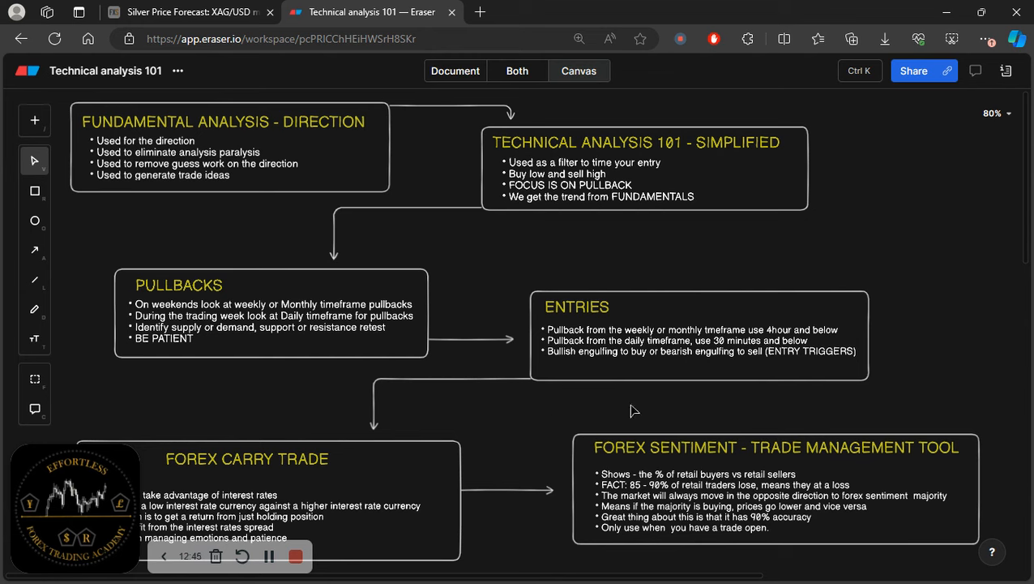